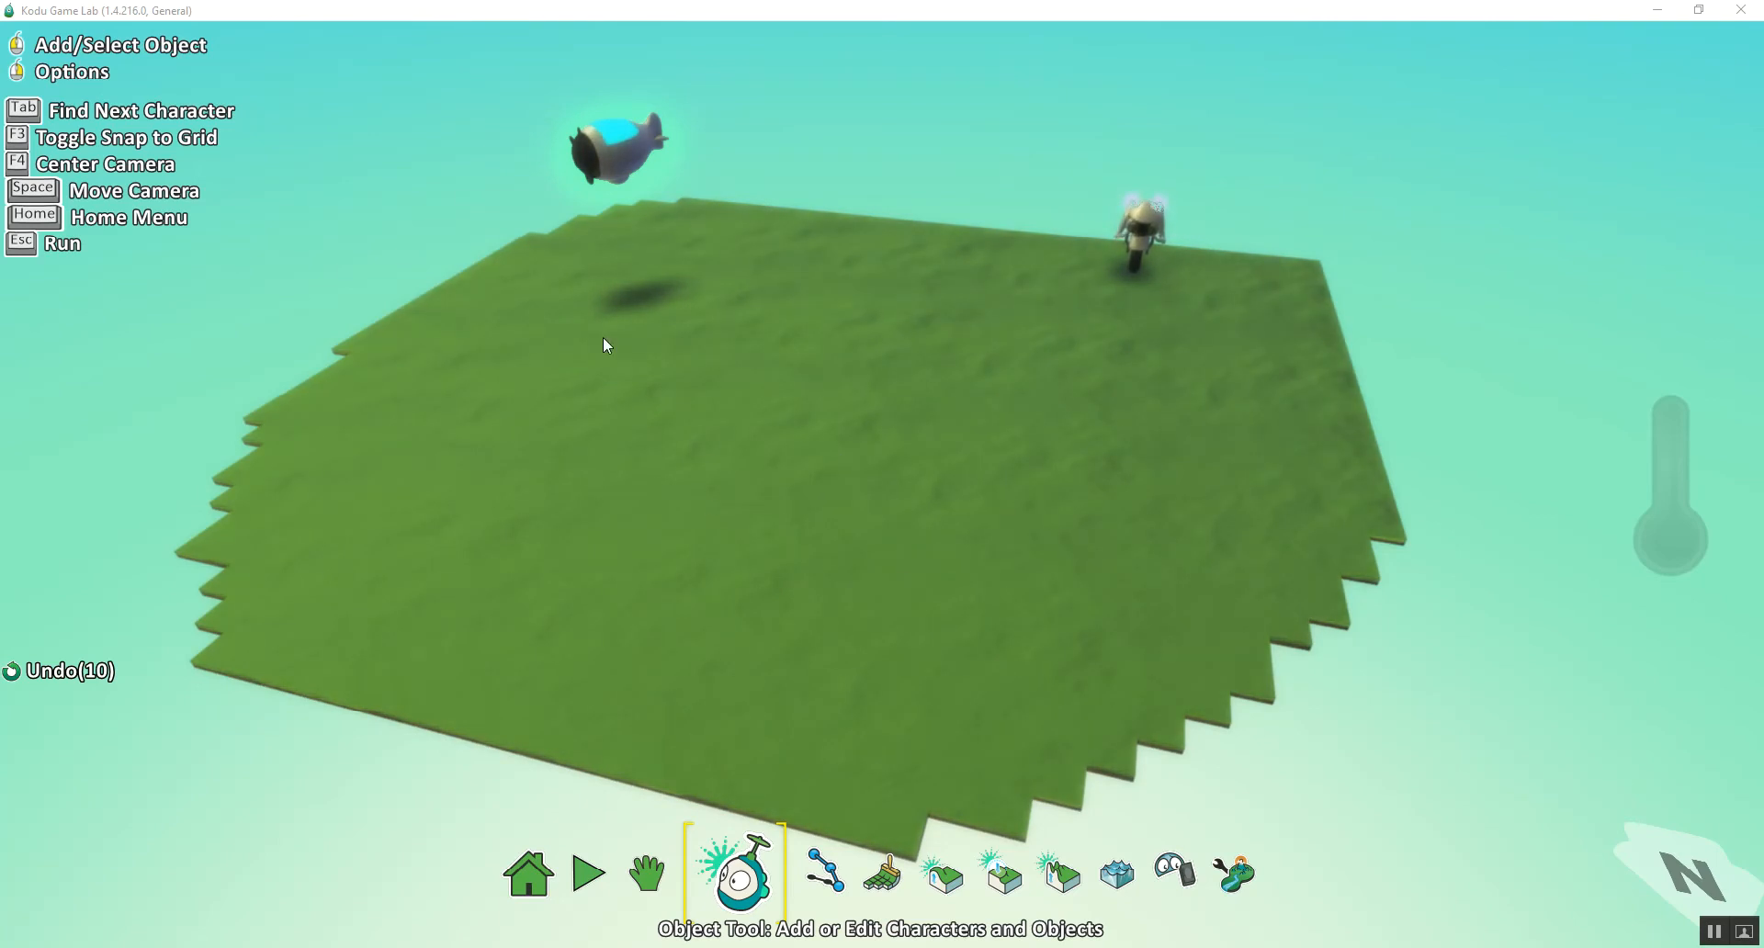
mouse_move(1045, 364)
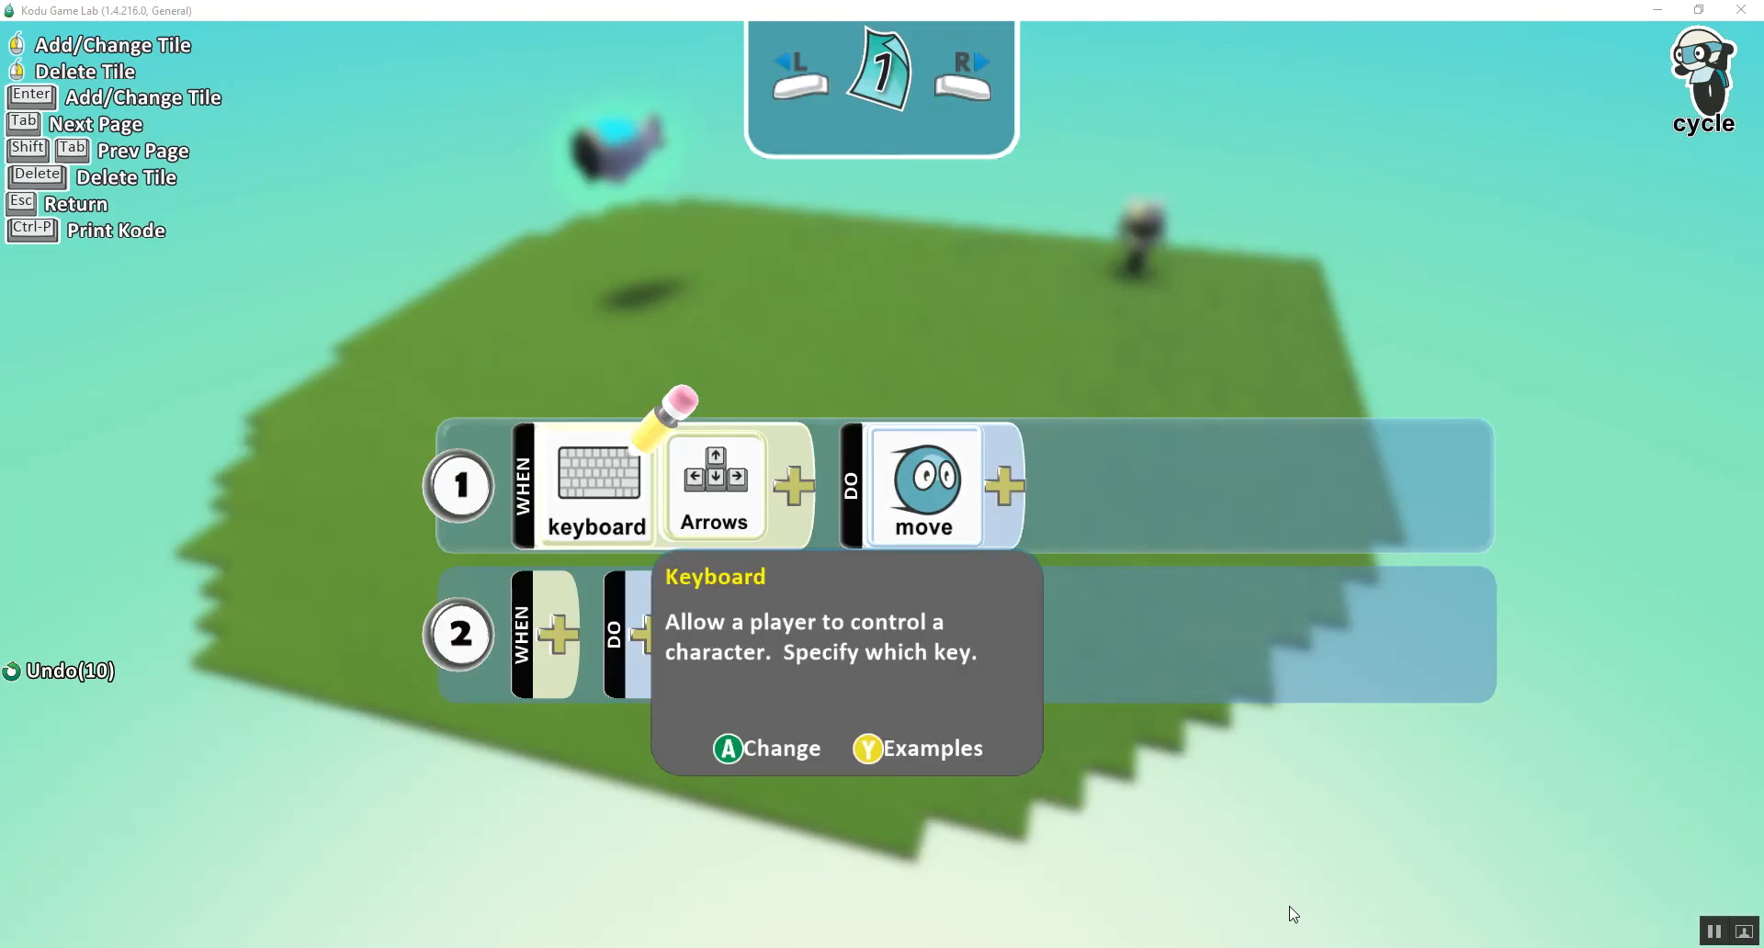
mouse_move(544, 713)
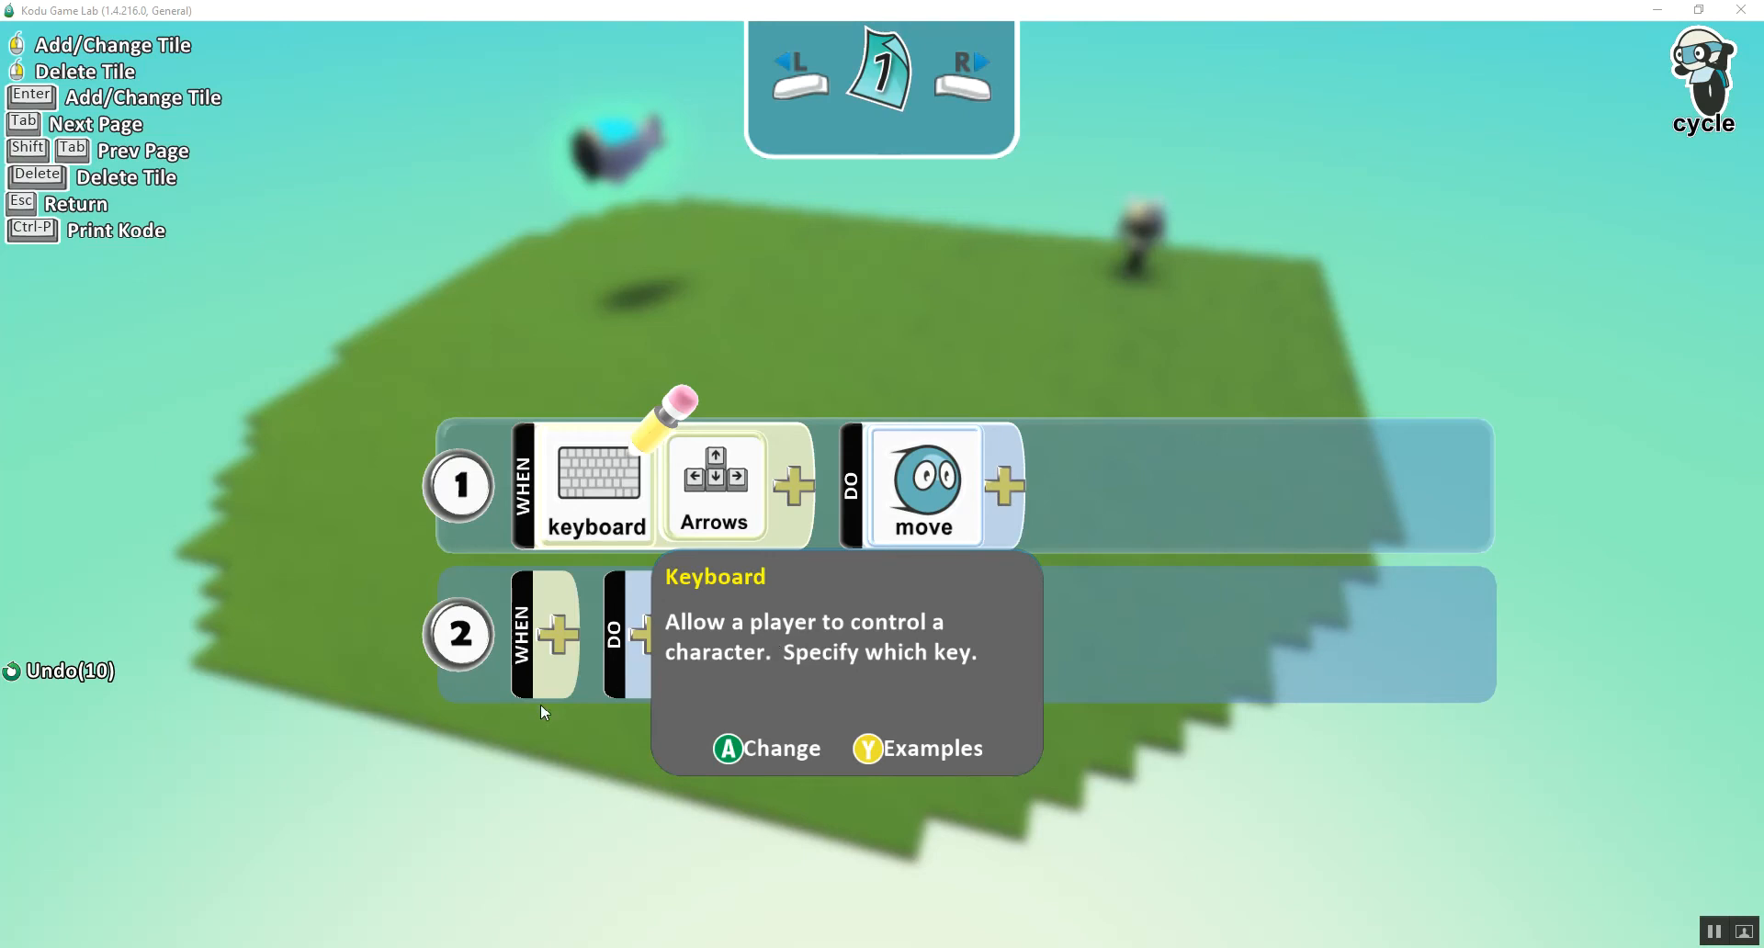
mouse_move(672, 483)
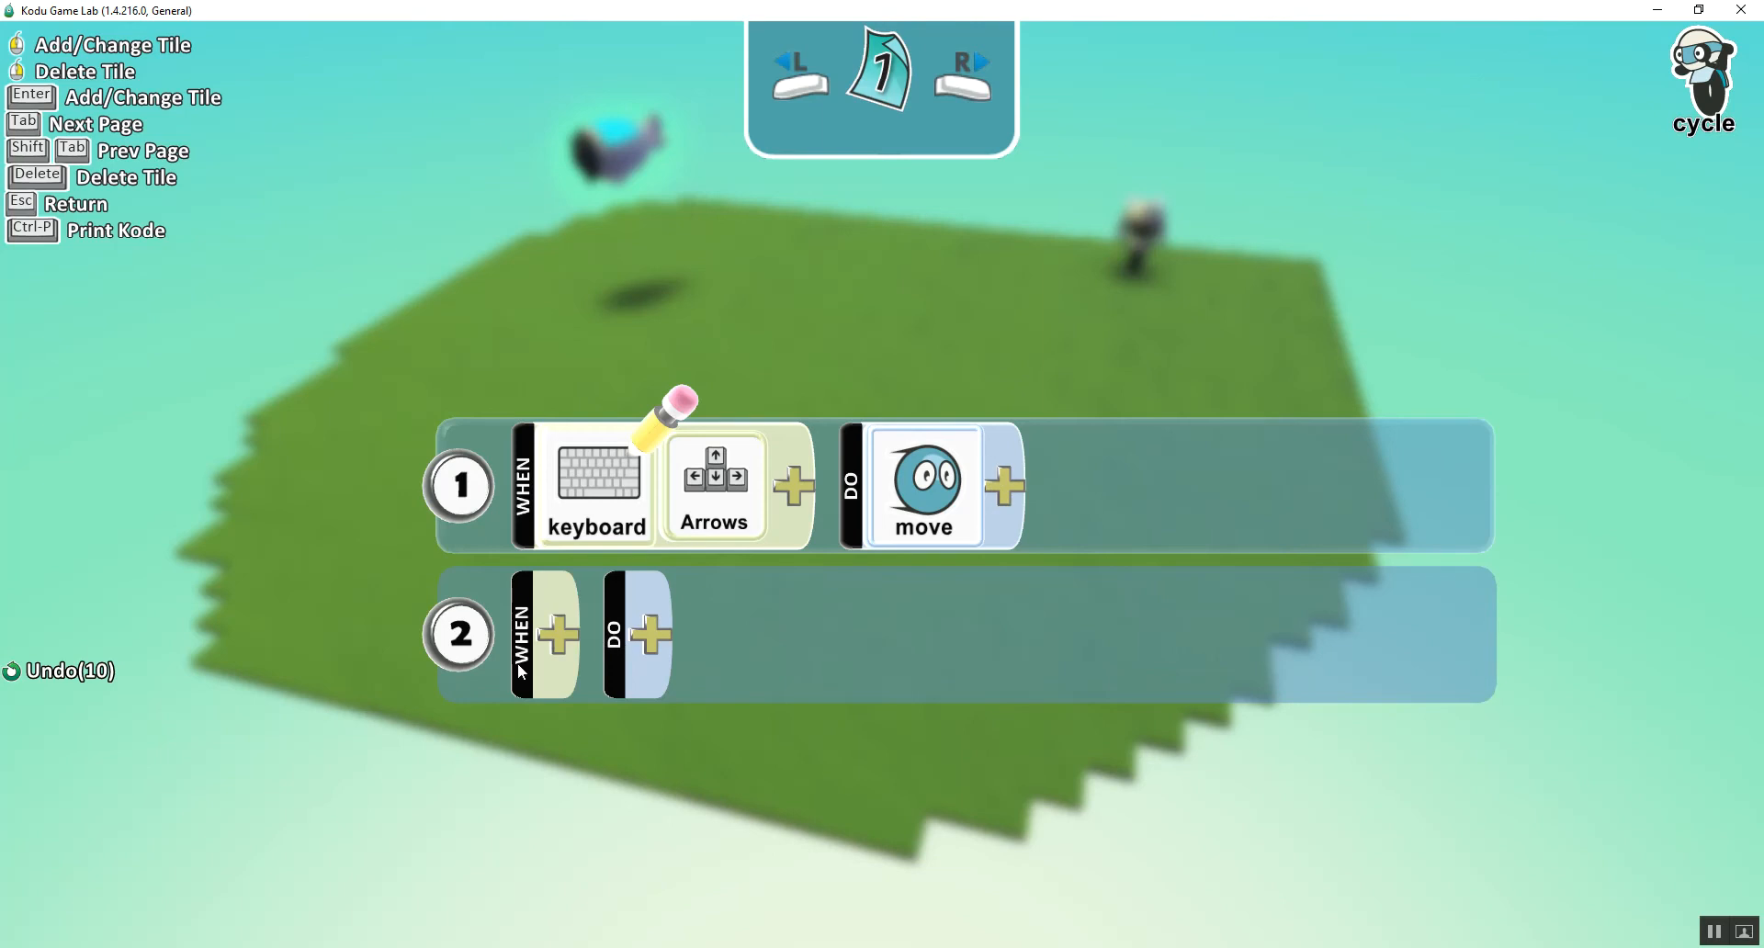
mouse_move(695, 656)
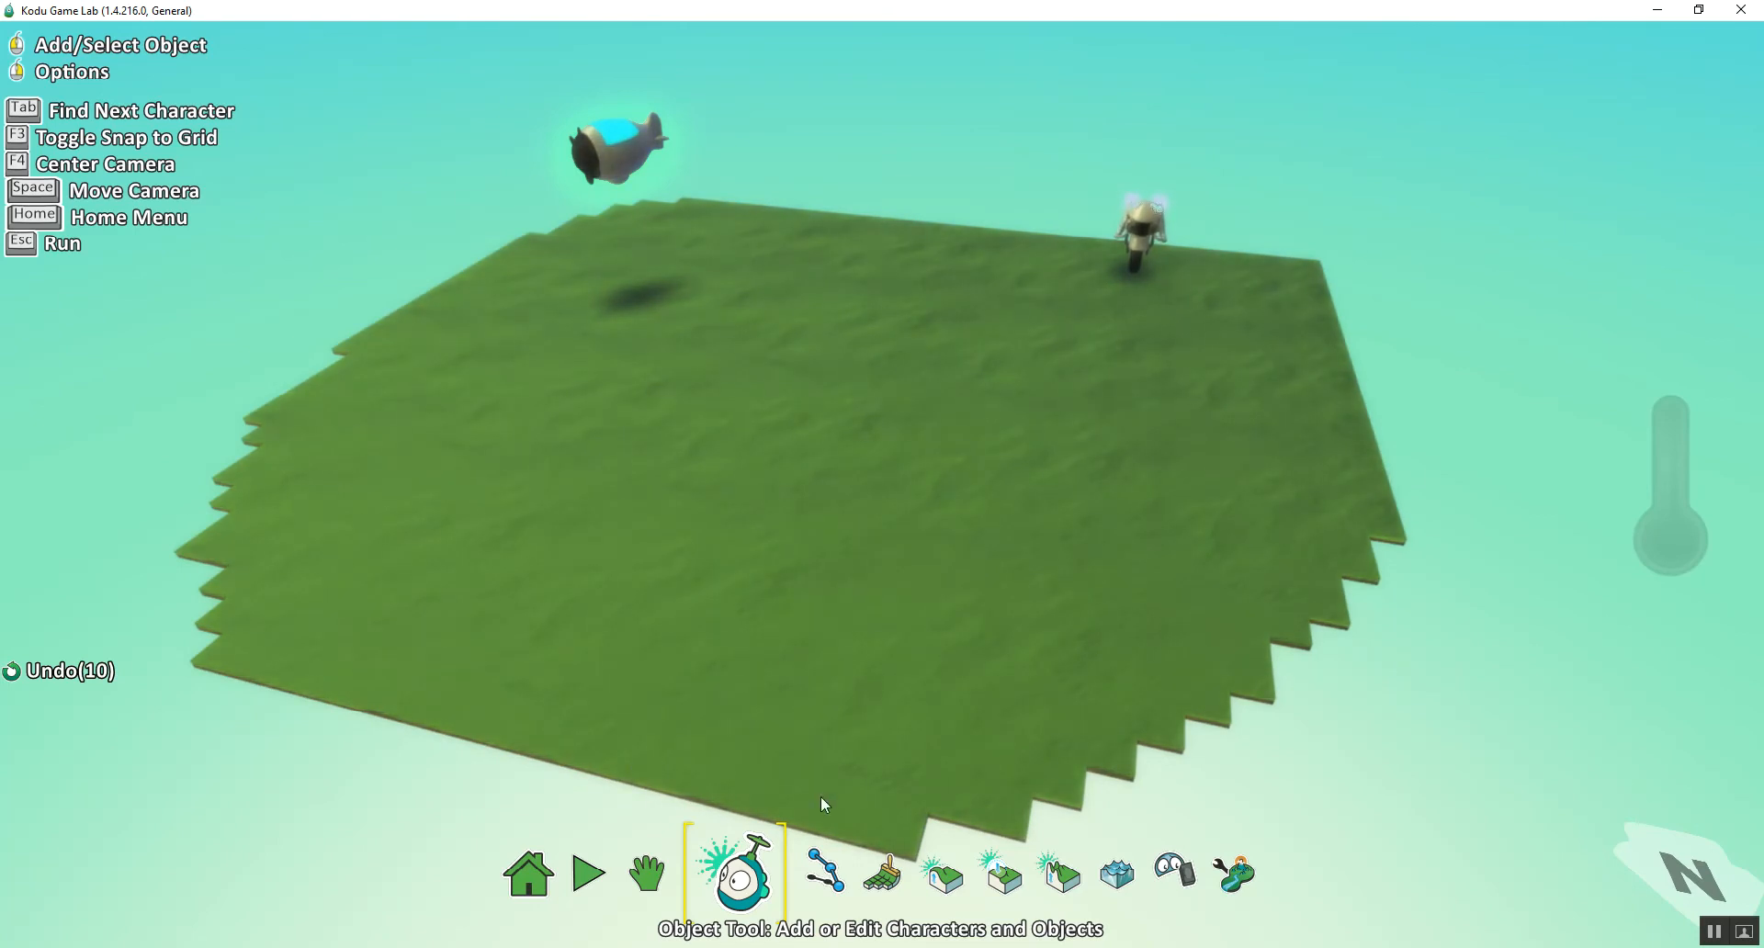
mouse_move(863, 701)
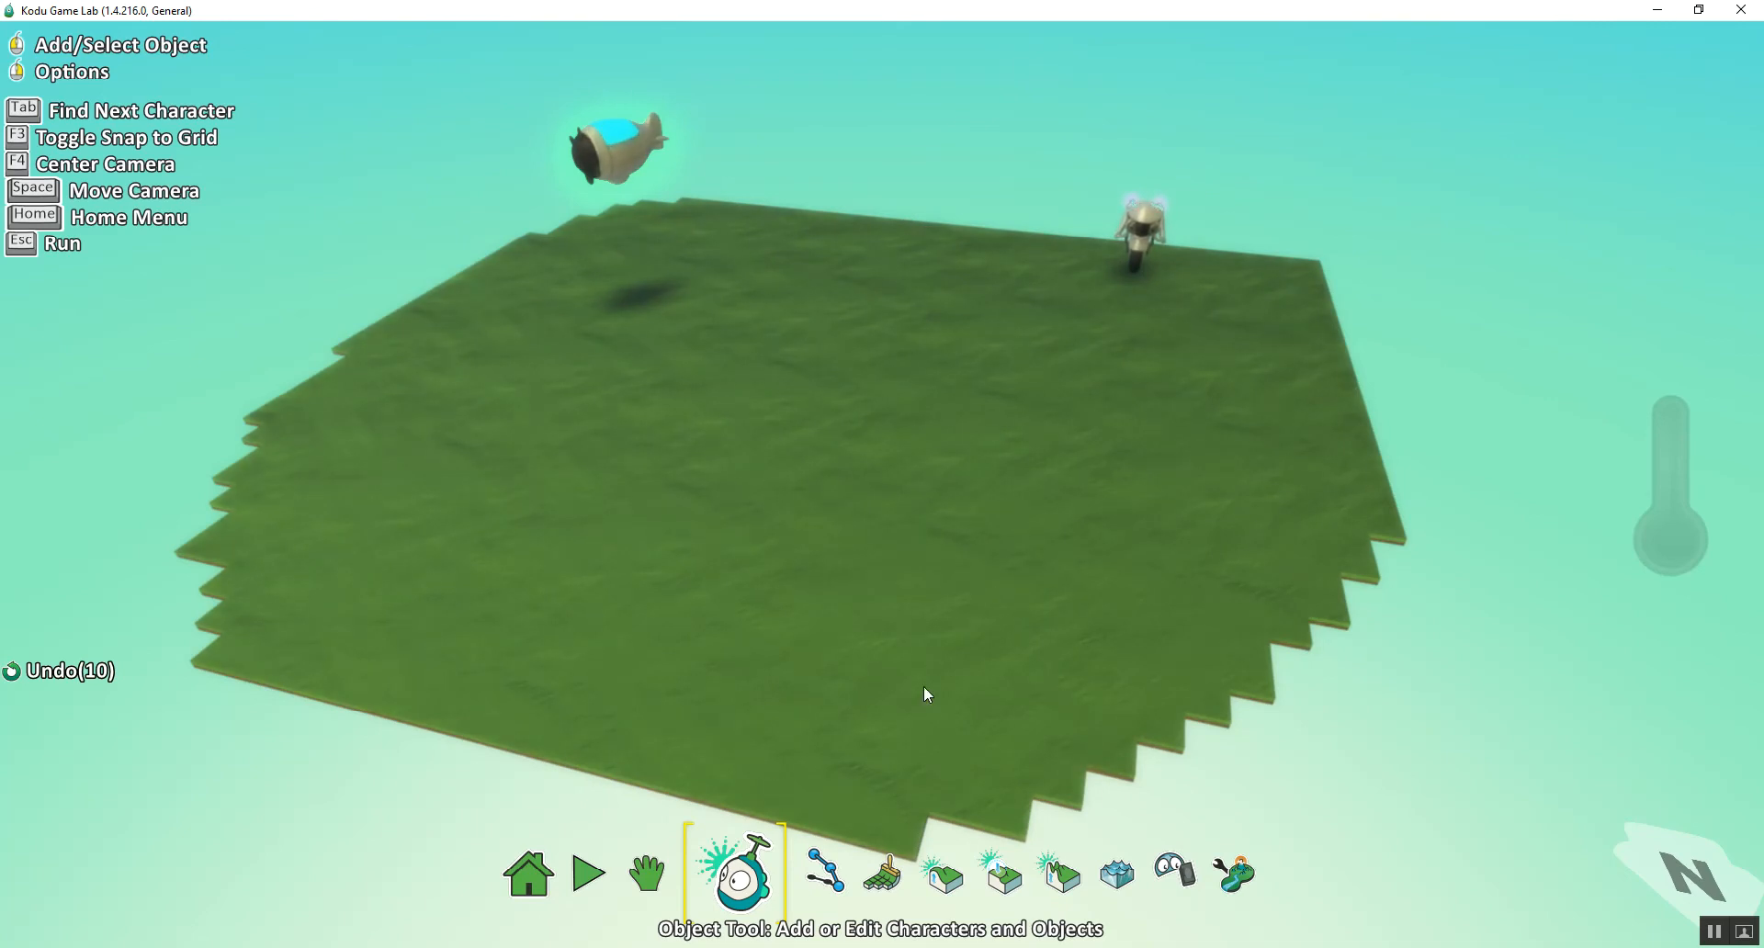
- Add a rock from the object pie menu onto the lower grass and bring up its options
click(926, 694)
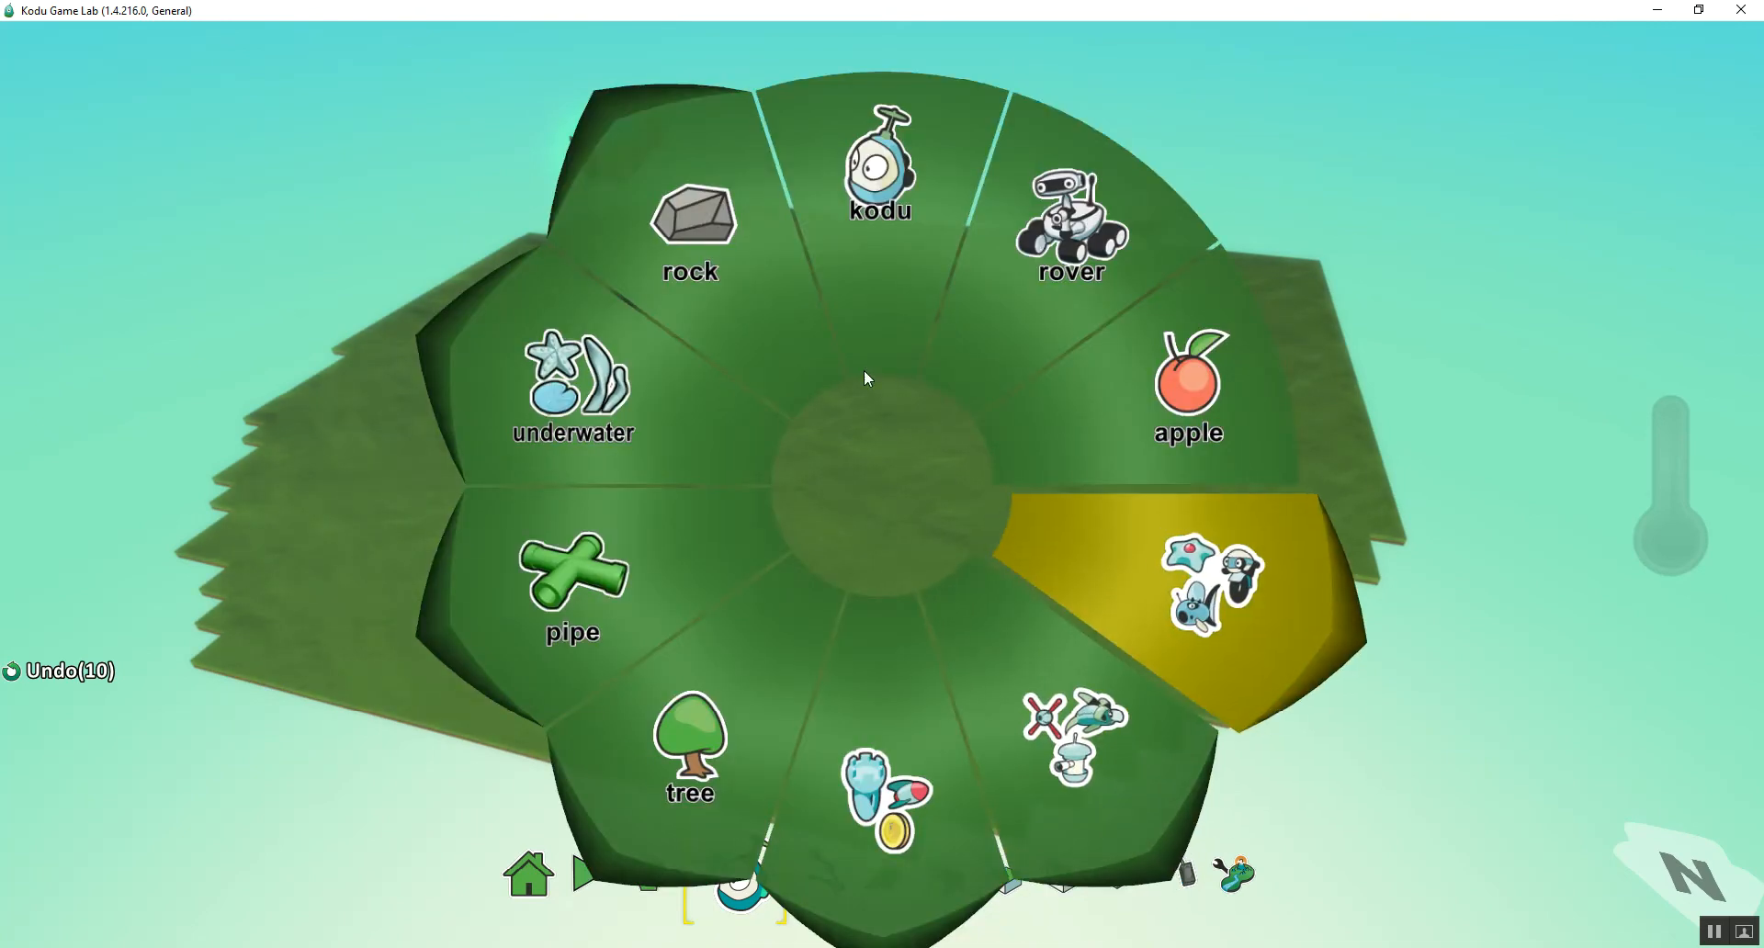
click(693, 217)
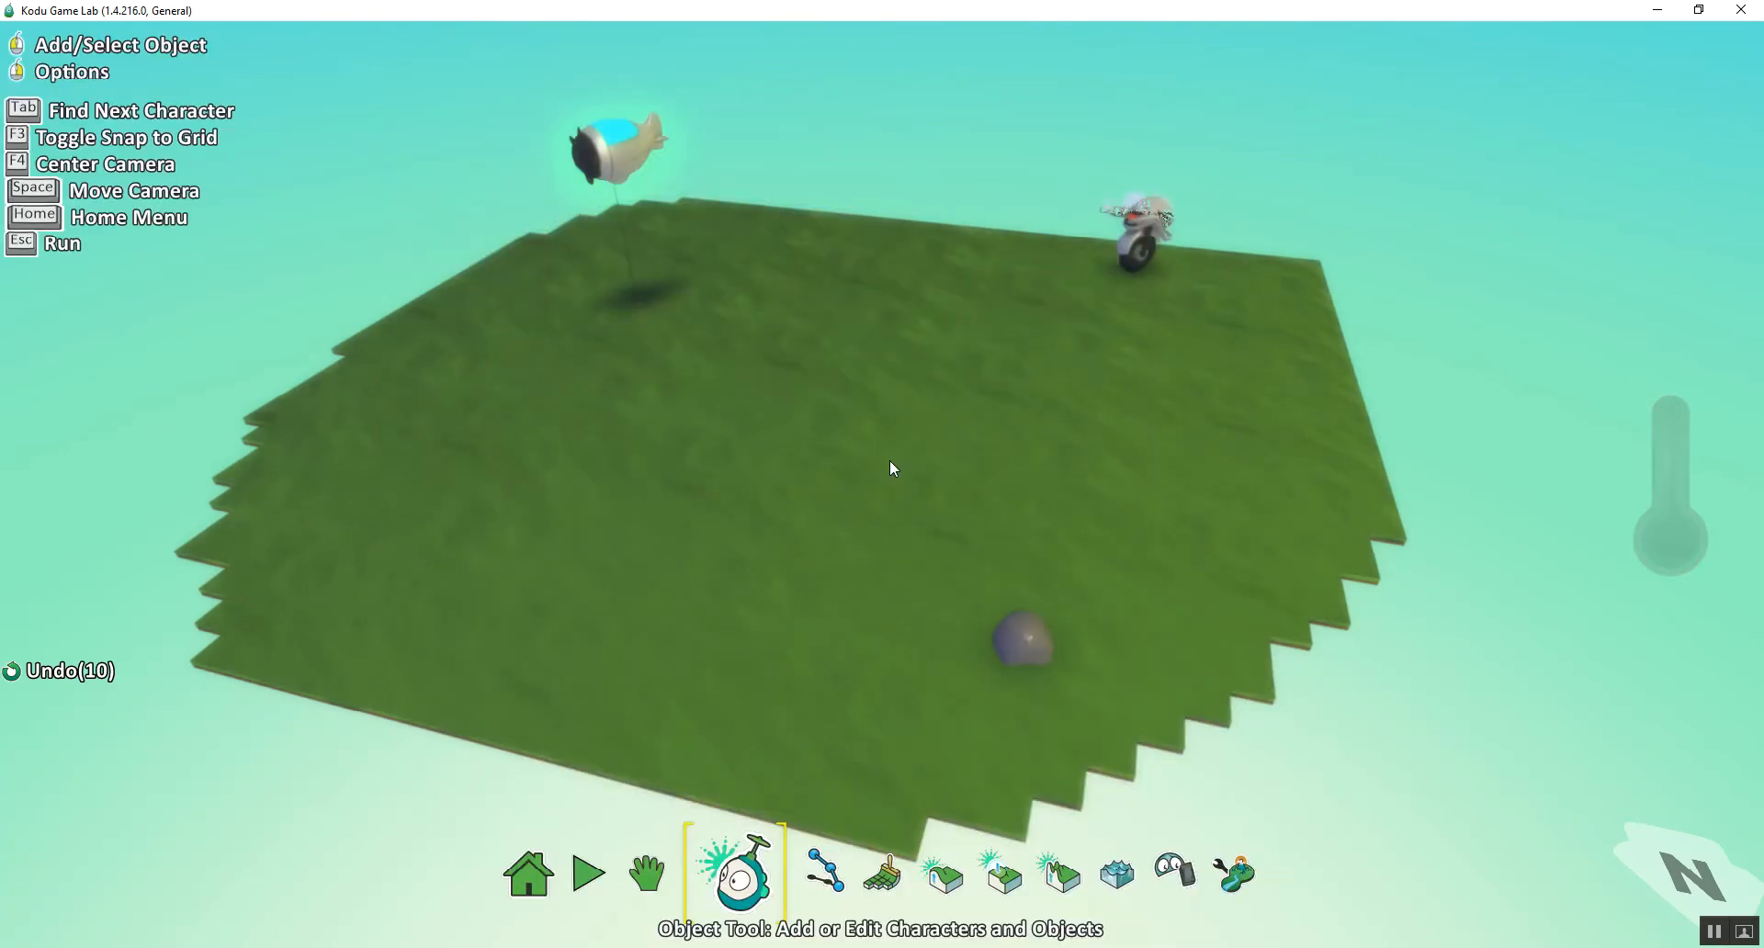
click(1021, 649)
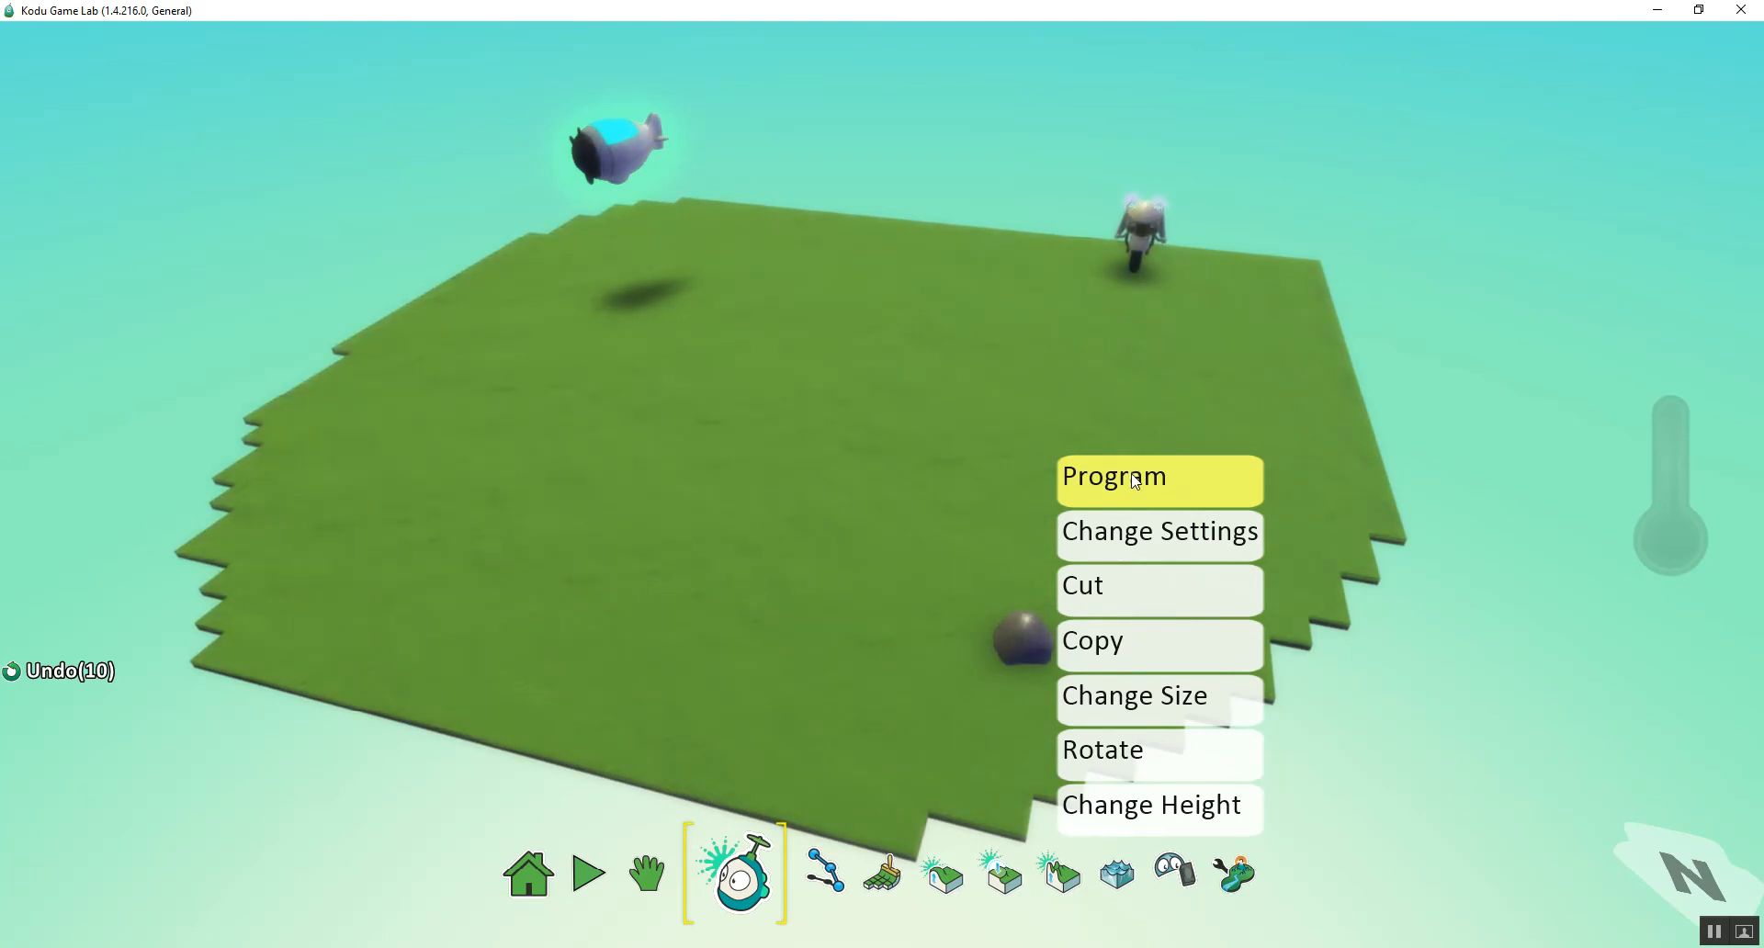
- In the rock's Change Settings, scroll to the Invisible toggle and make the rock invisible
click(1159, 476)
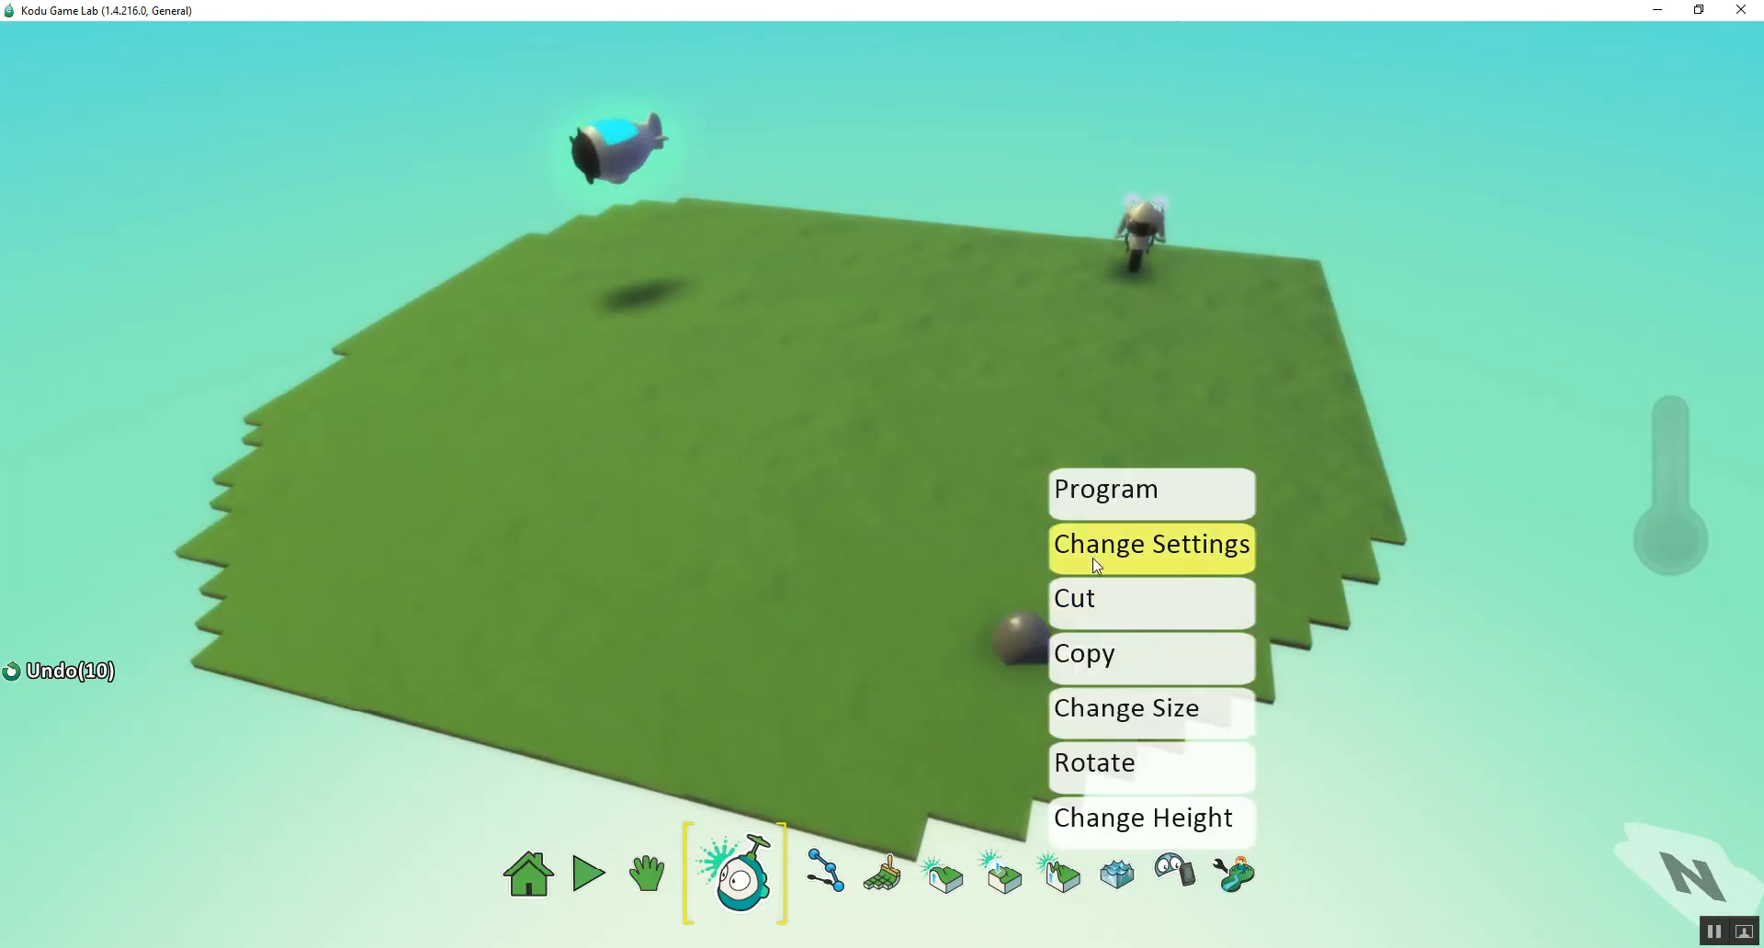
click(1149, 545)
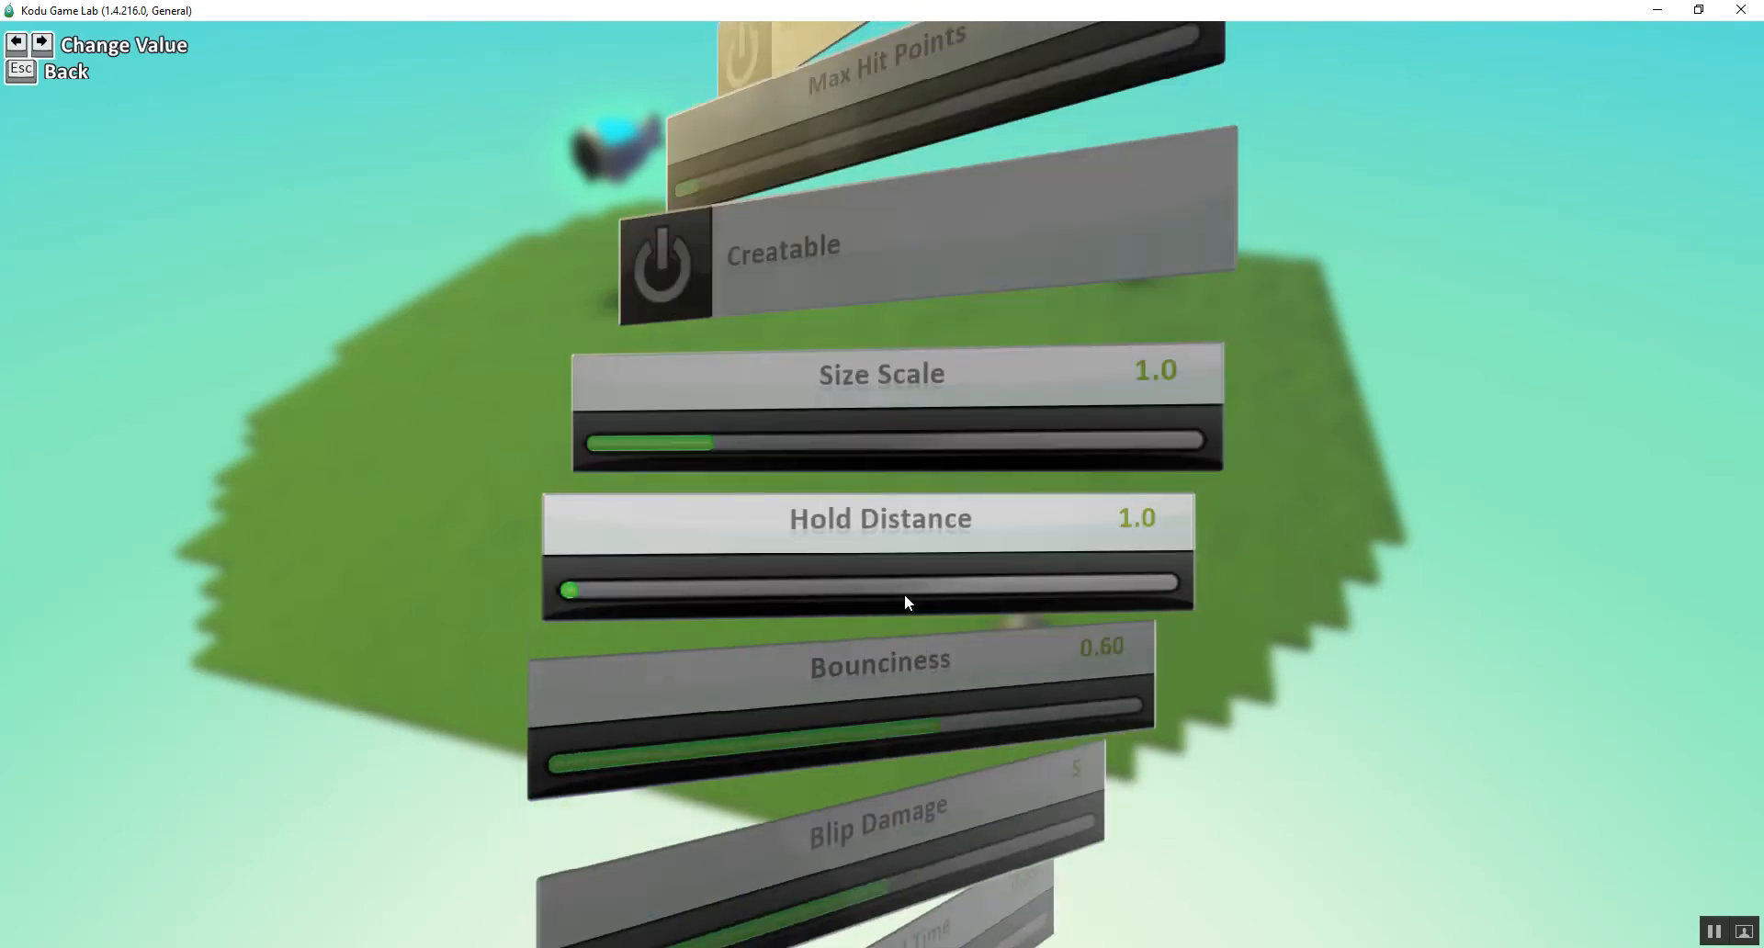
scroll(down, 3)
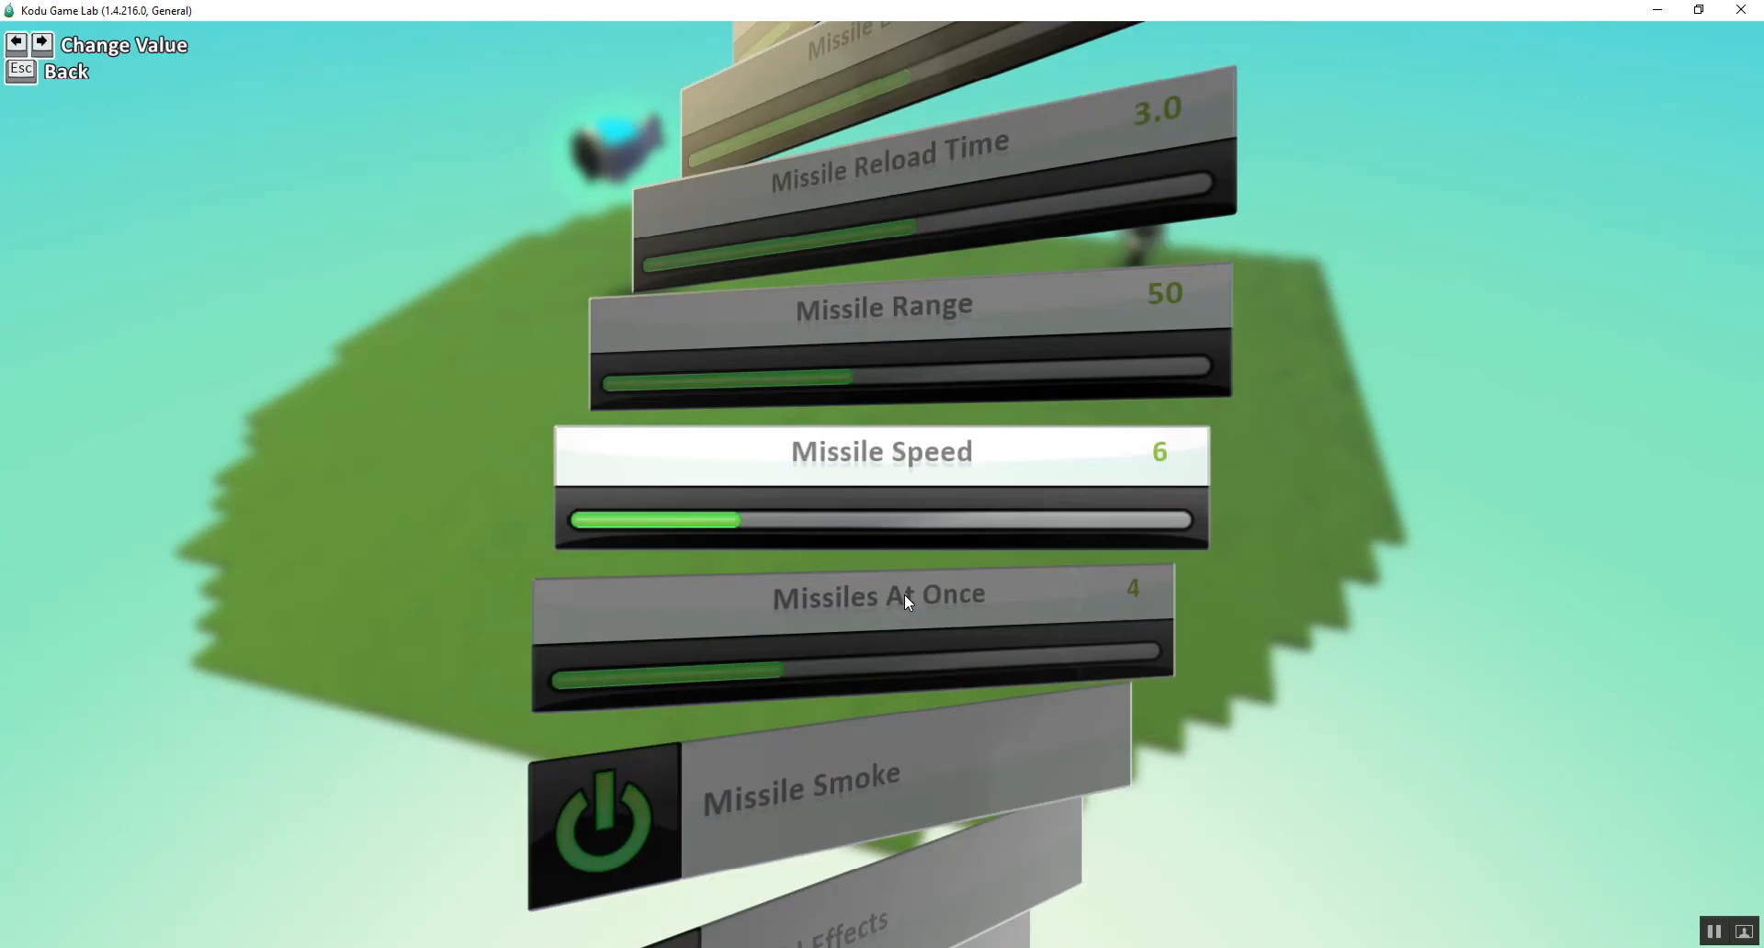
scroll(down, 3)
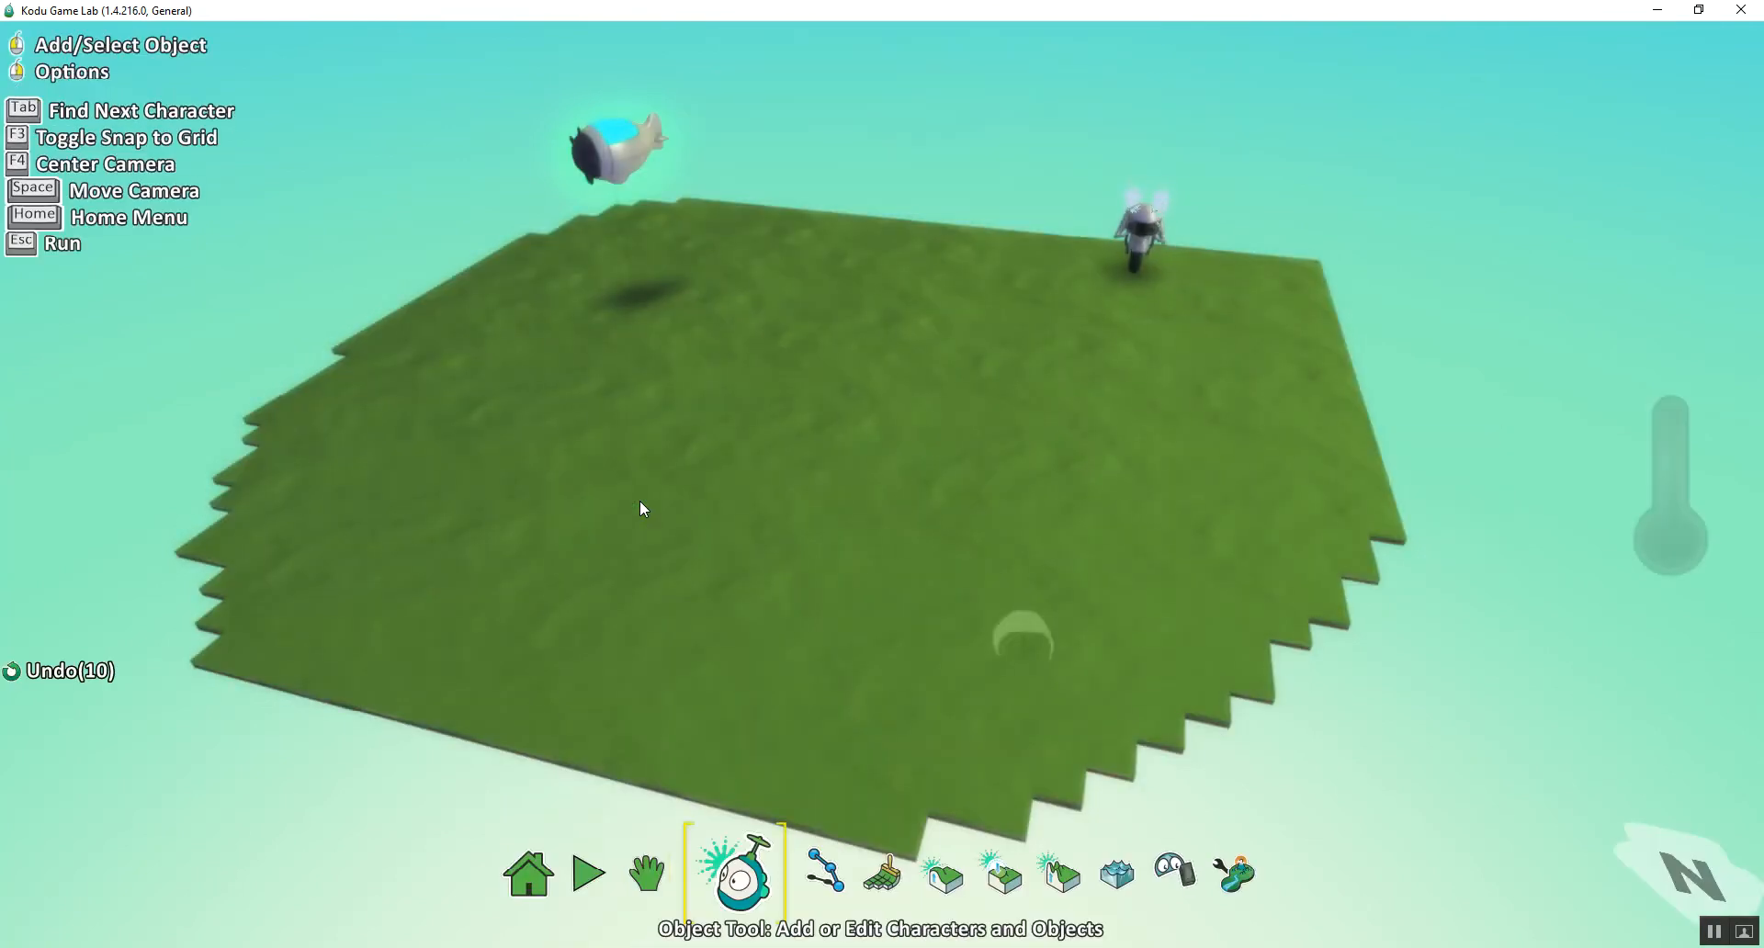
- Switch tools on the toolbar and return to the Object Tool with the invisible rock's options showing
click(1018, 648)
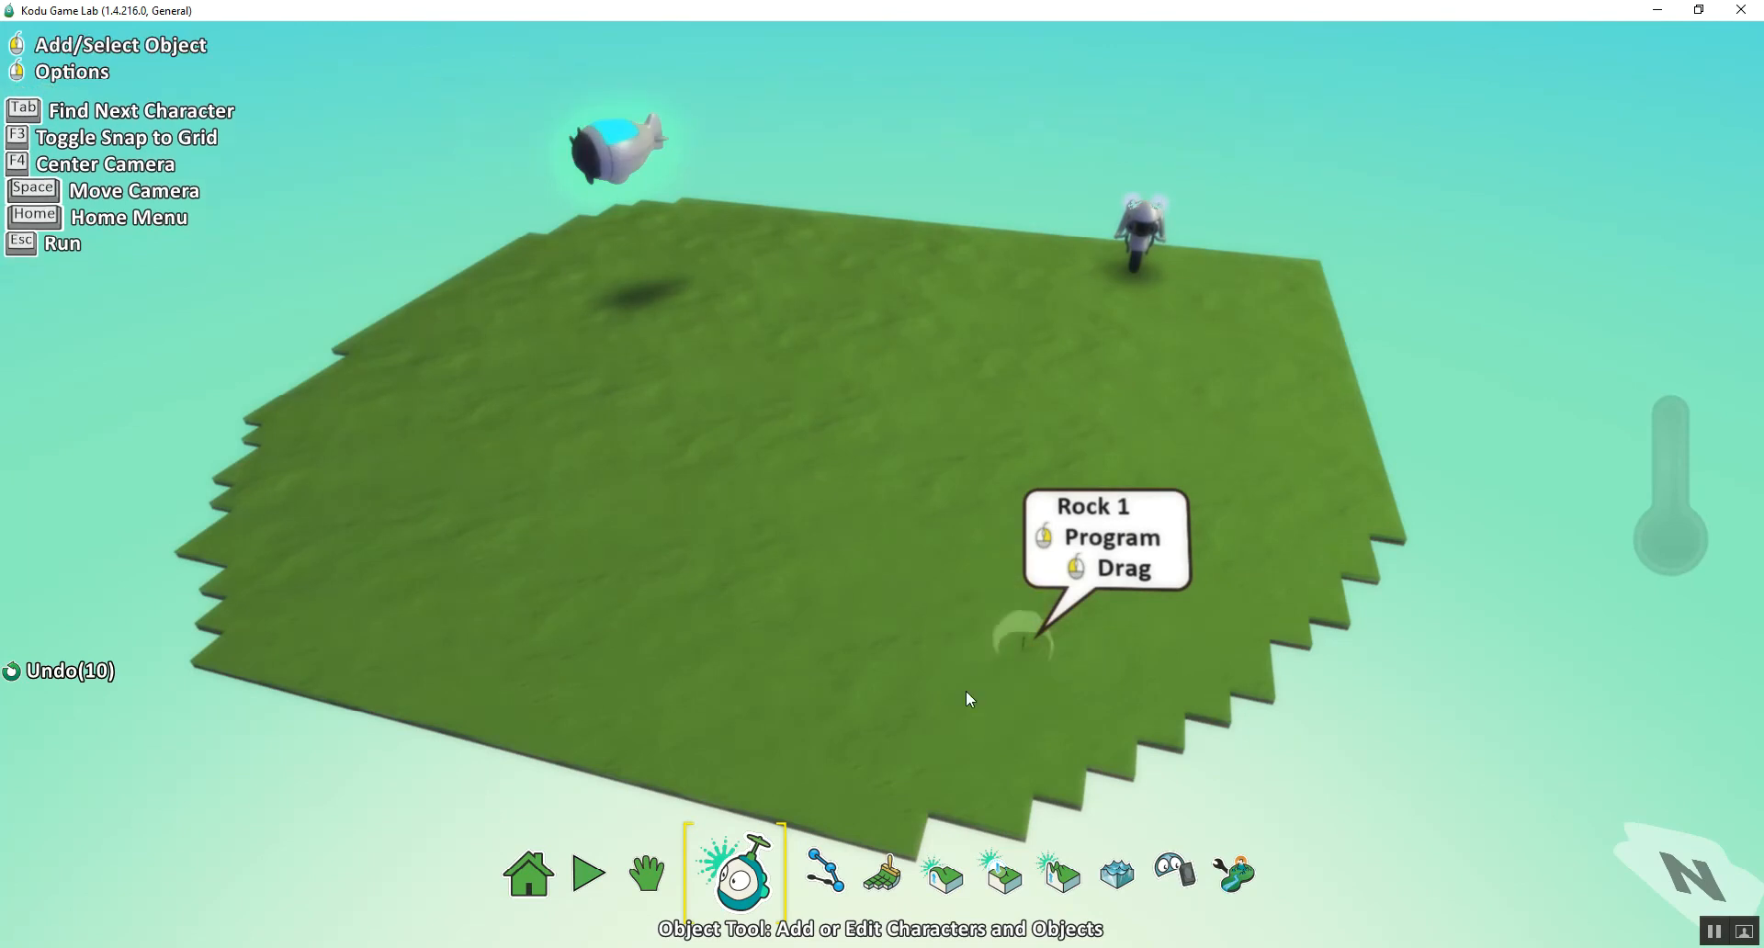
click(587, 875)
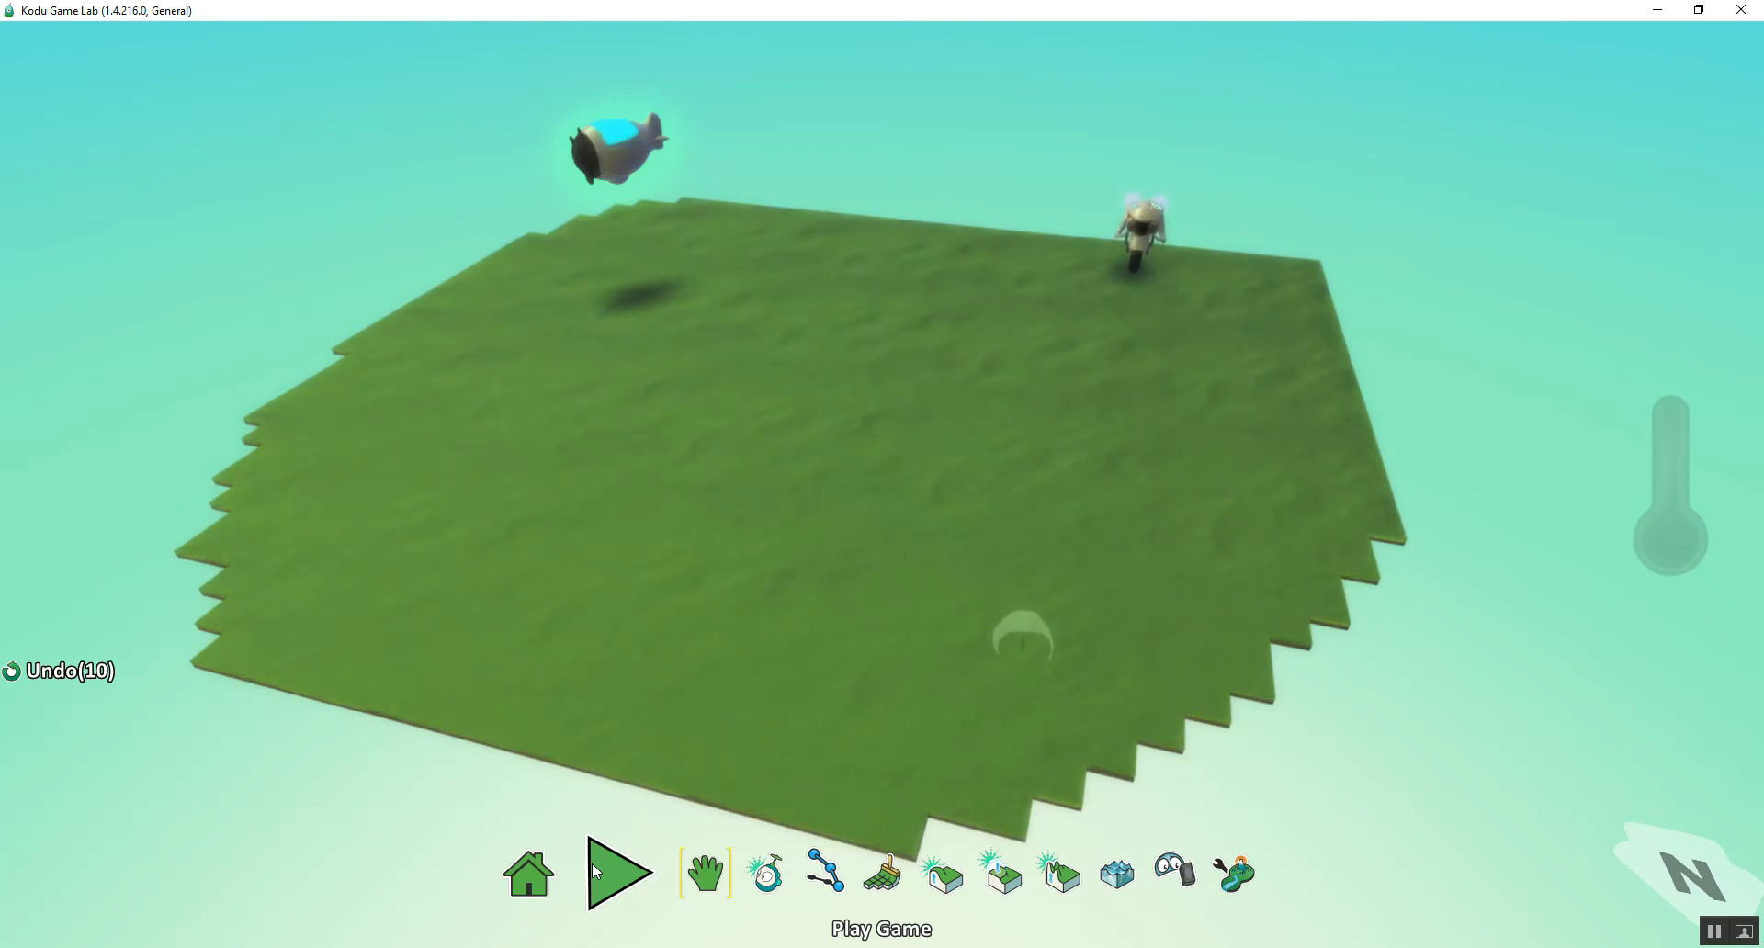
click(700, 880)
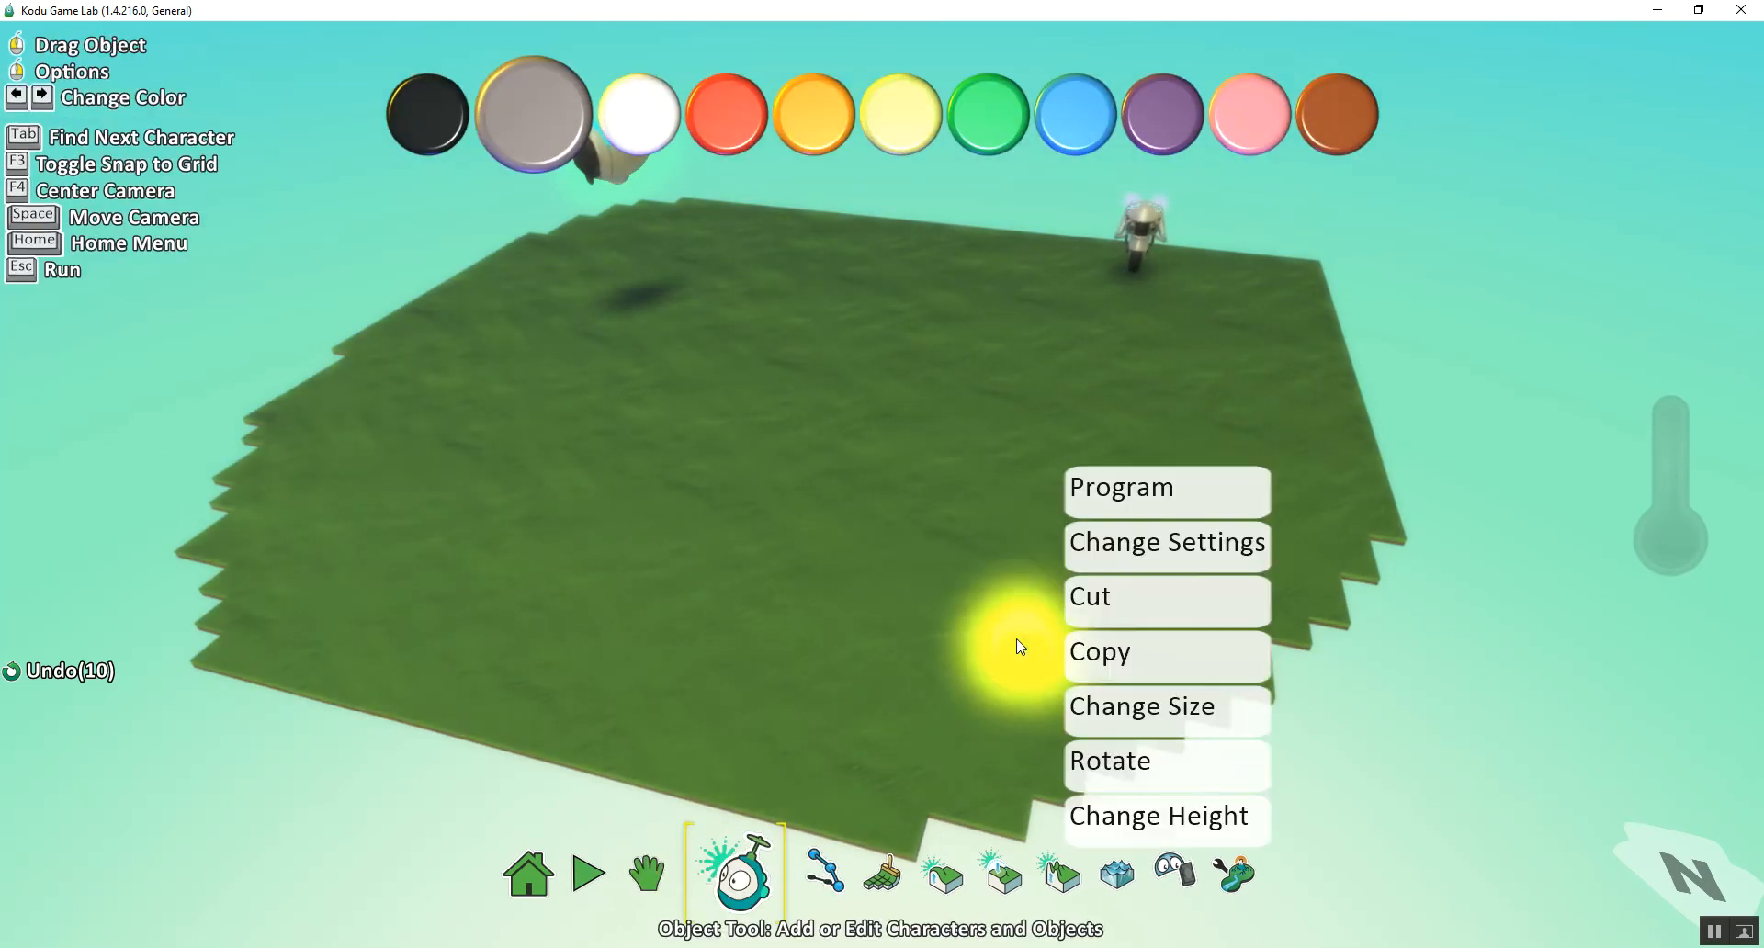
- Give the rock's rule 1 a WHEN timer condition of 10 seconds
click(1120, 486)
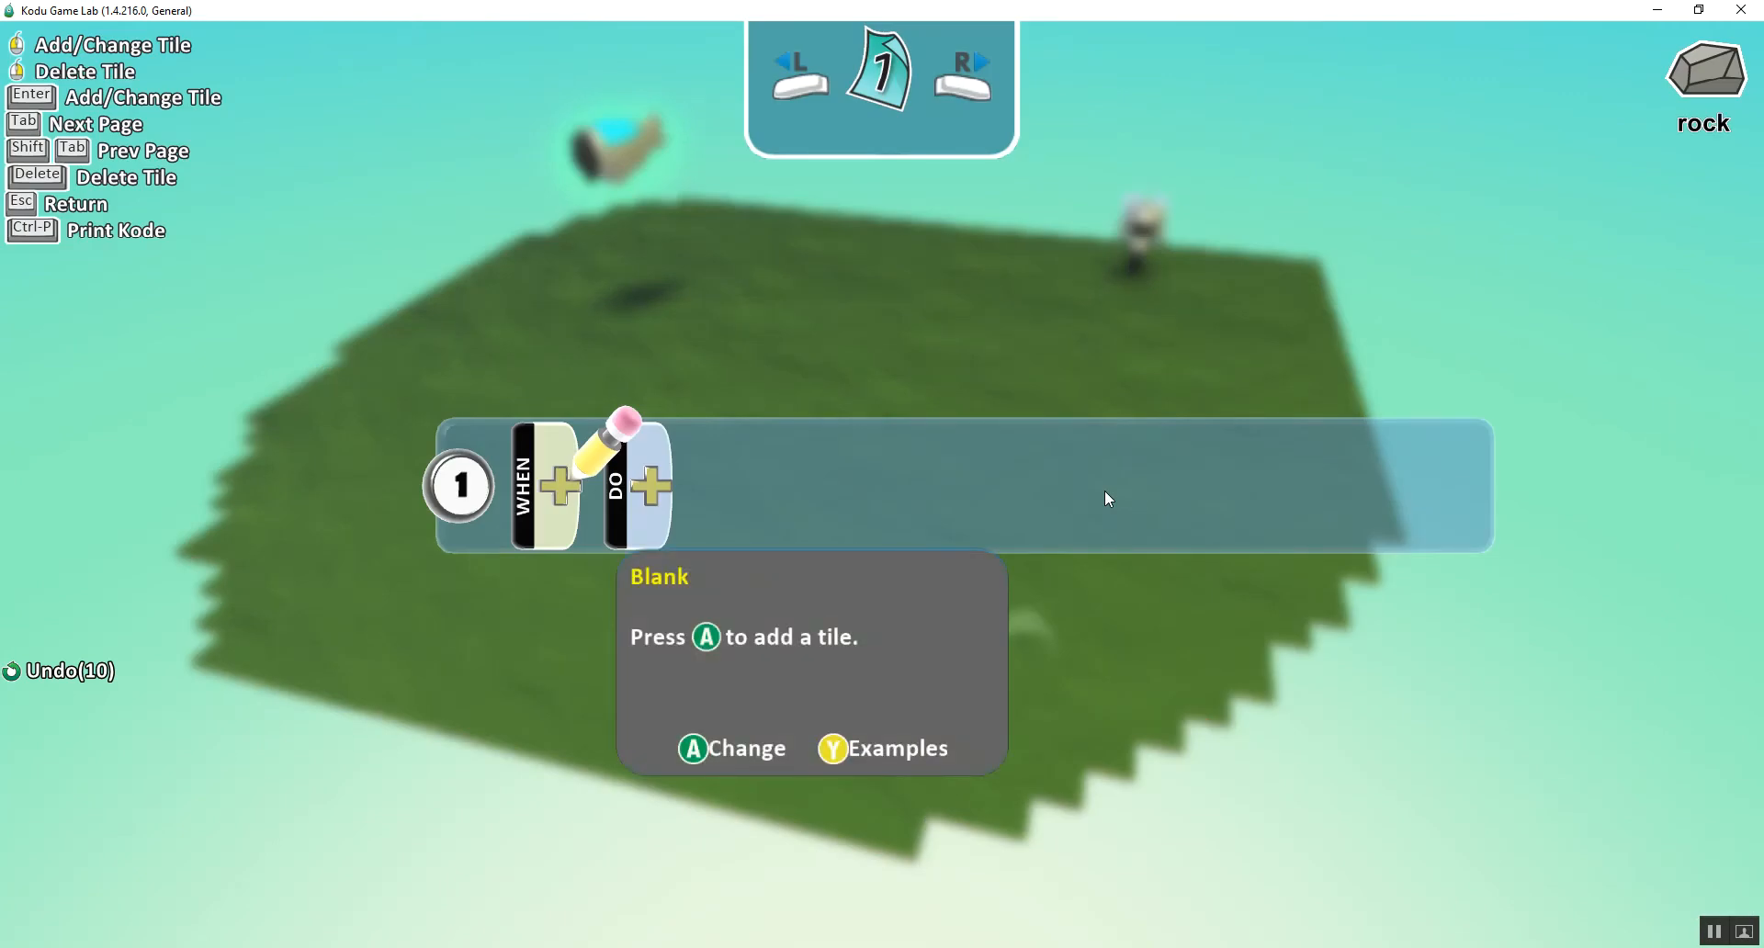
click(557, 483)
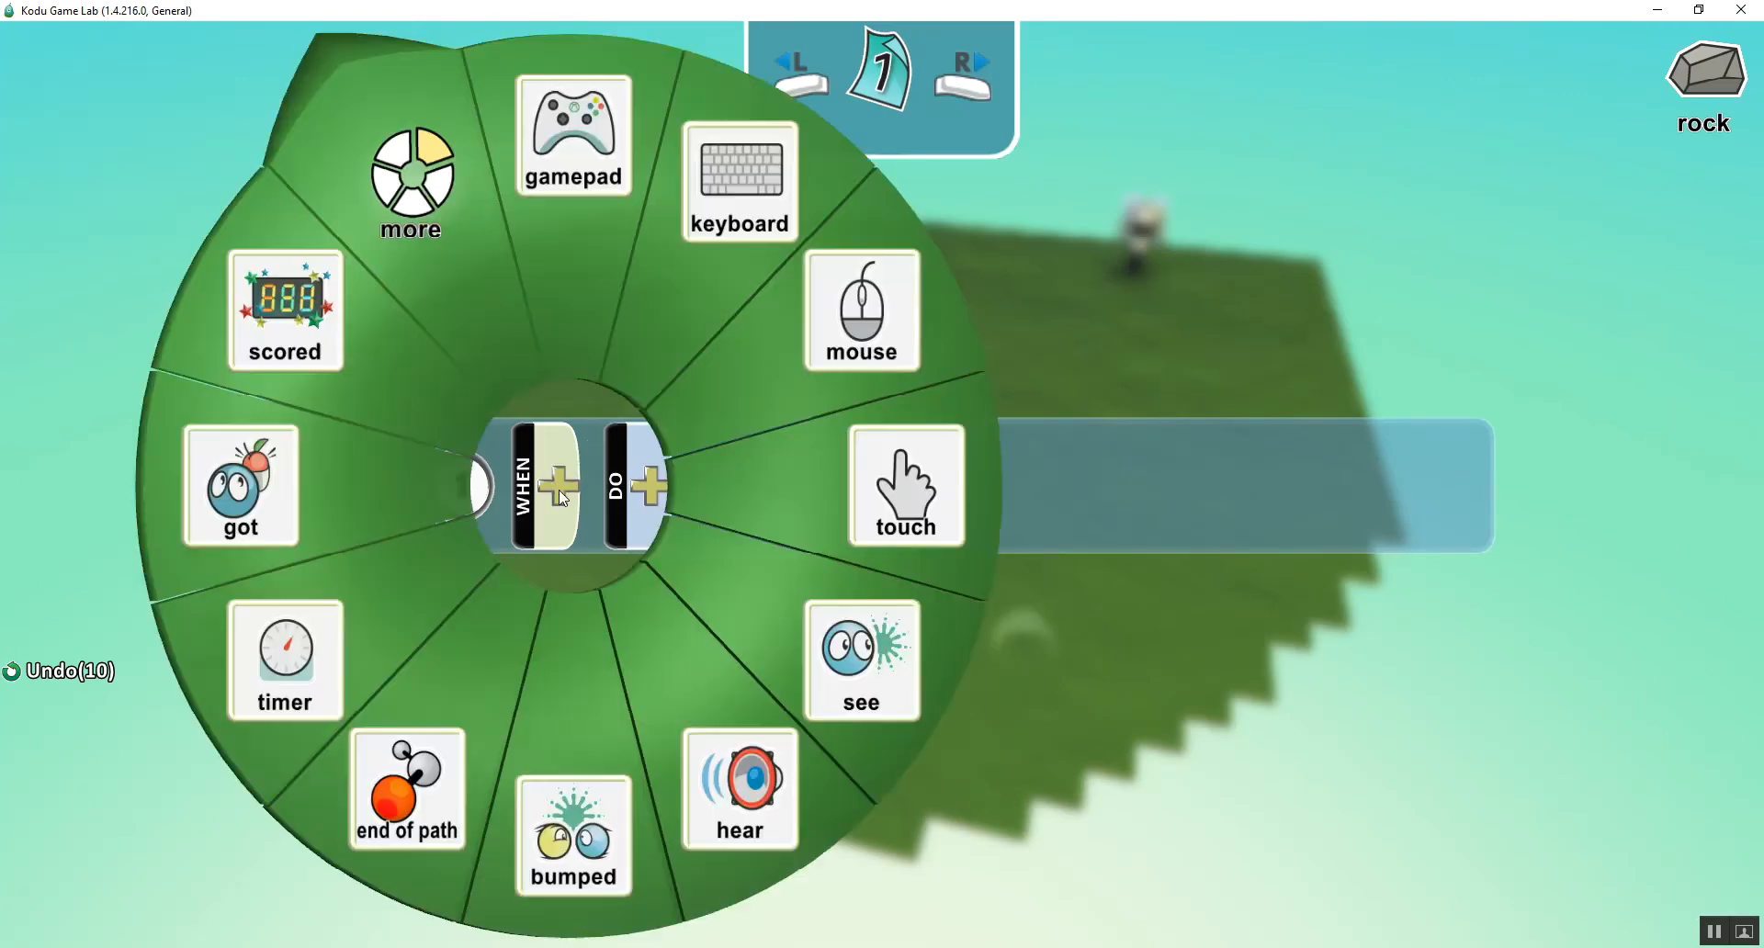
click(284, 659)
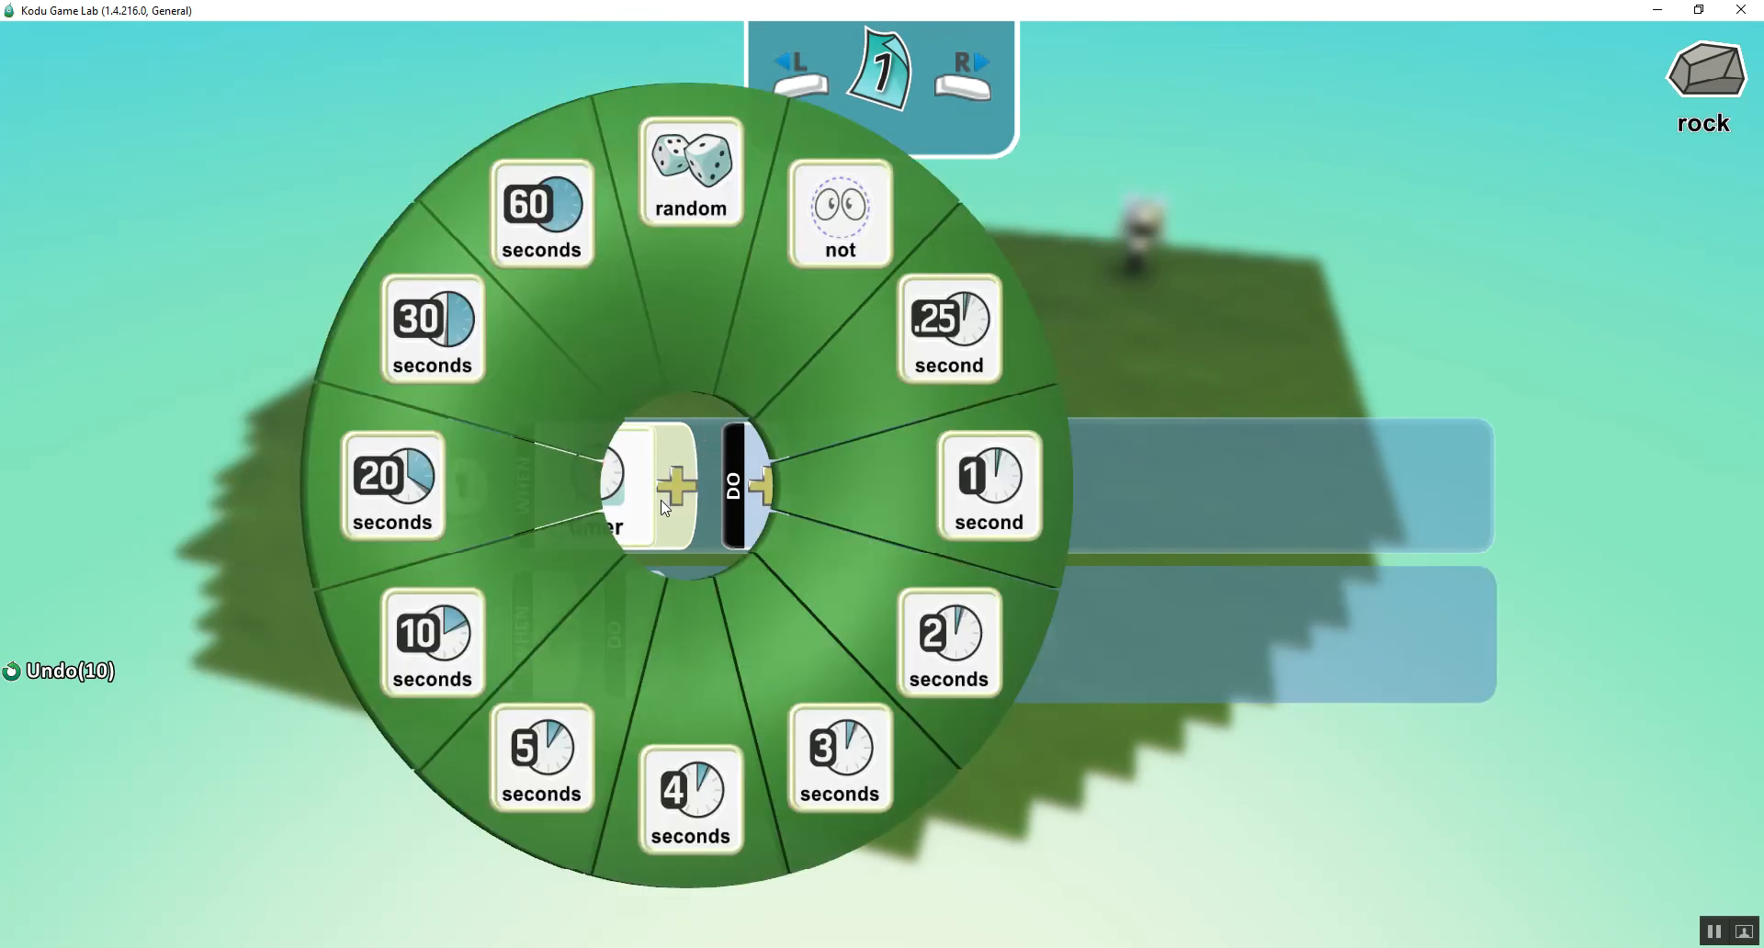
click(429, 647)
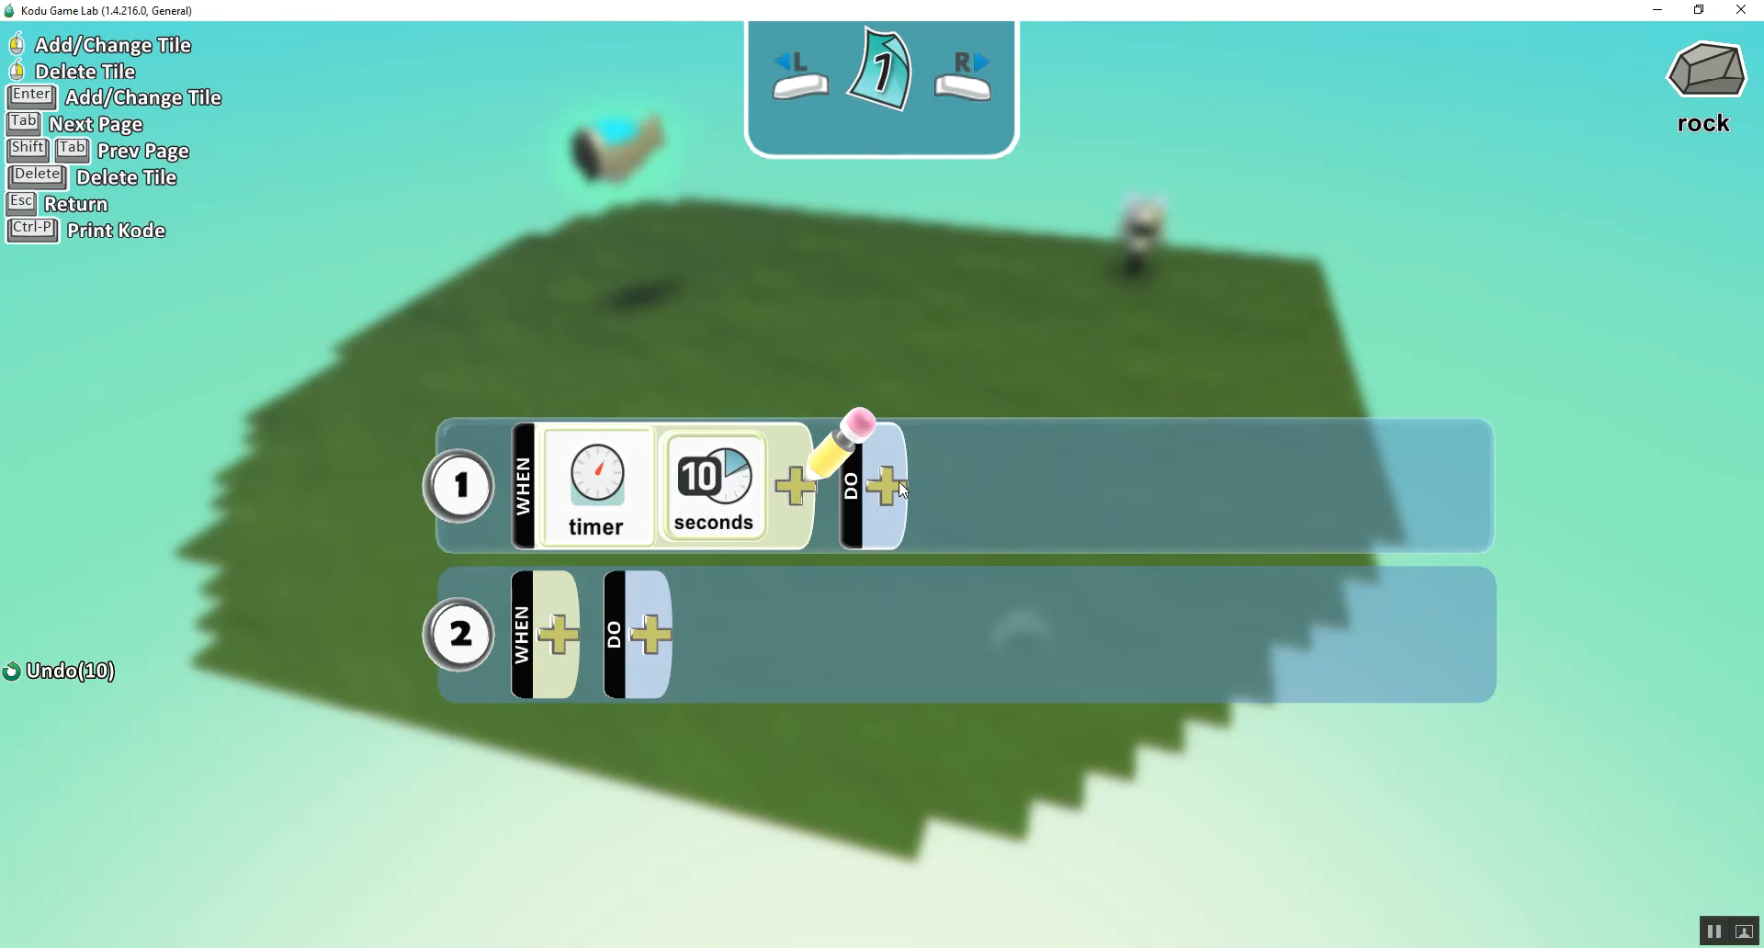
- Set rule 1's DO to the create action
click(882, 487)
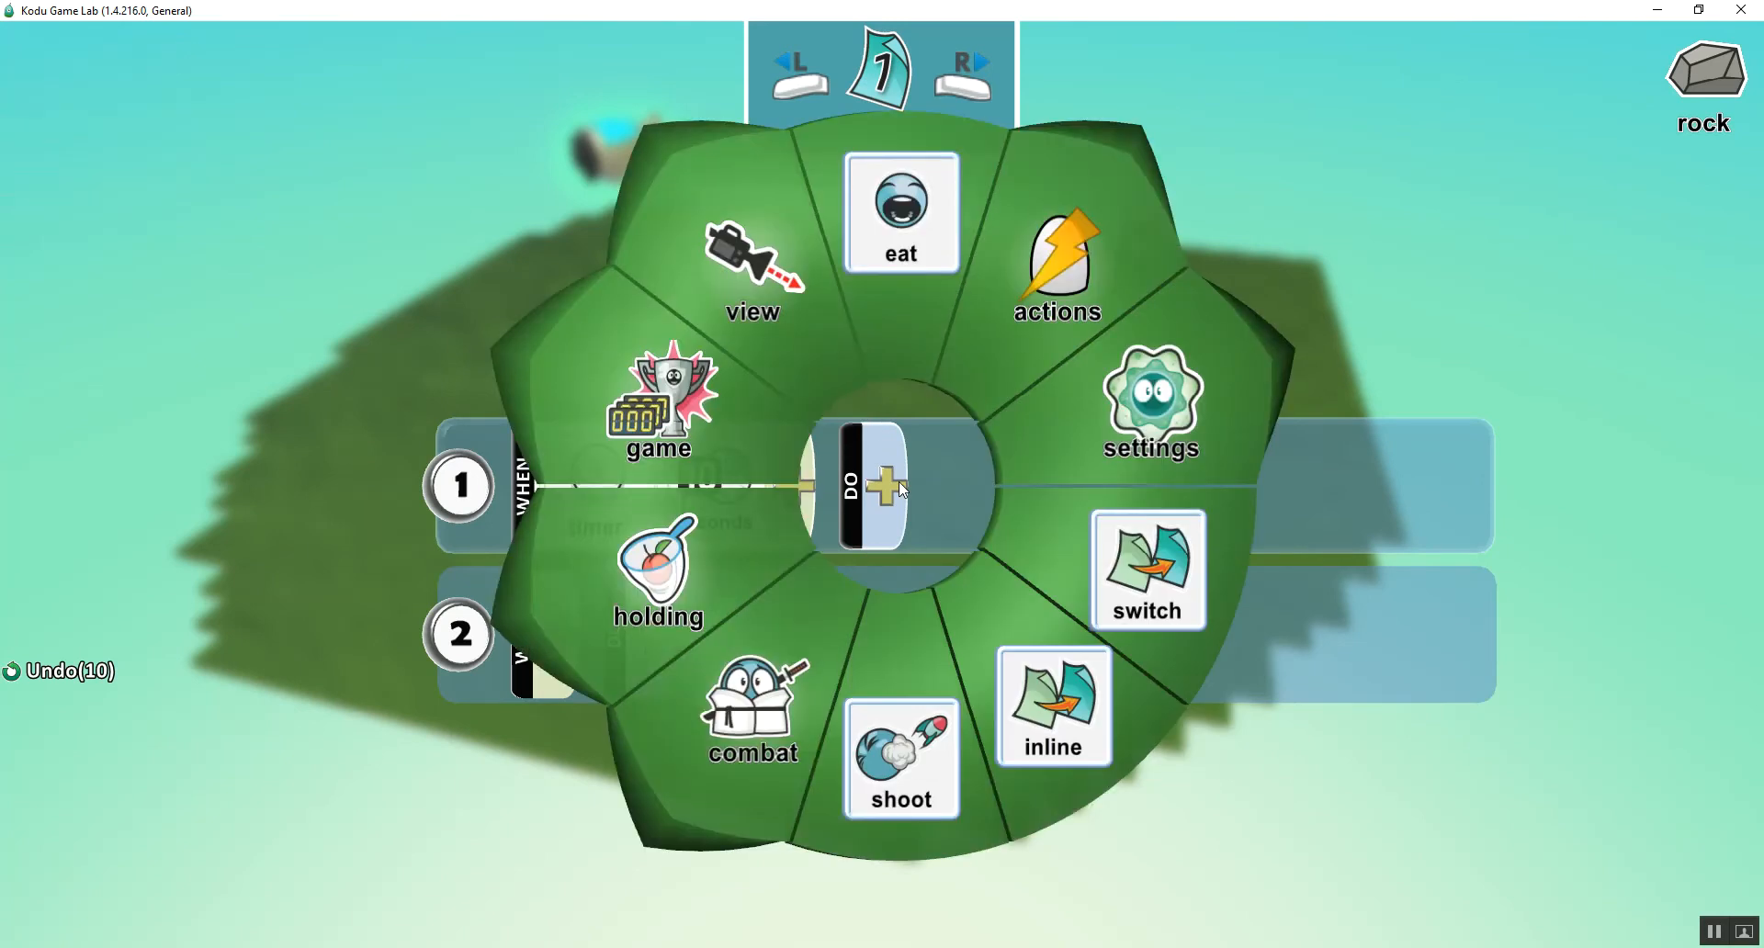
click(1062, 267)
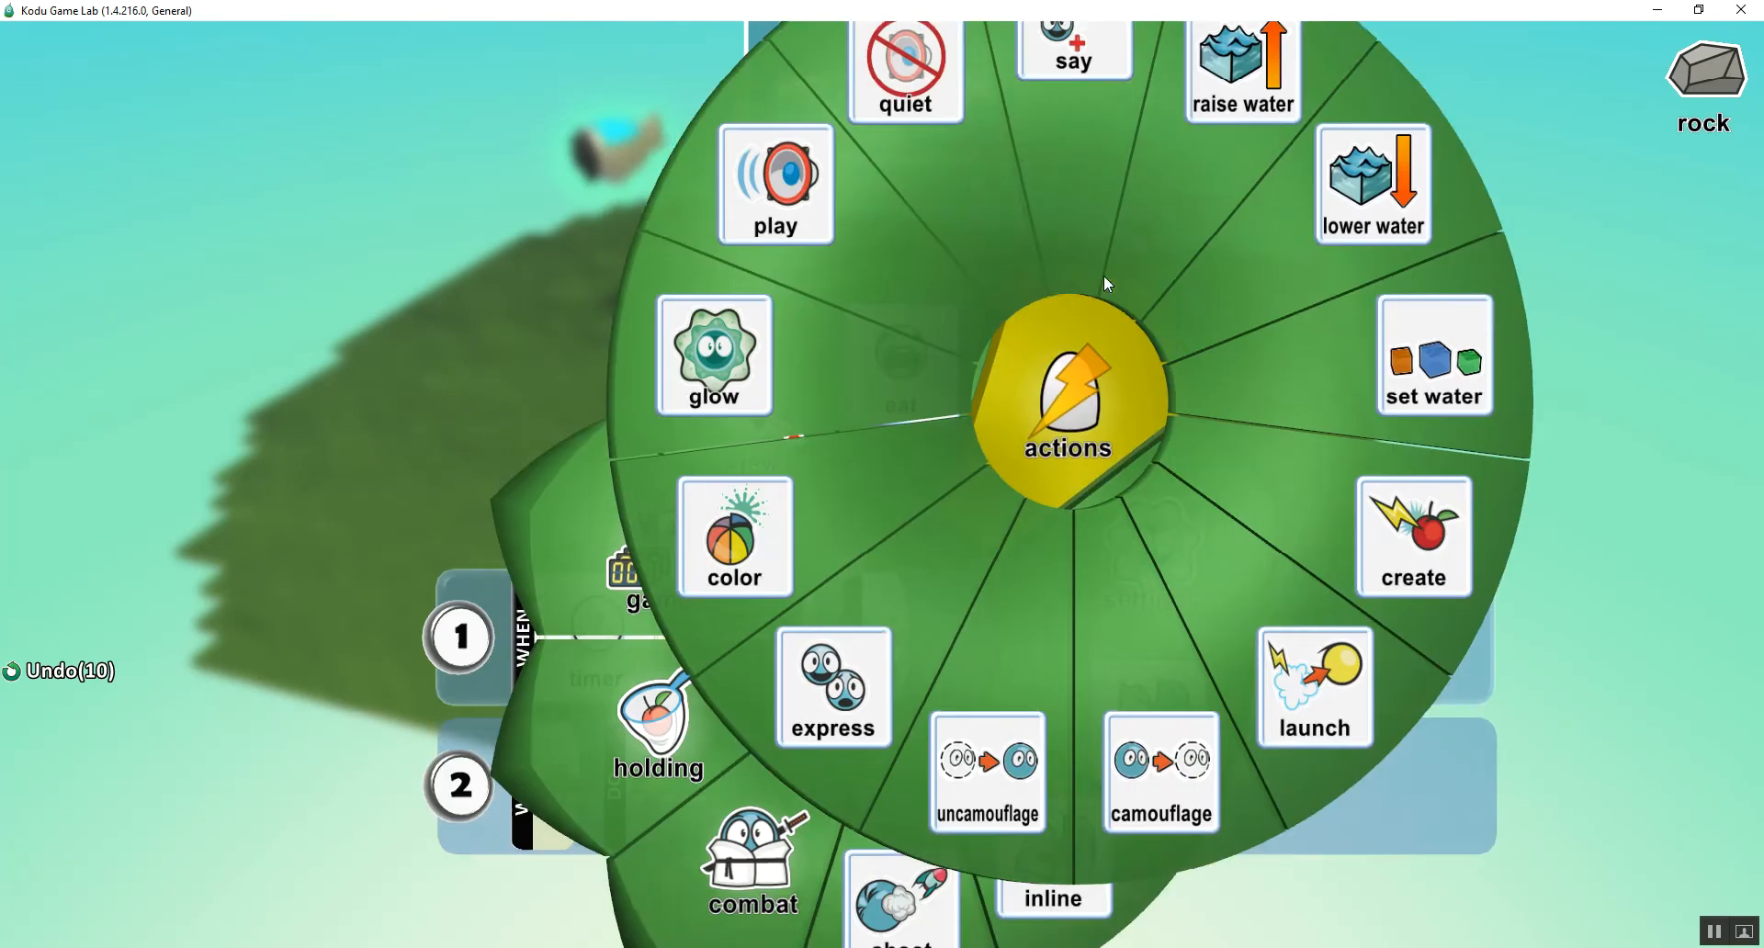
click(1414, 540)
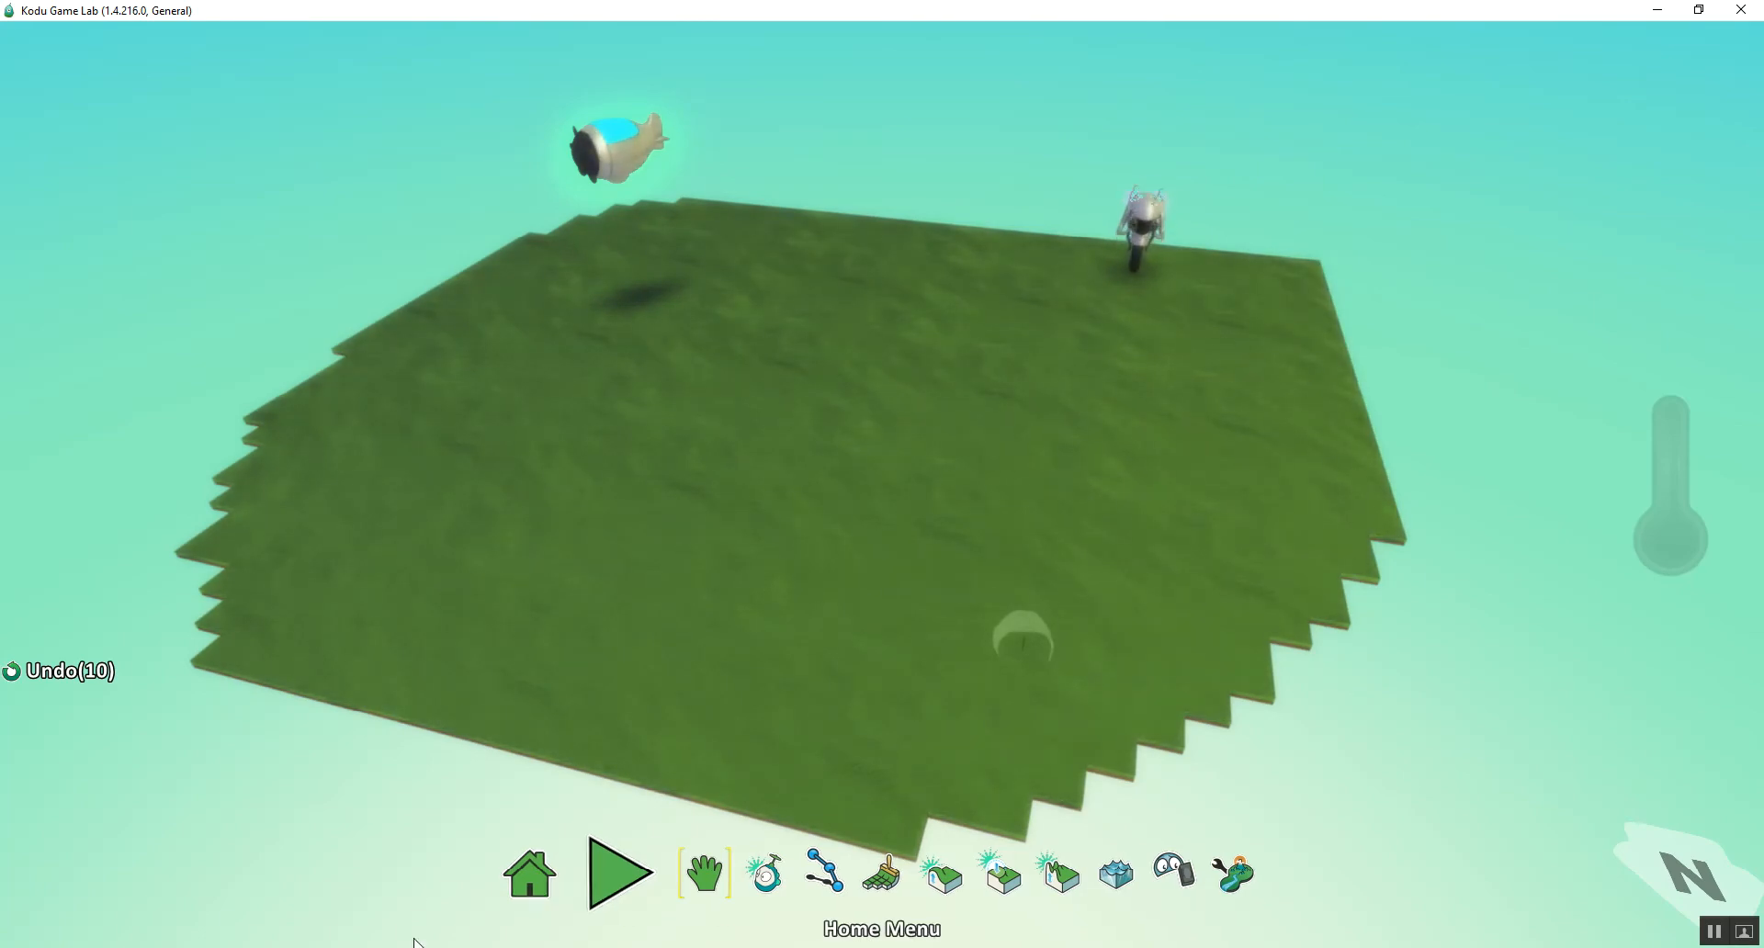
- Switch to the Move Camera hand tool, then reopen the rock's program via its Program option
click(700, 880)
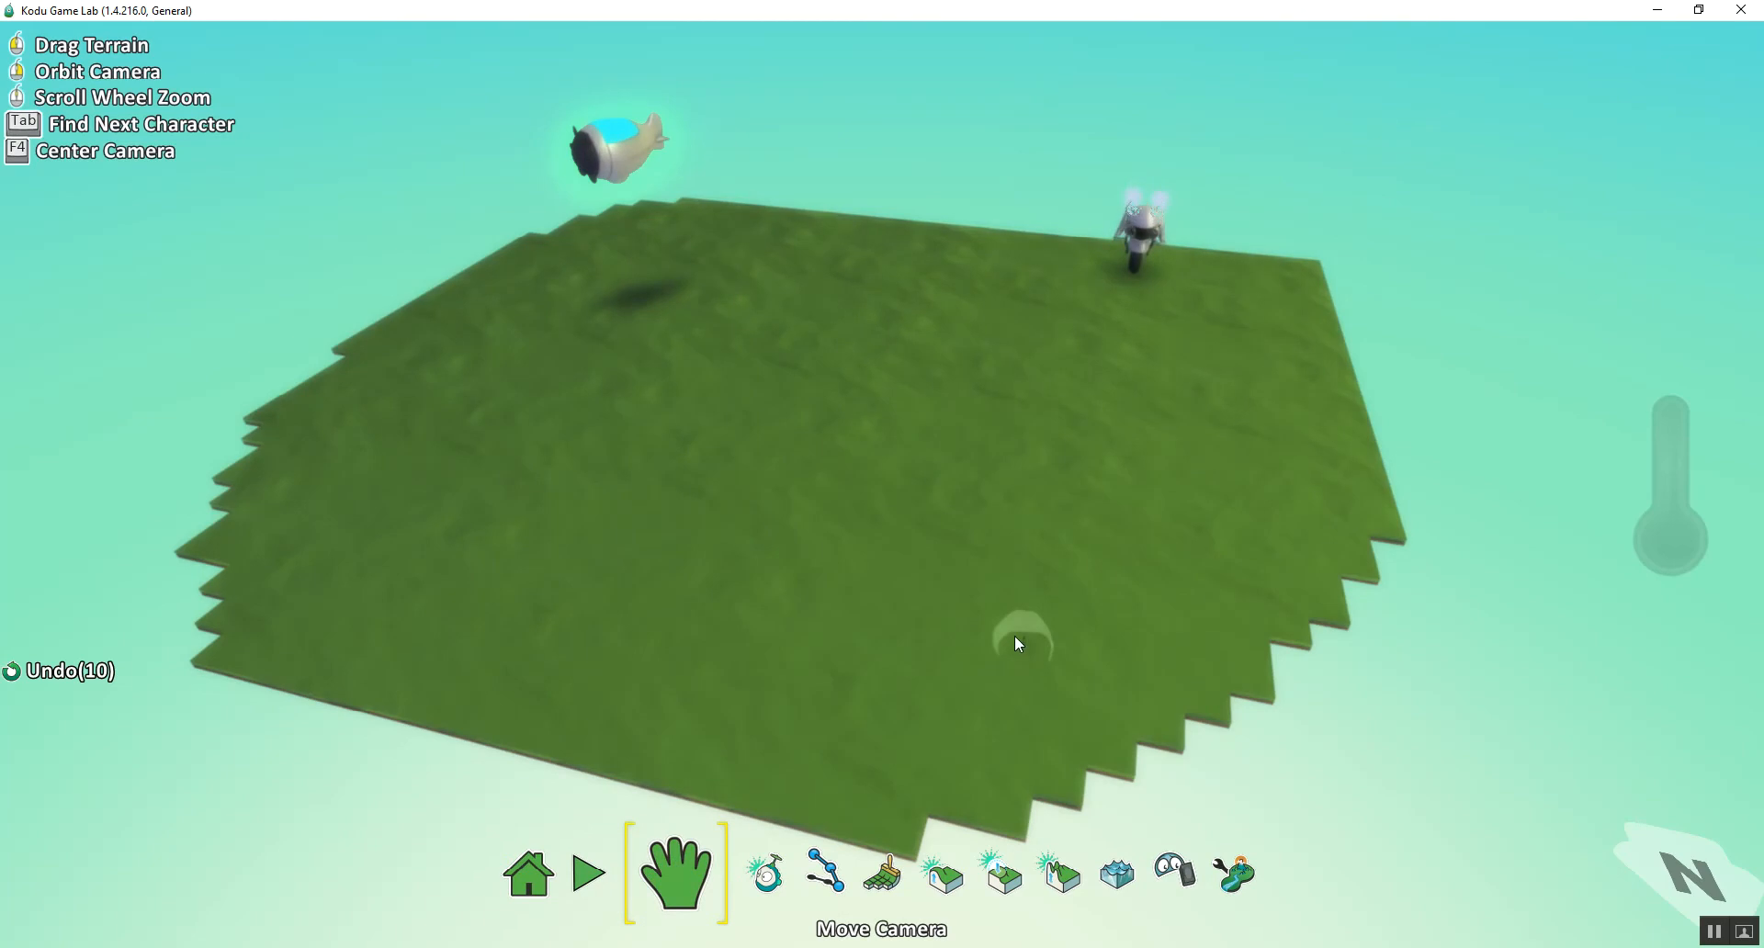
click(585, 871)
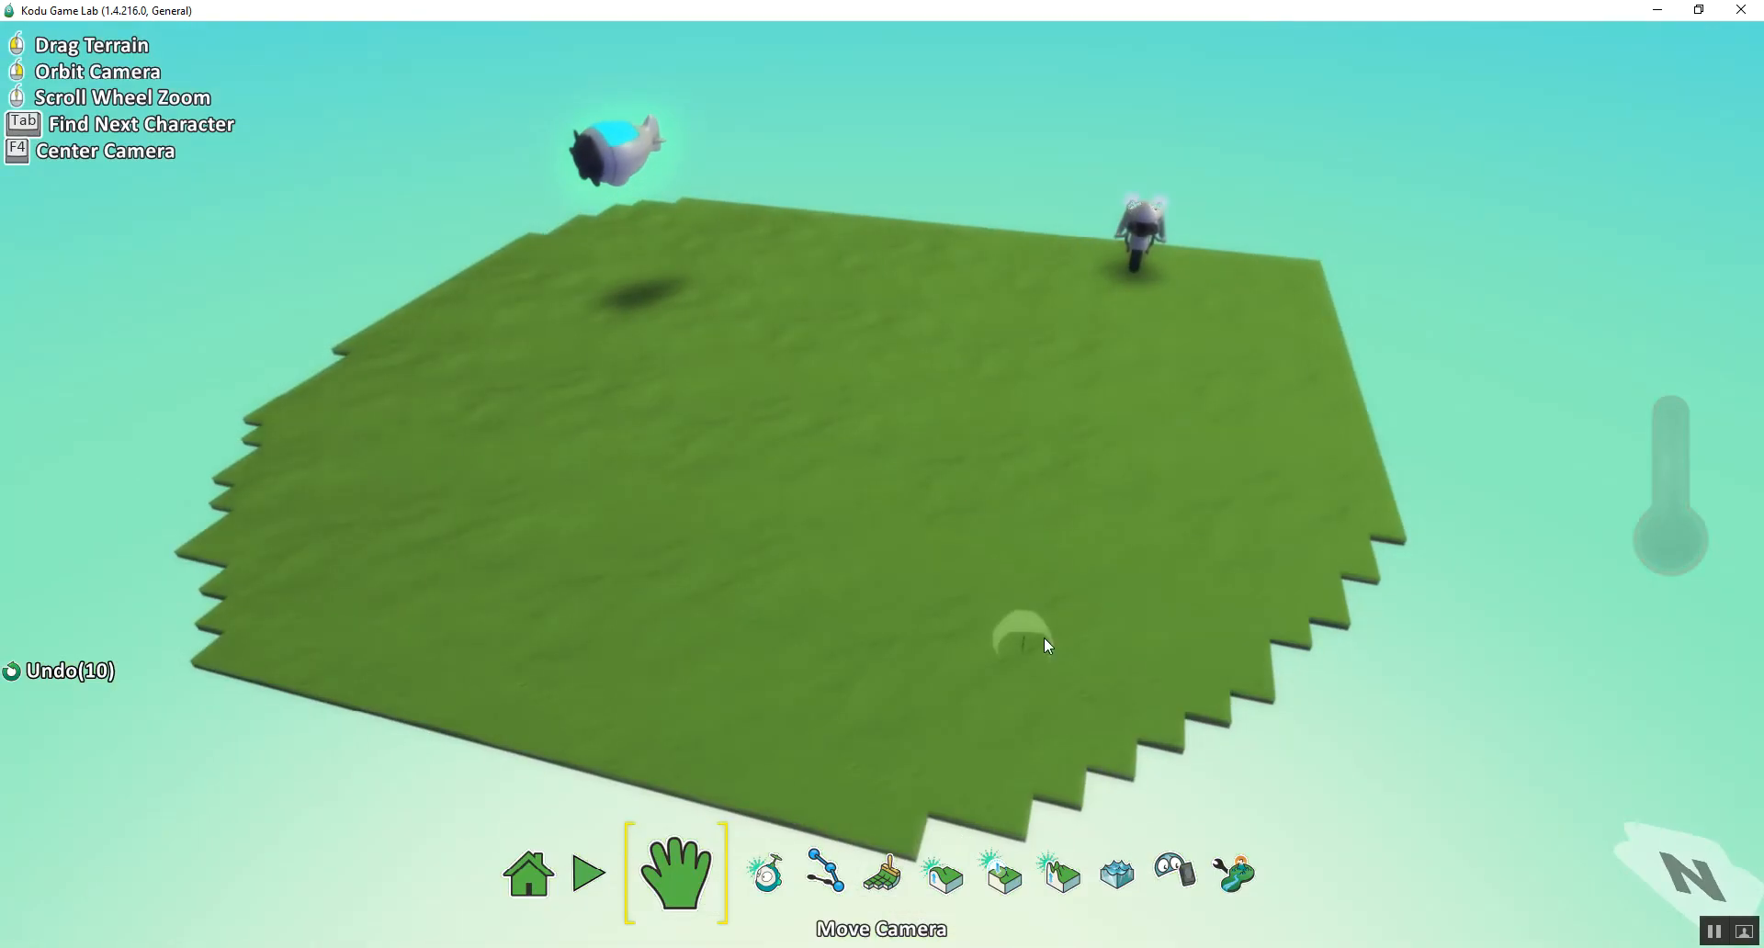
click(765, 873)
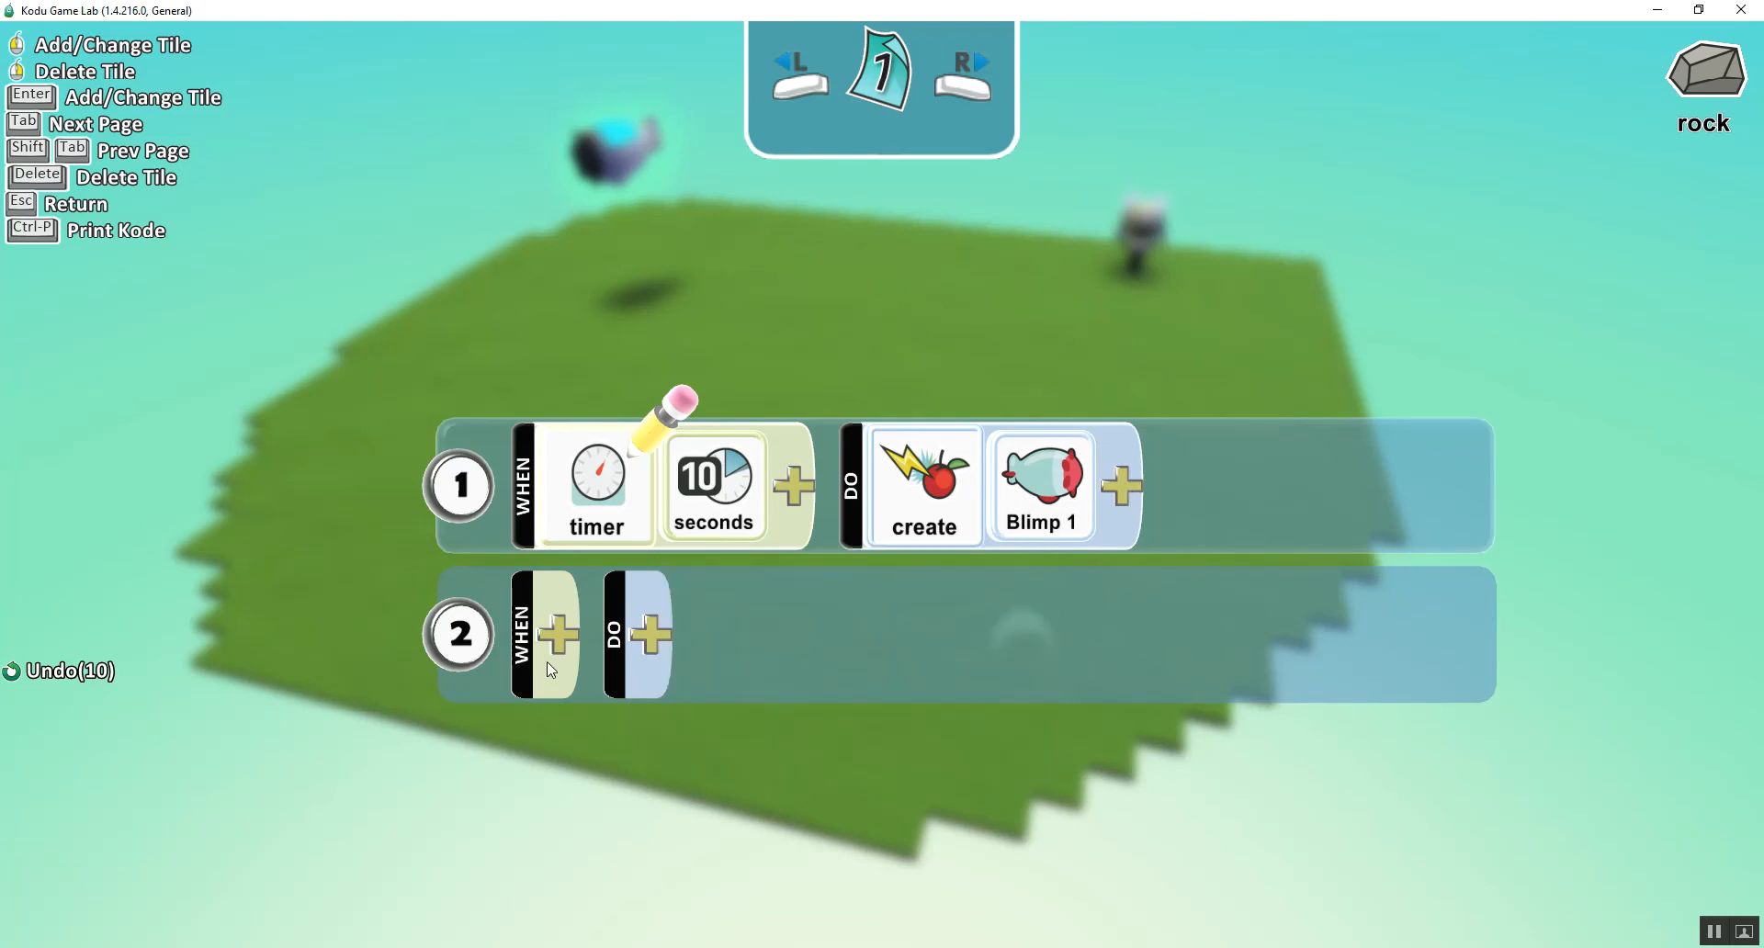
mouse_move(641, 648)
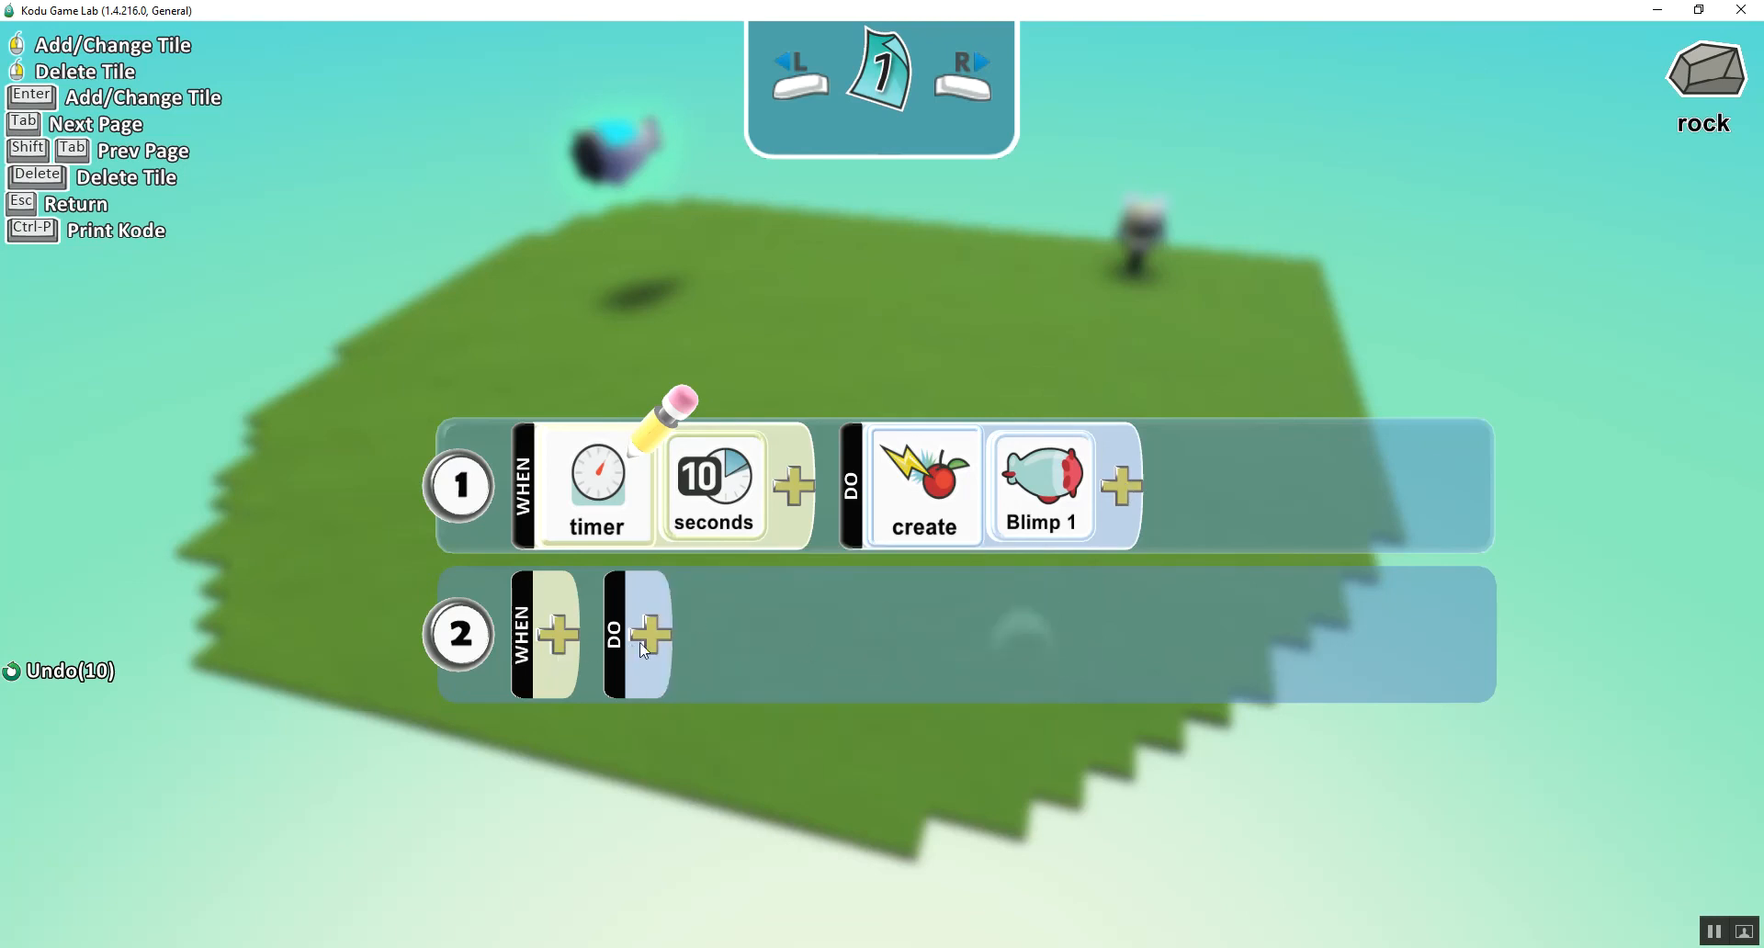
- Make rule 2's DO add 1 point to the red score
click(654, 634)
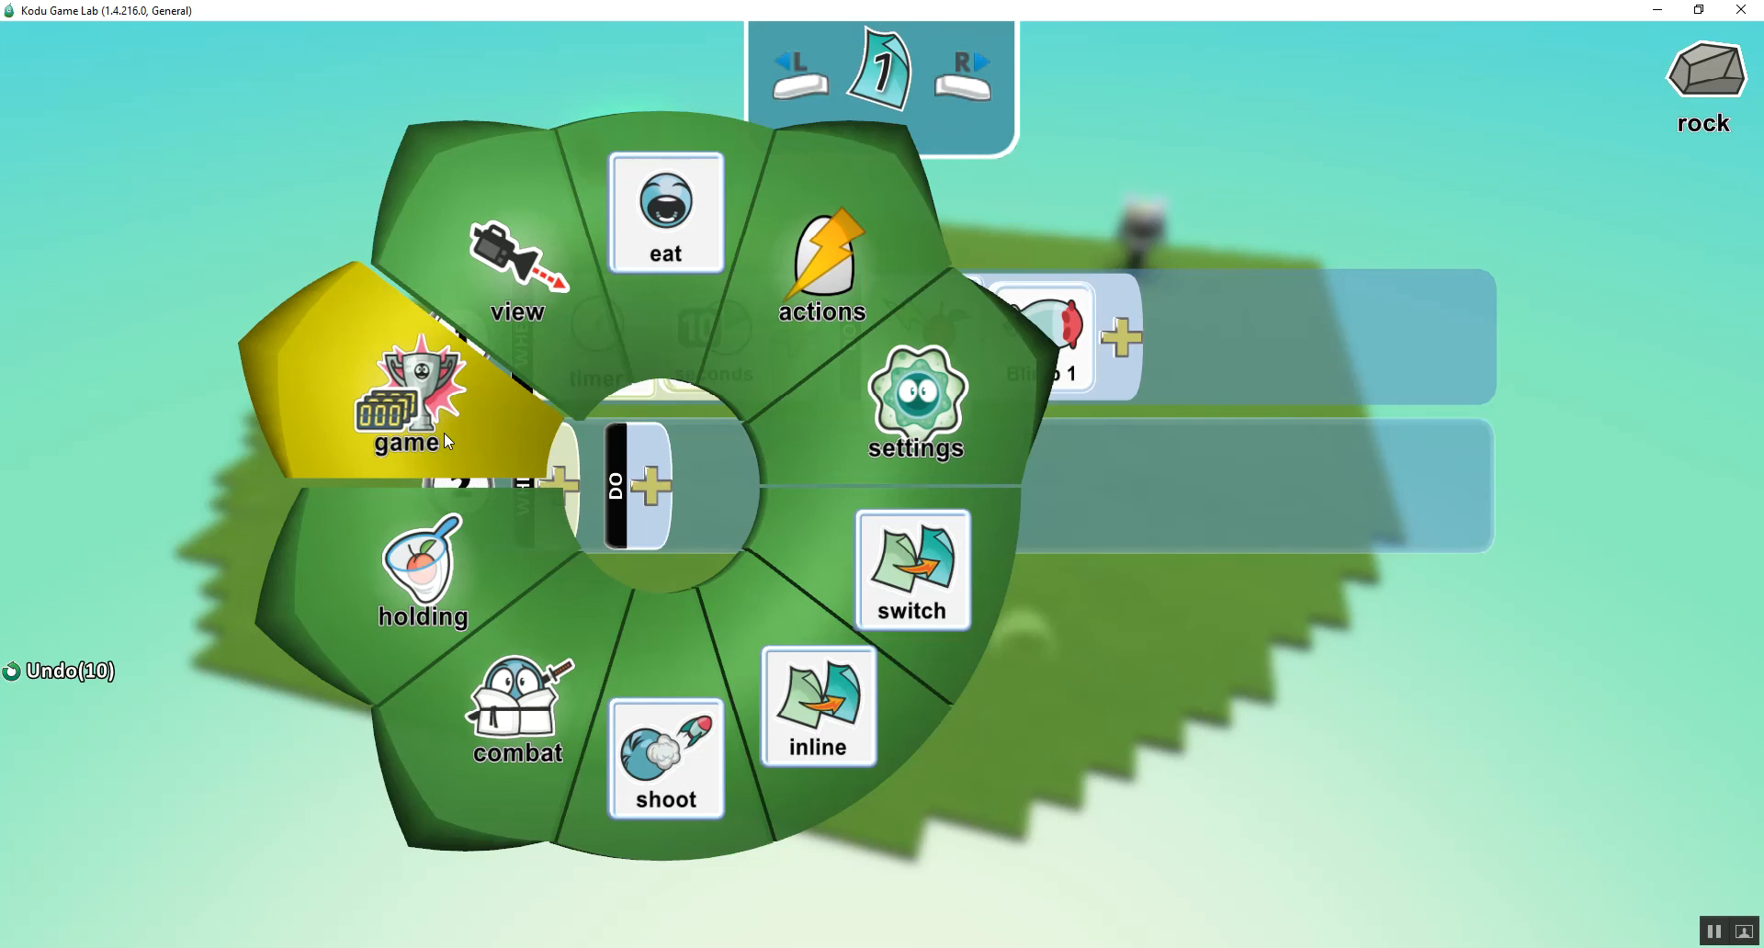
click(408, 404)
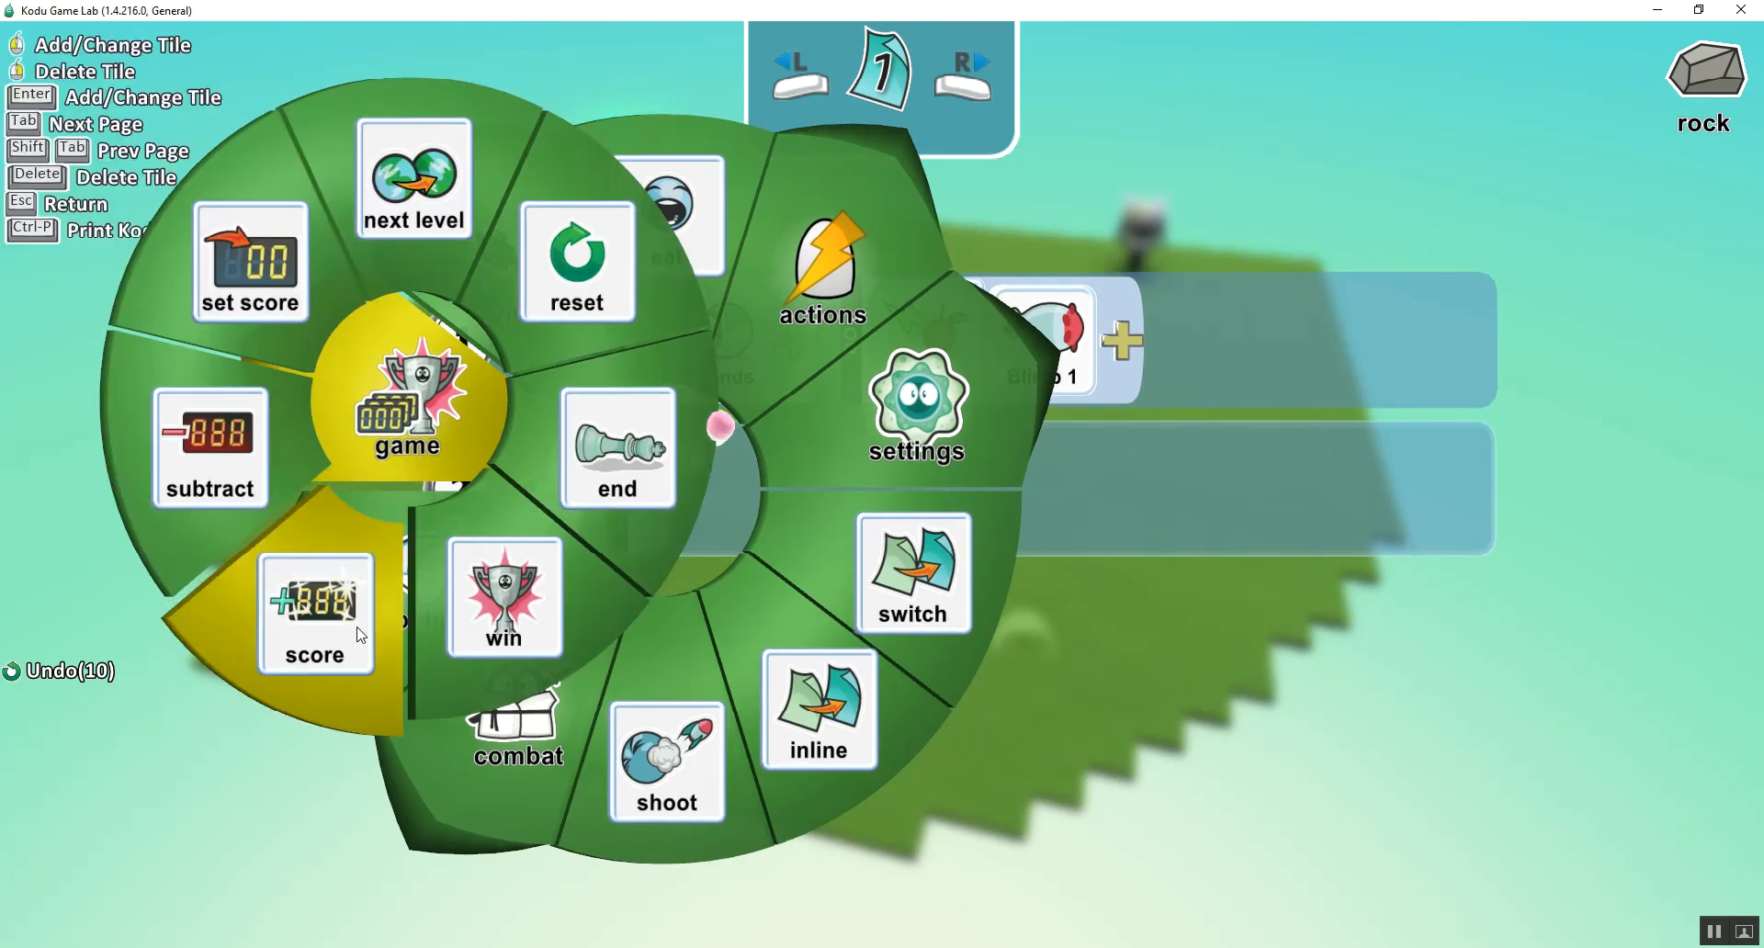
click(316, 612)
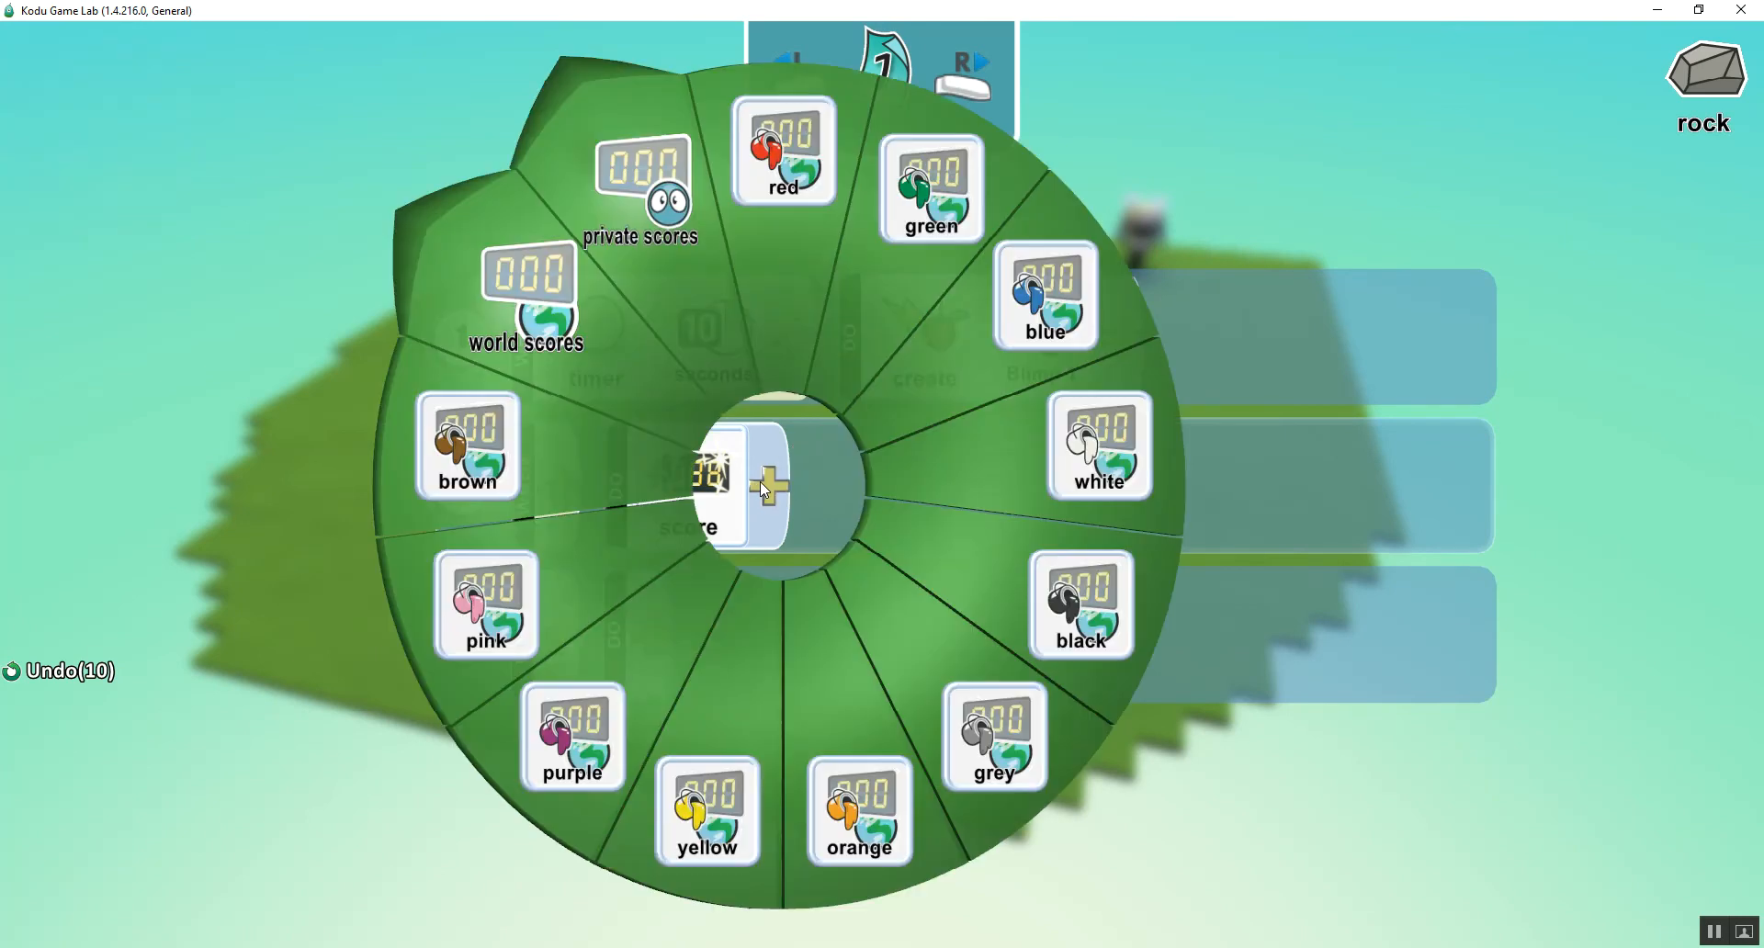
mouse_move(775, 147)
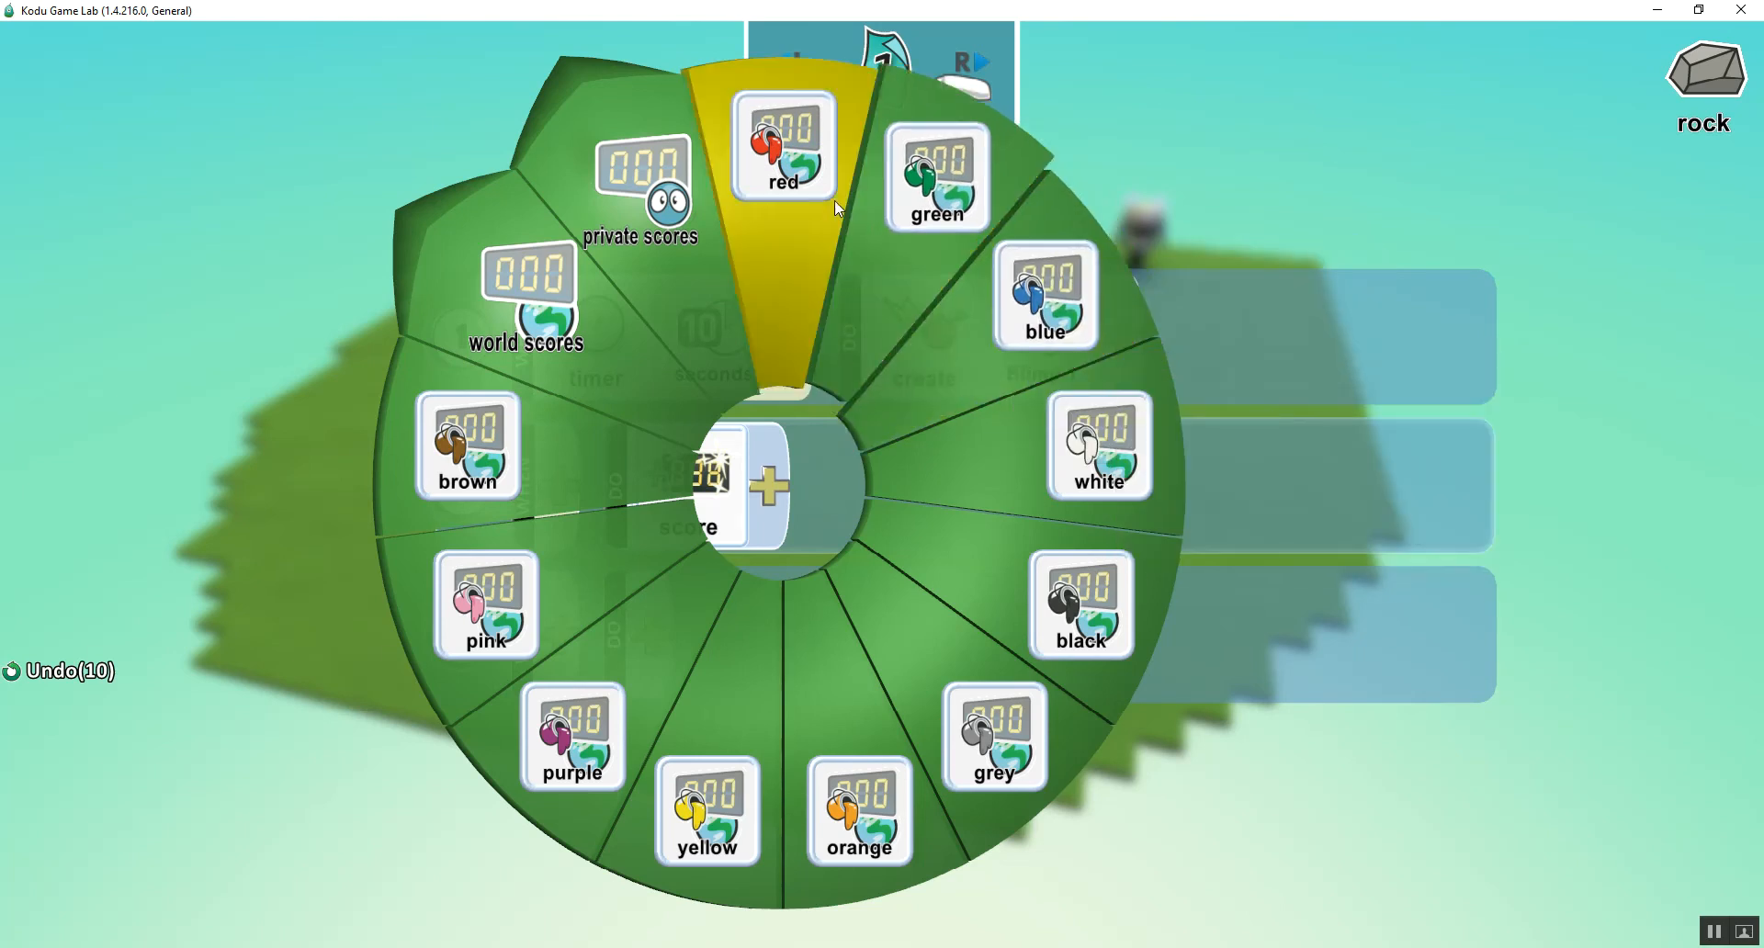
click(779, 147)
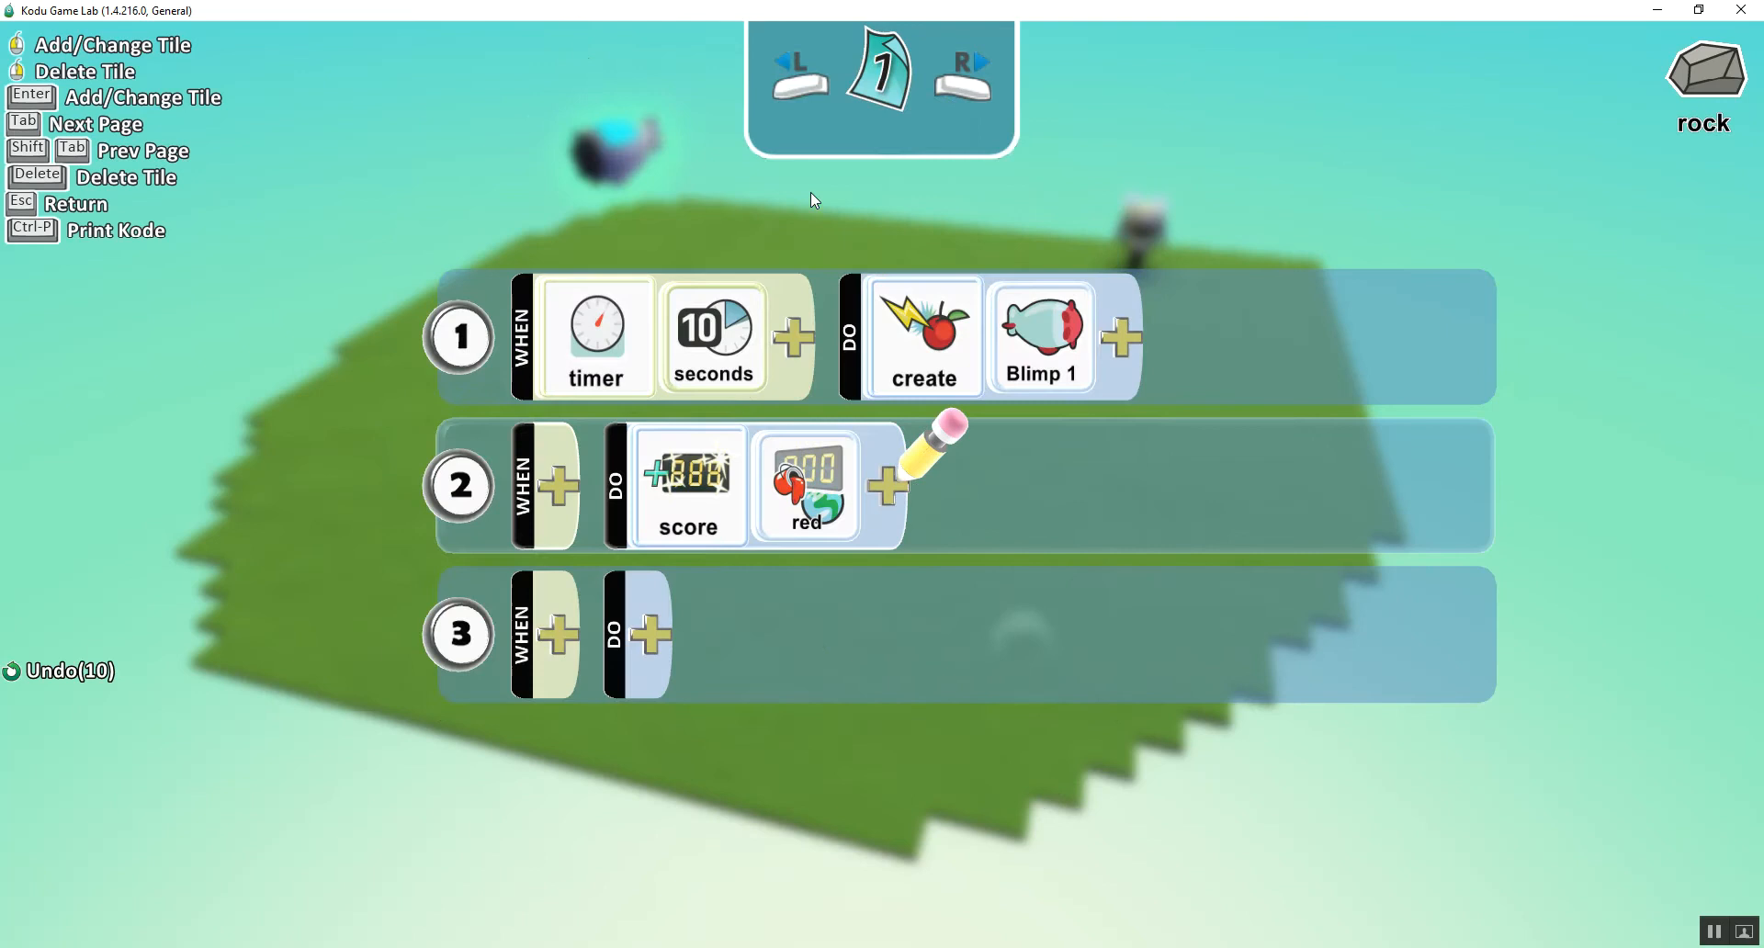
click(883, 481)
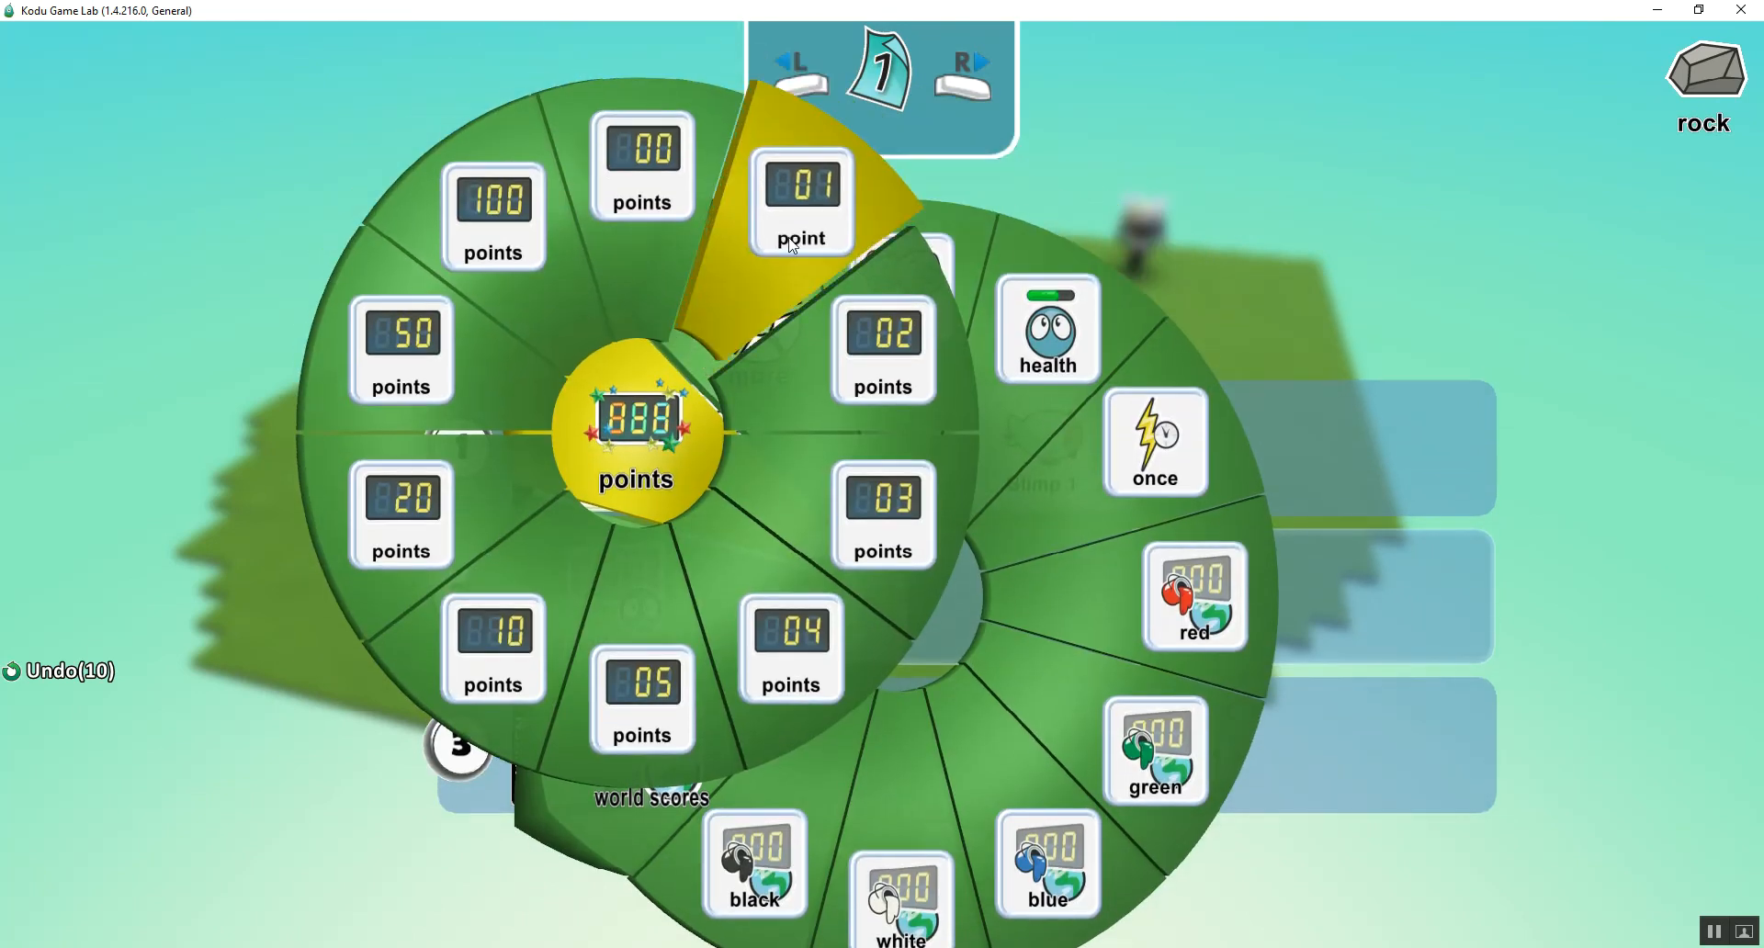
click(801, 203)
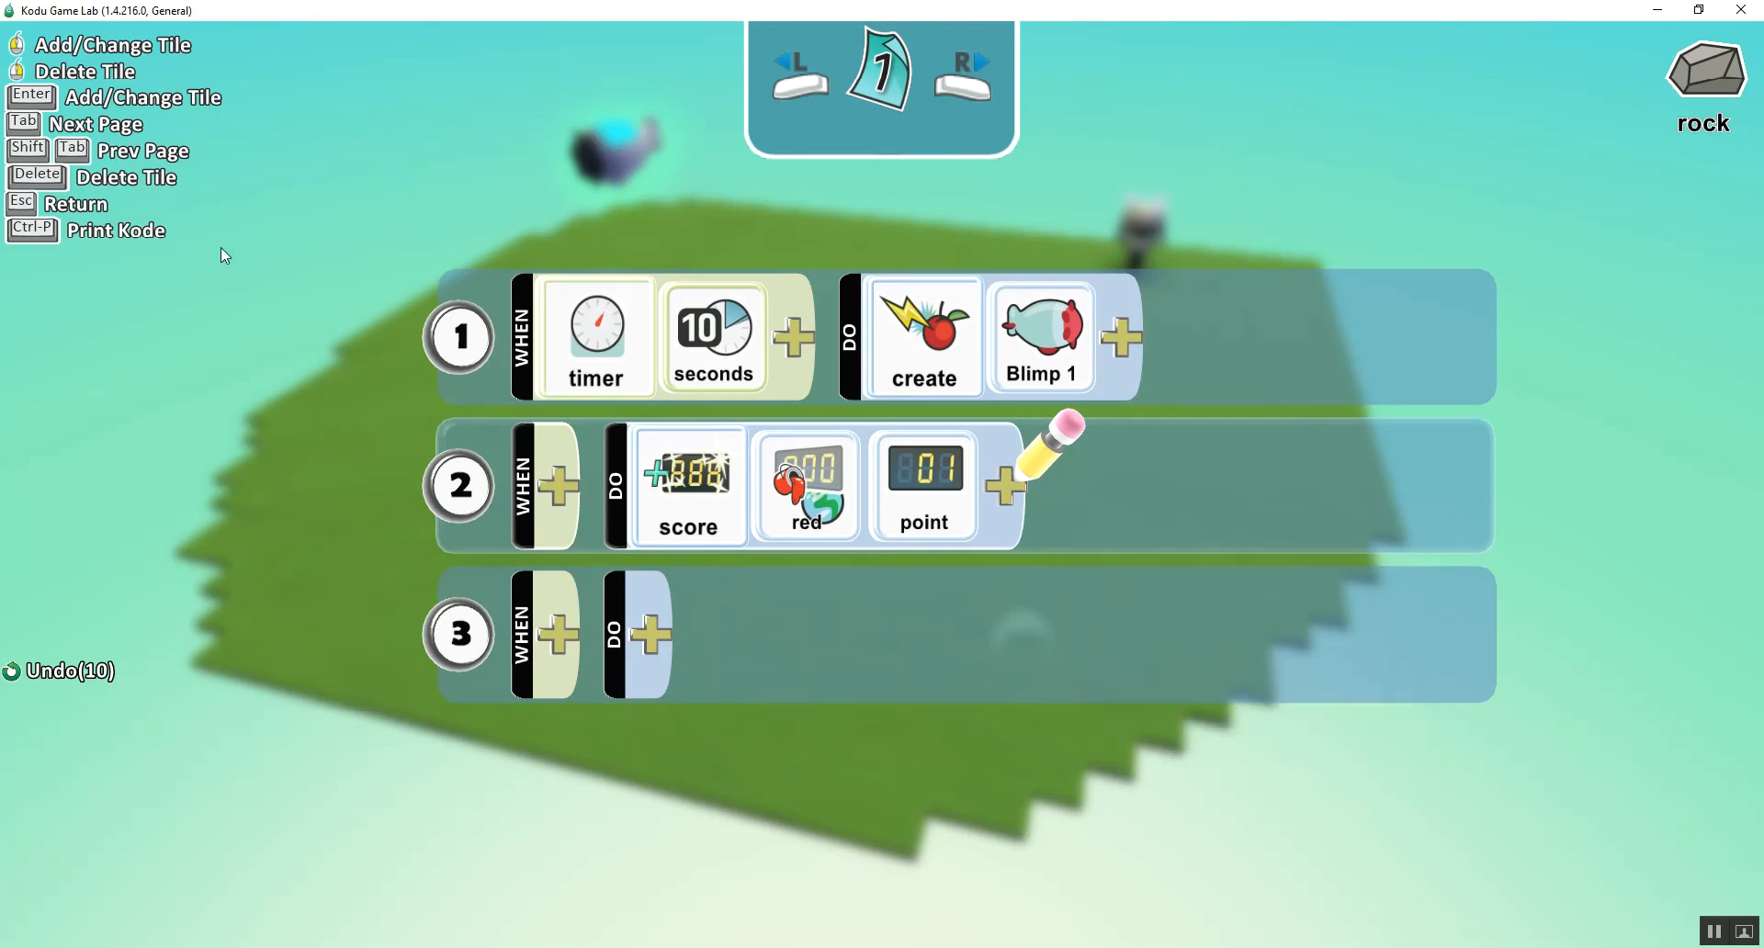
mouse_move(487, 479)
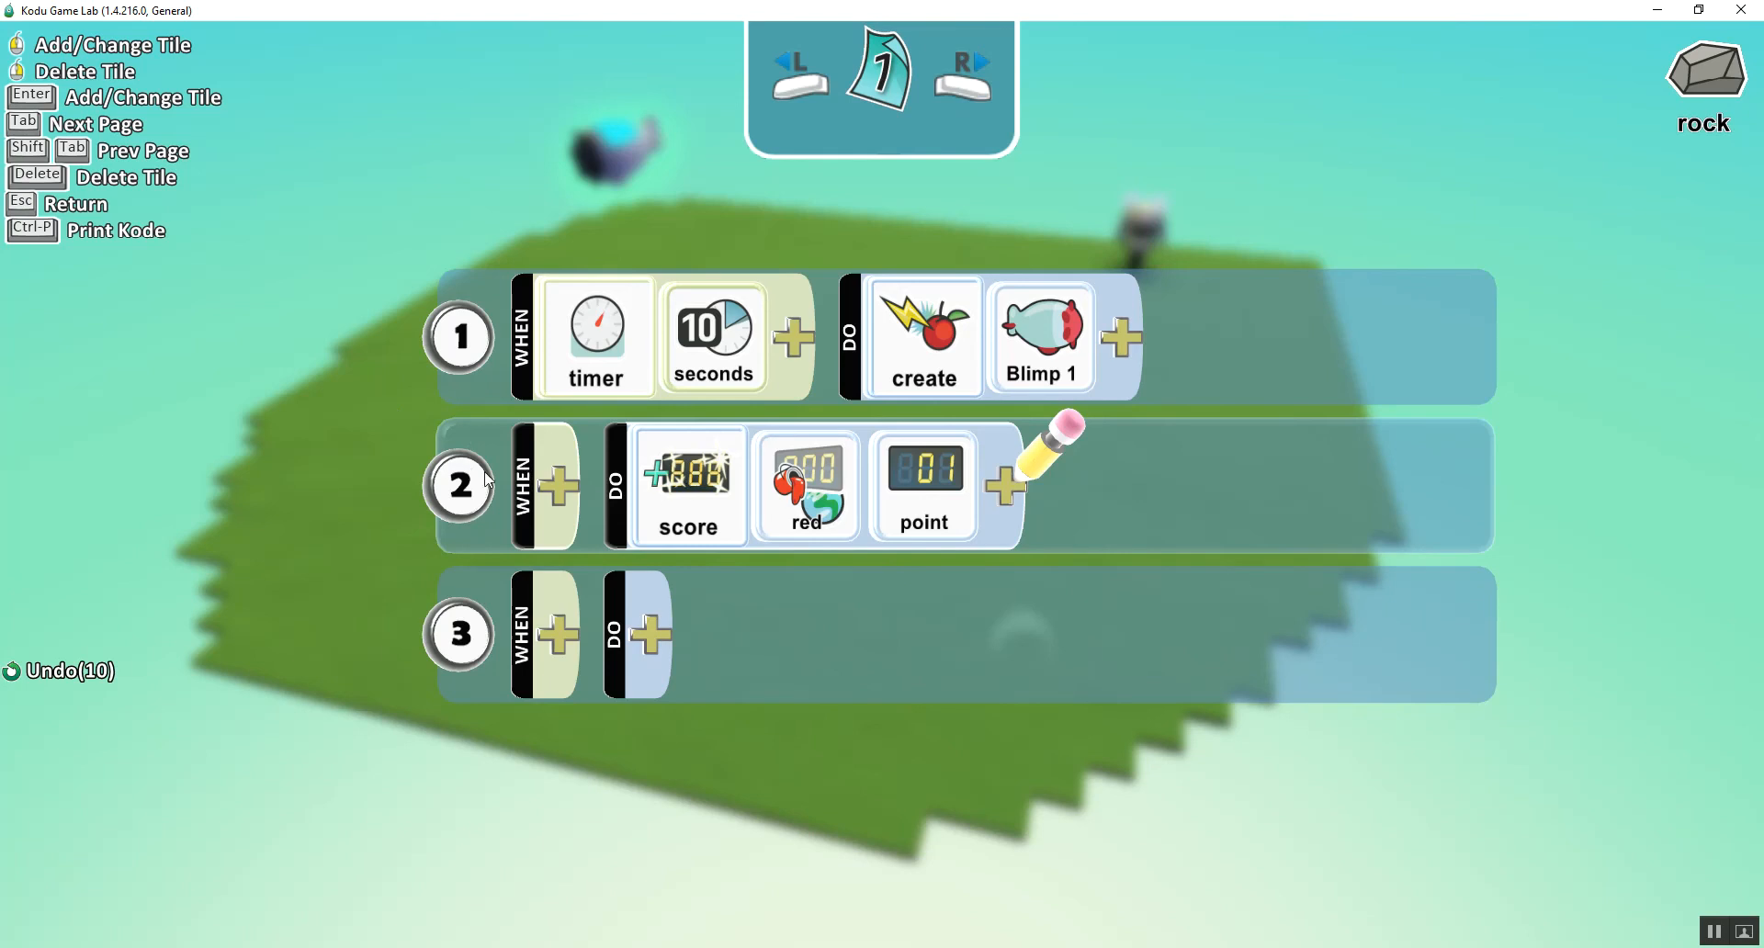
mouse_move(815, 483)
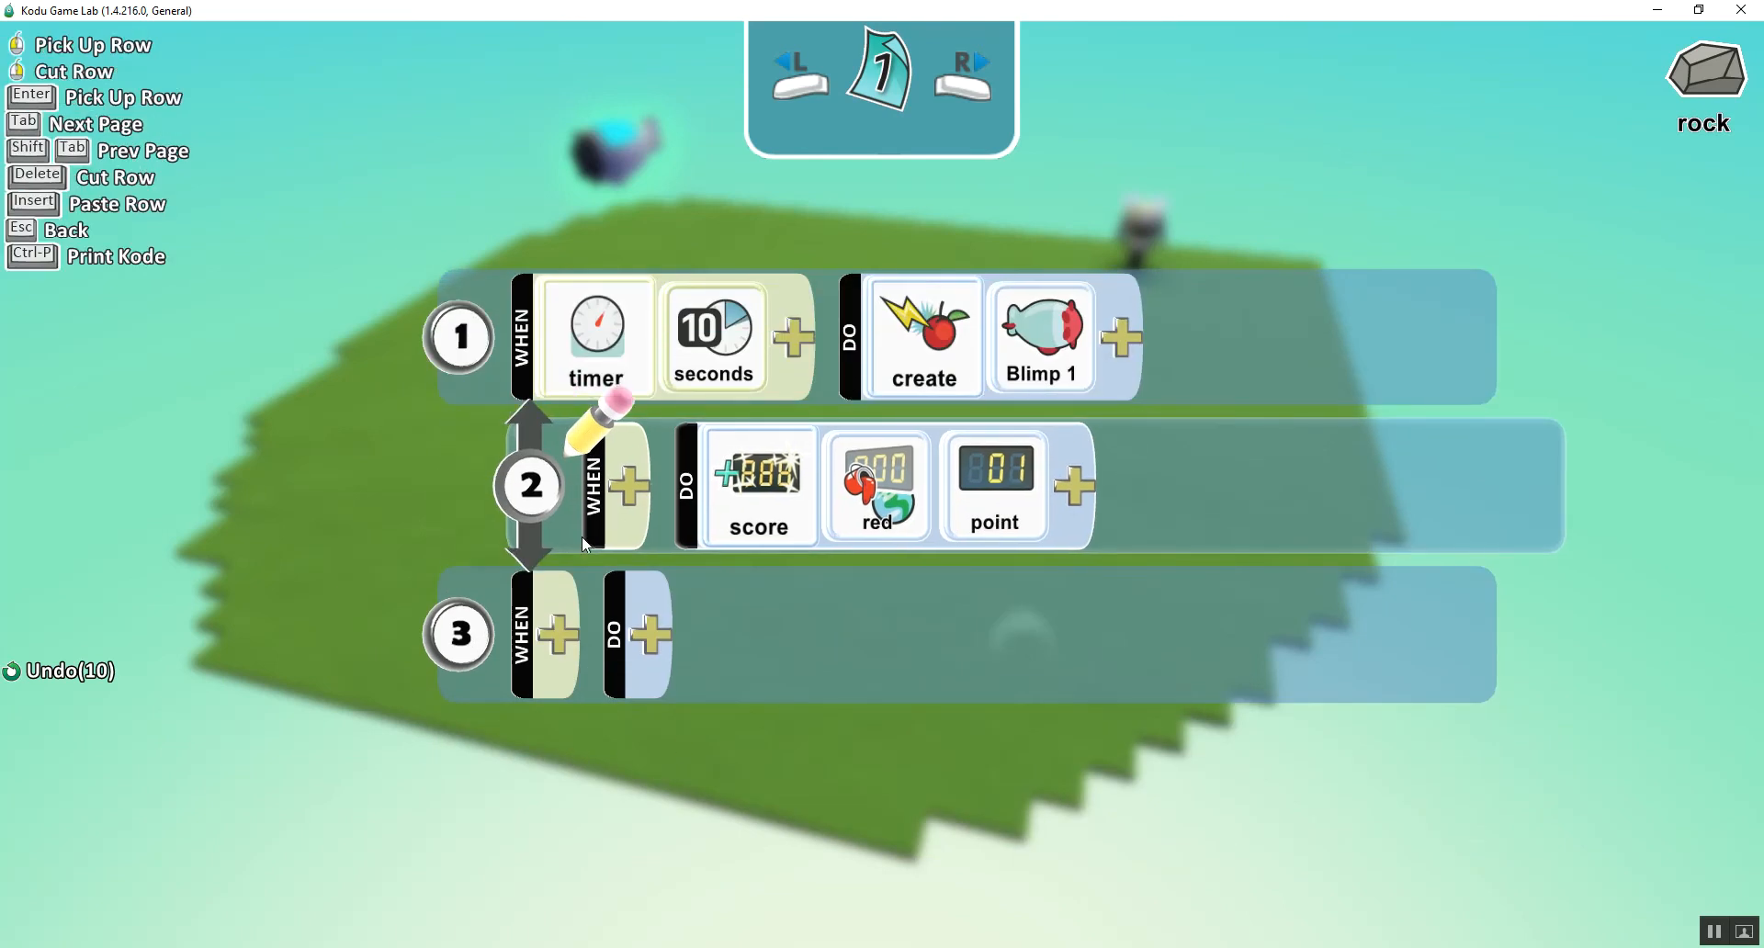
mouse_move(996, 529)
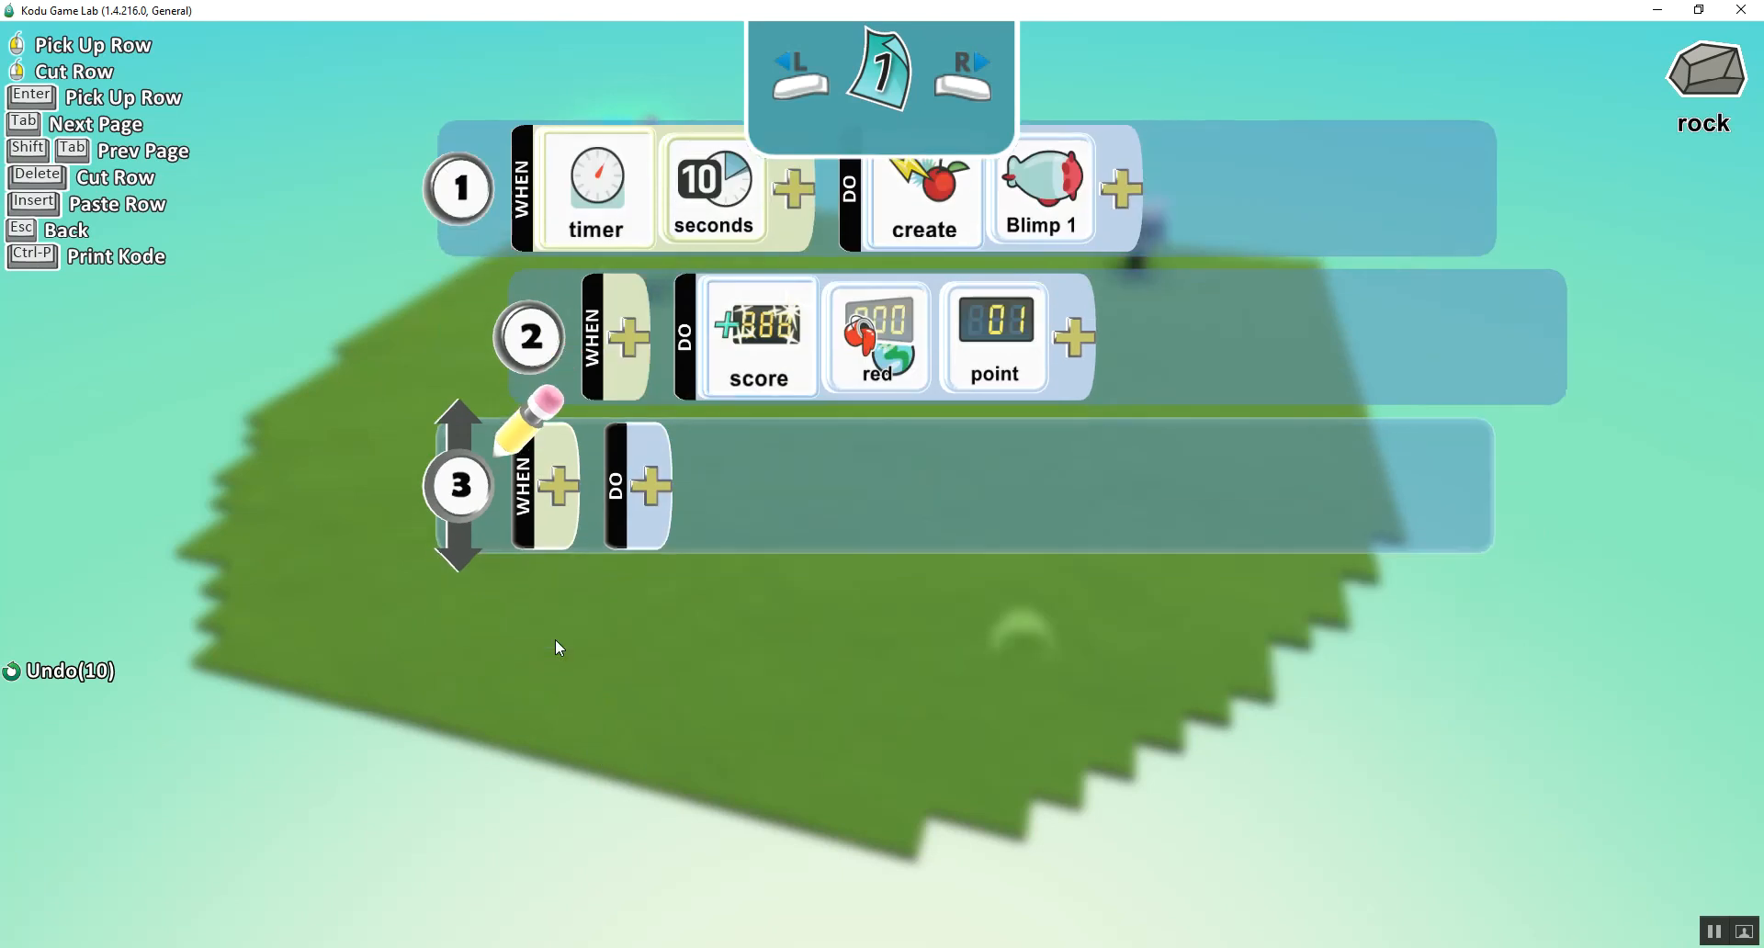
- Set rule 3's WHEN to scored red greater-or-equal 5 points
click(557, 482)
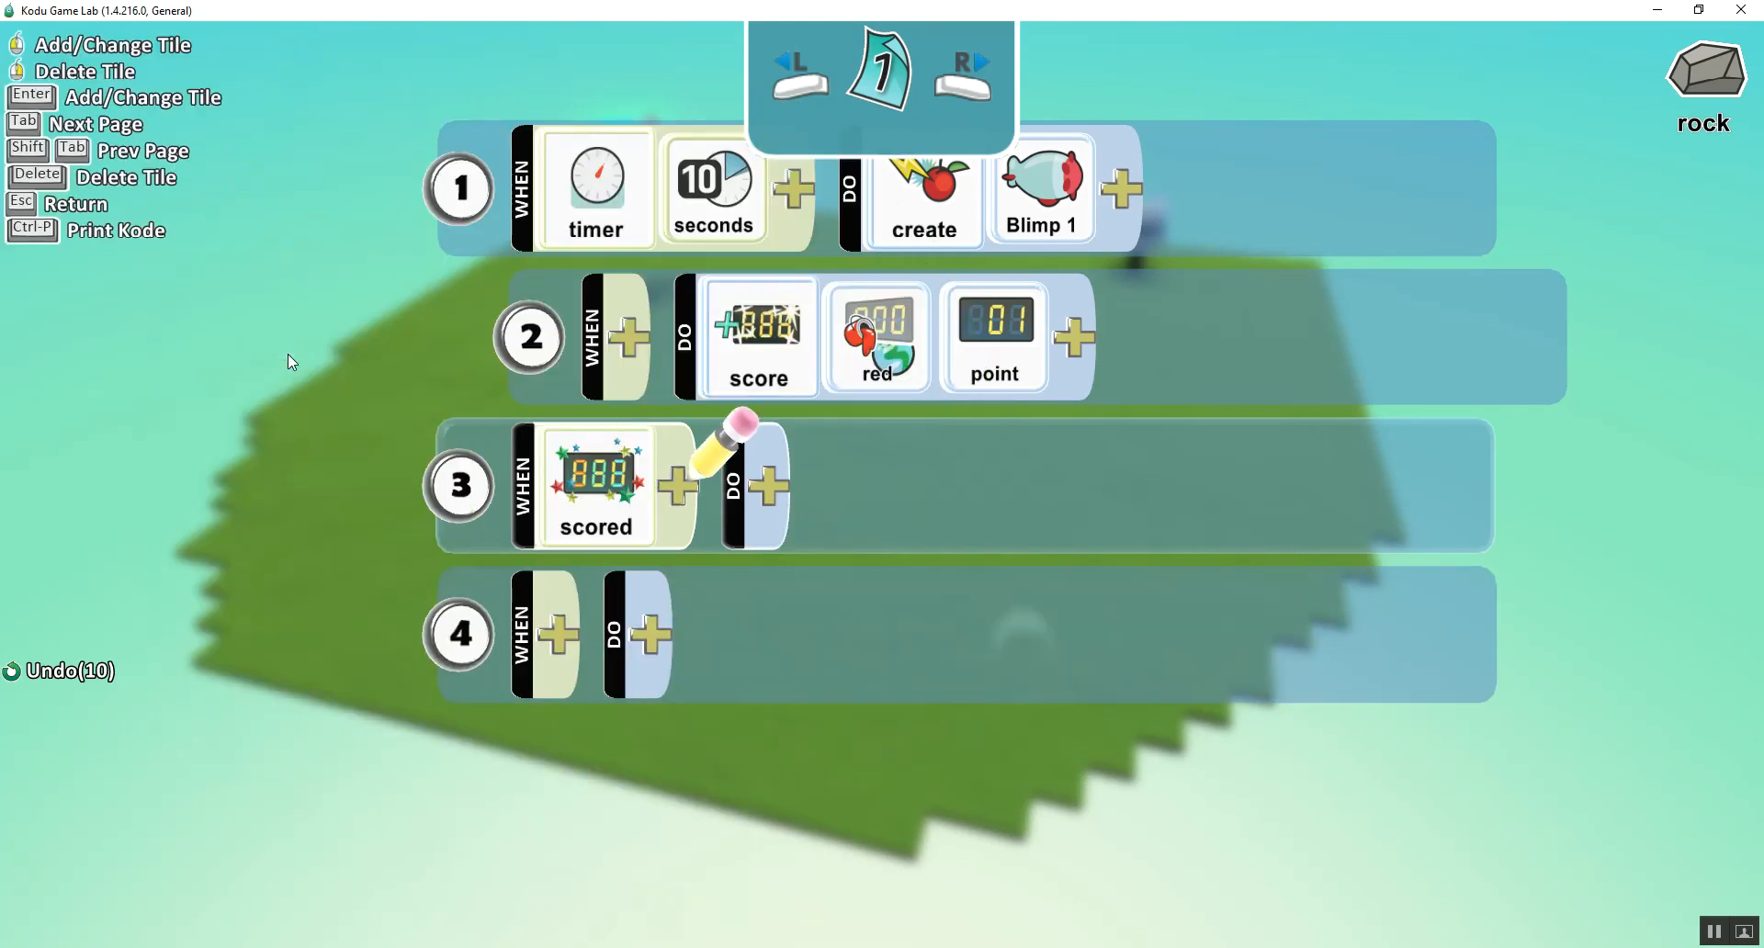
mouse_move(681, 499)
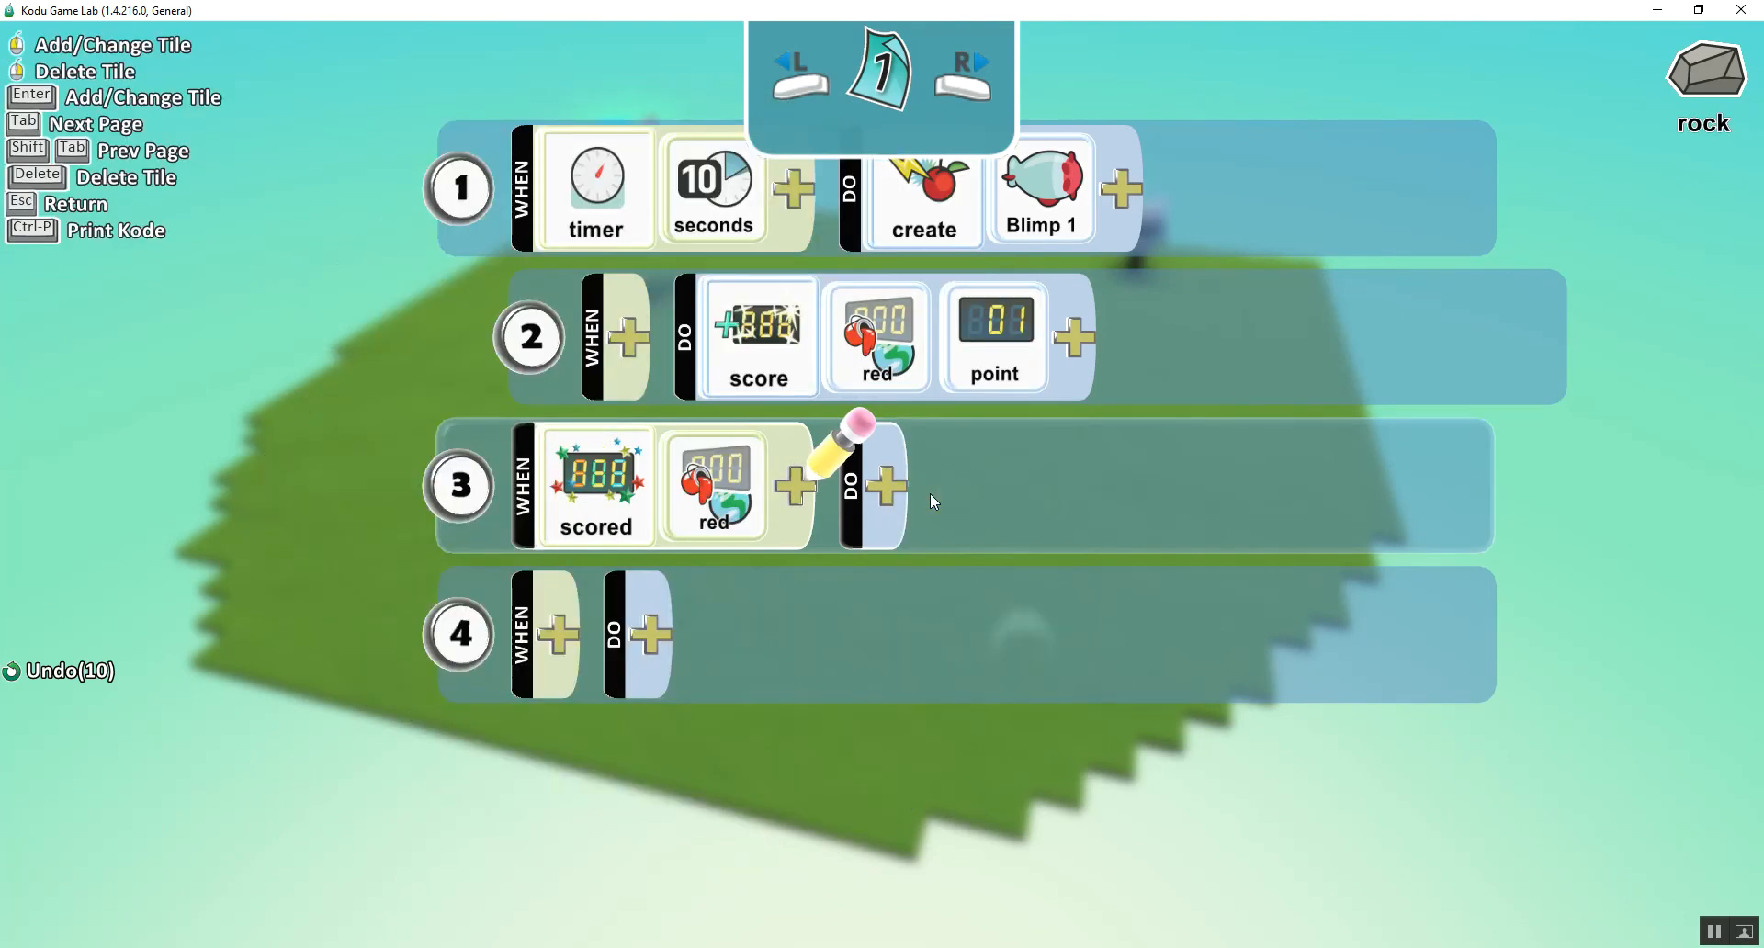
mouse_move(793, 490)
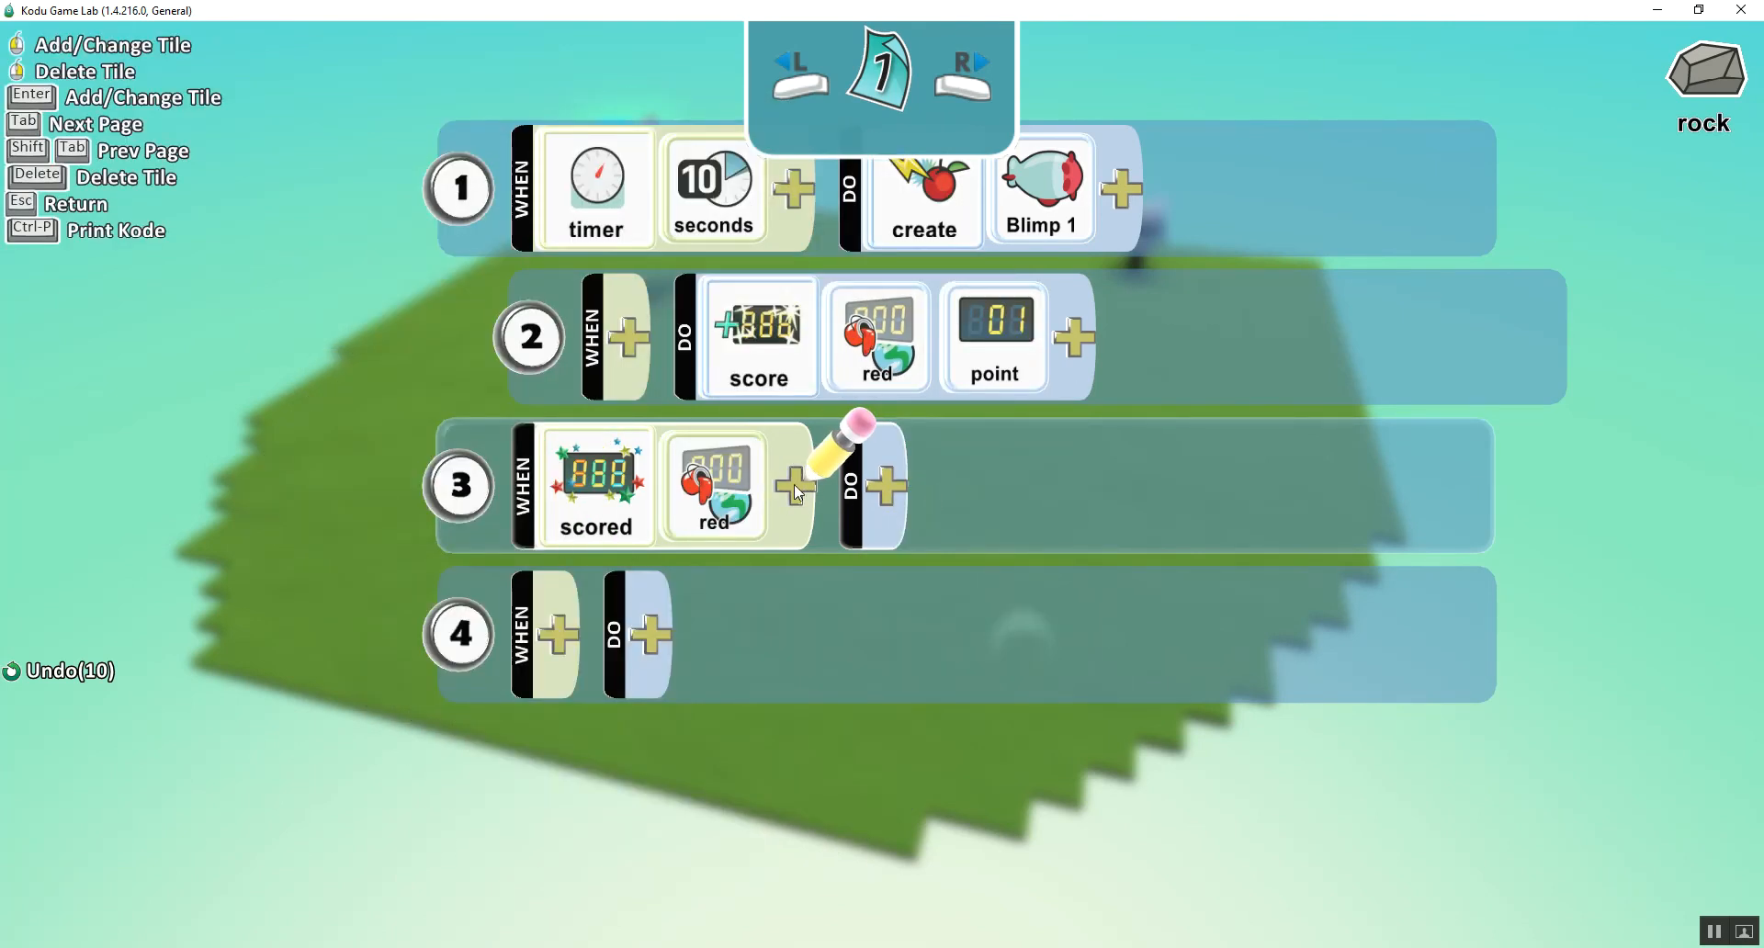
click(789, 484)
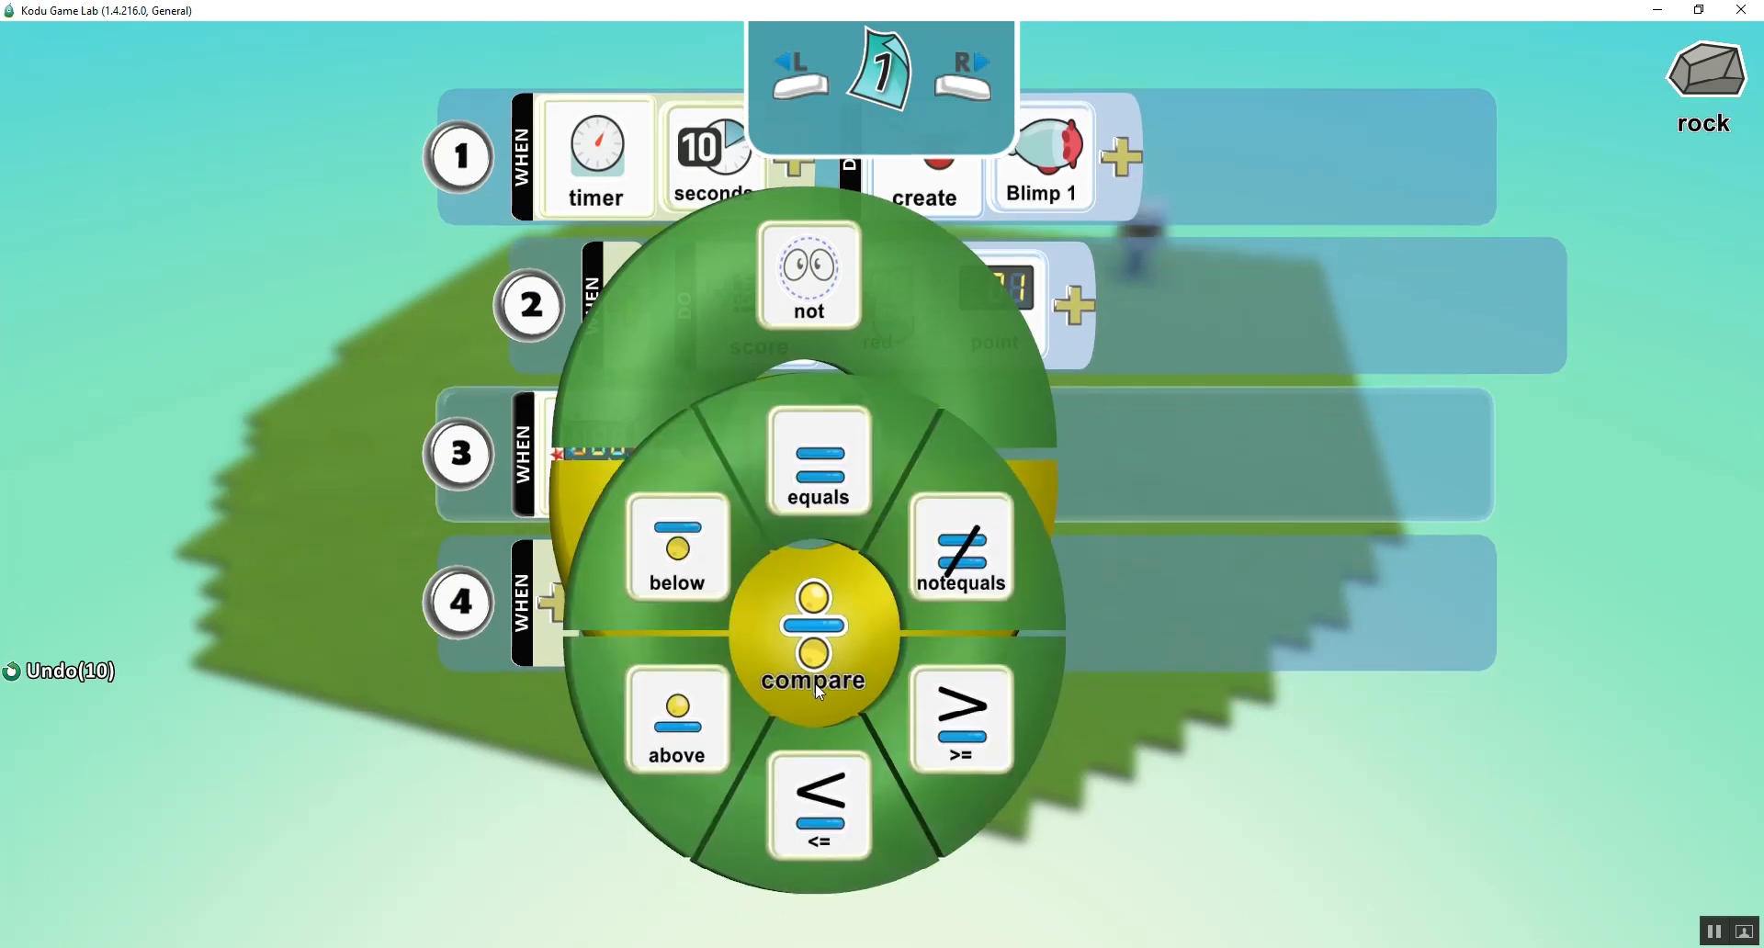
mouse_move(926, 746)
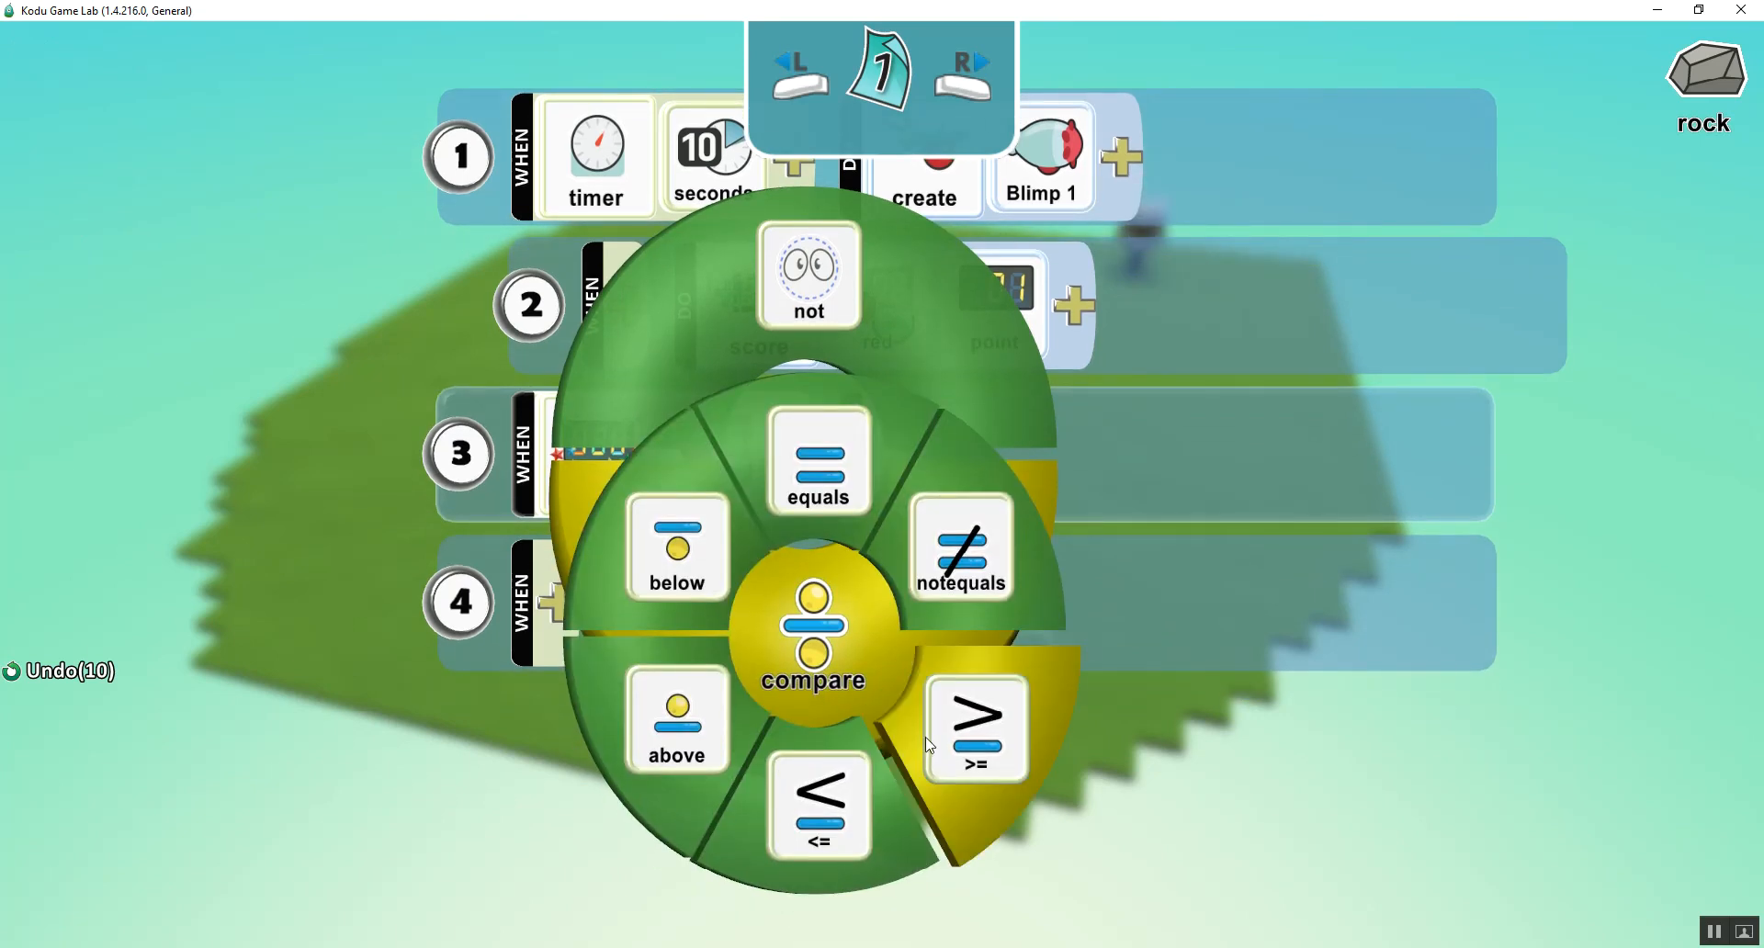
mouse_move(819, 474)
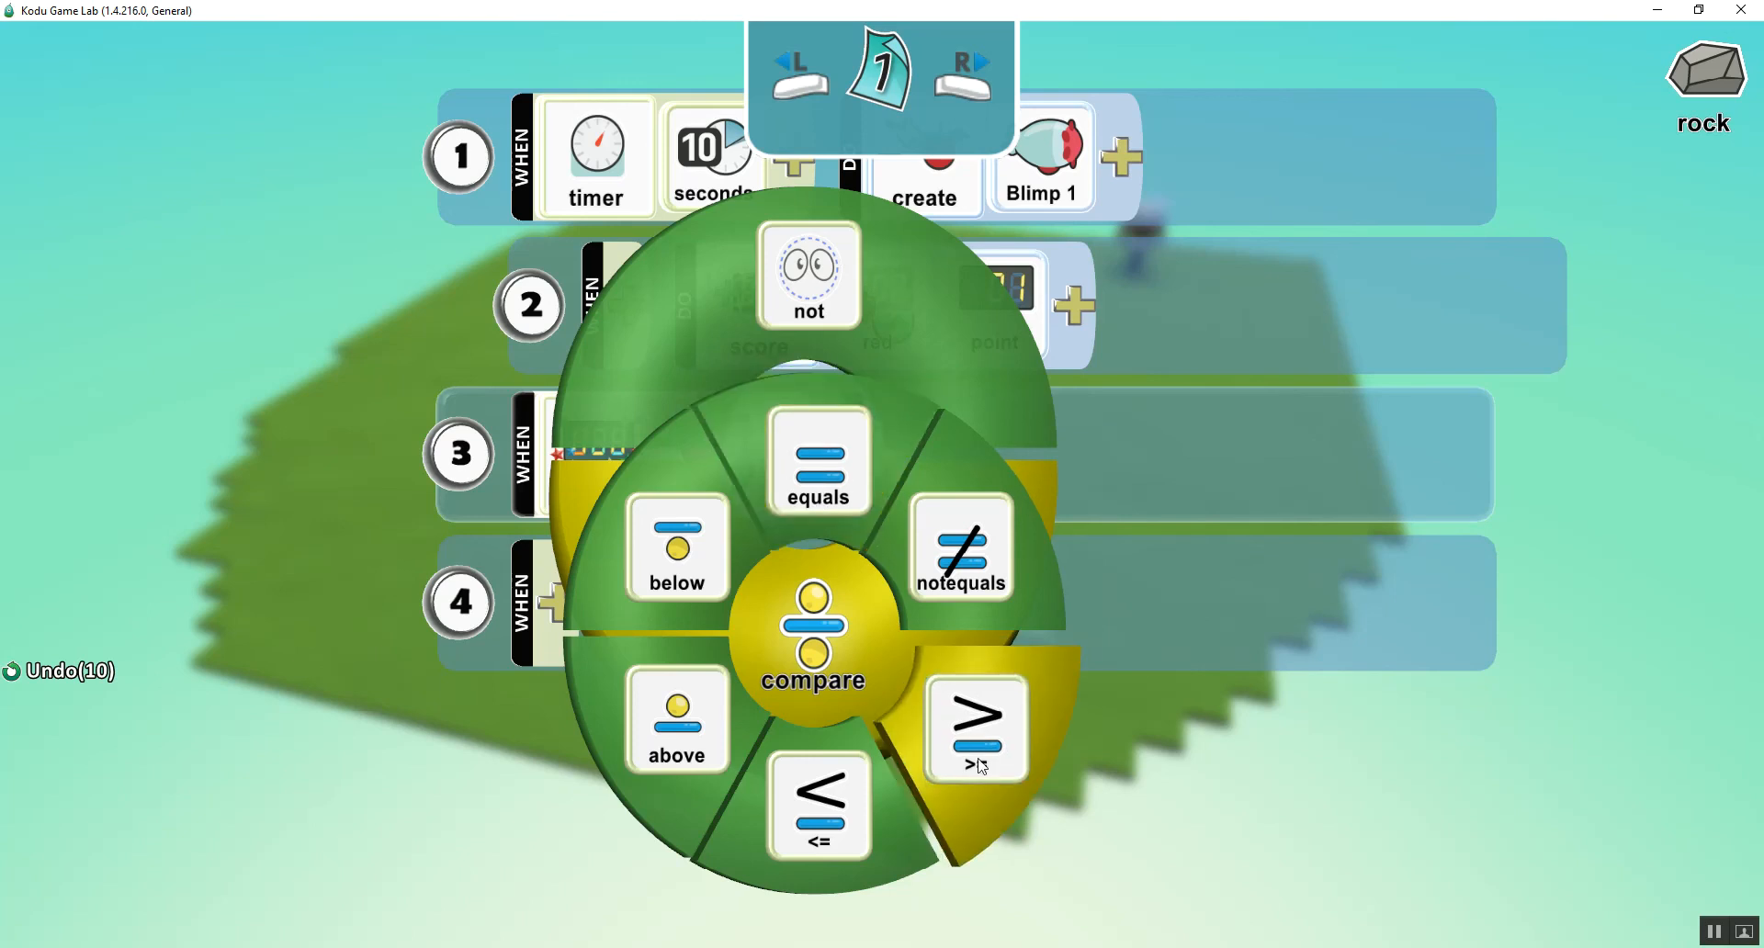
click(977, 726)
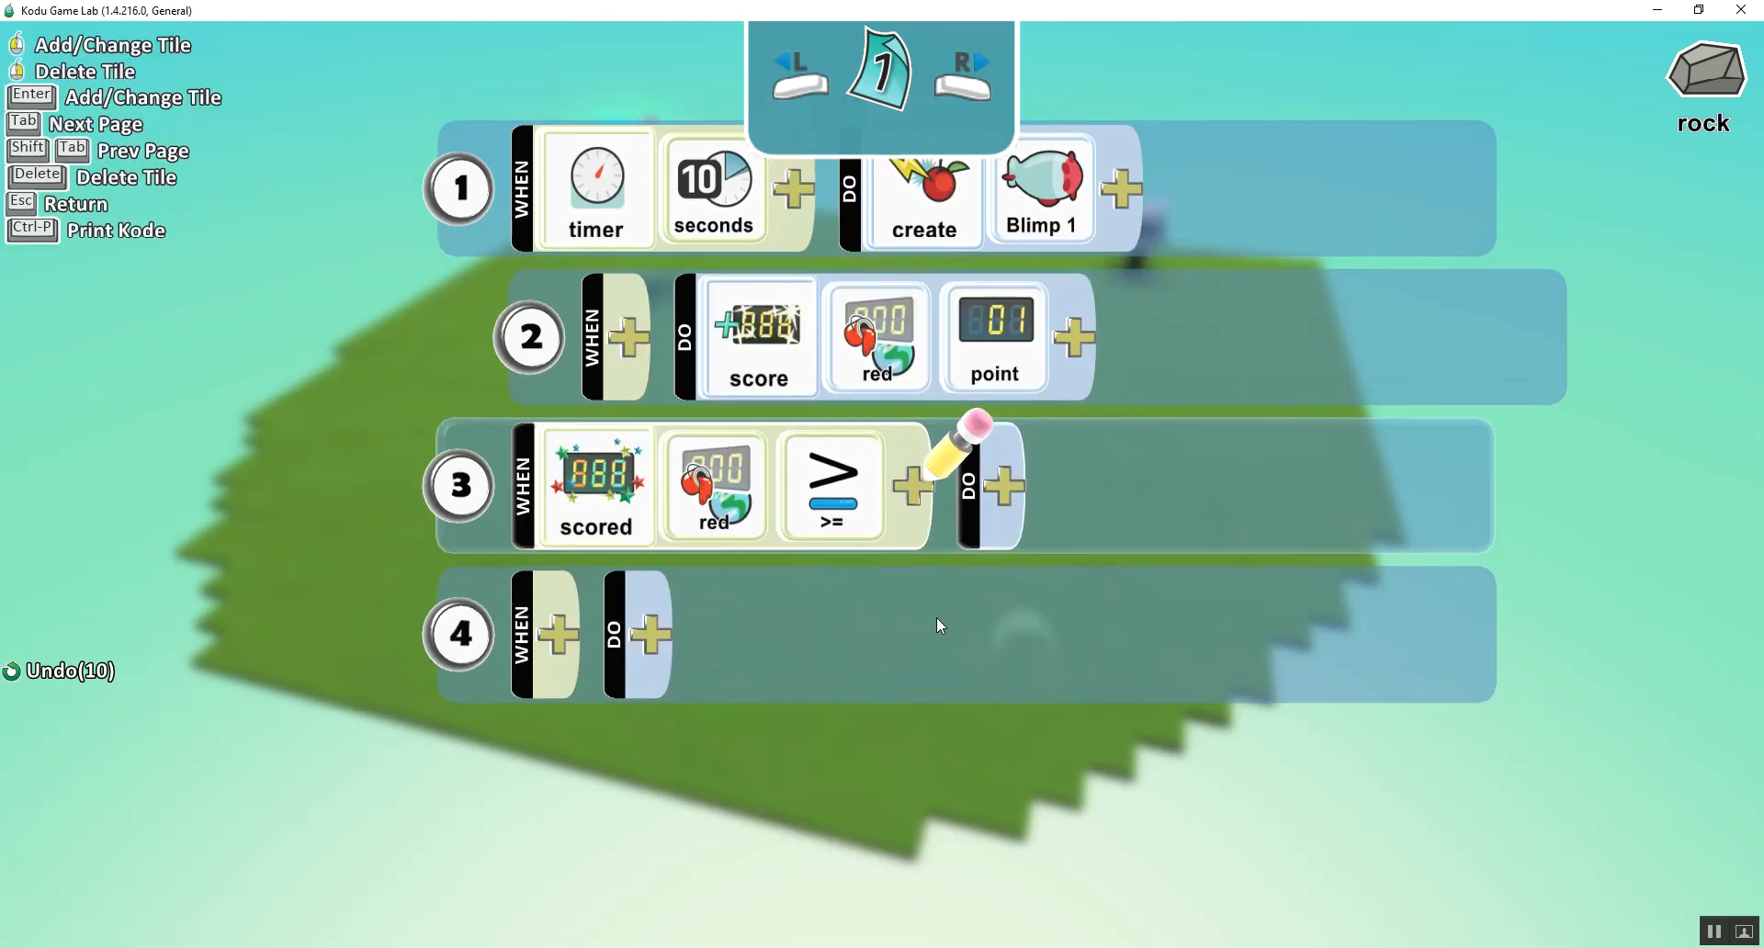
click(1007, 485)
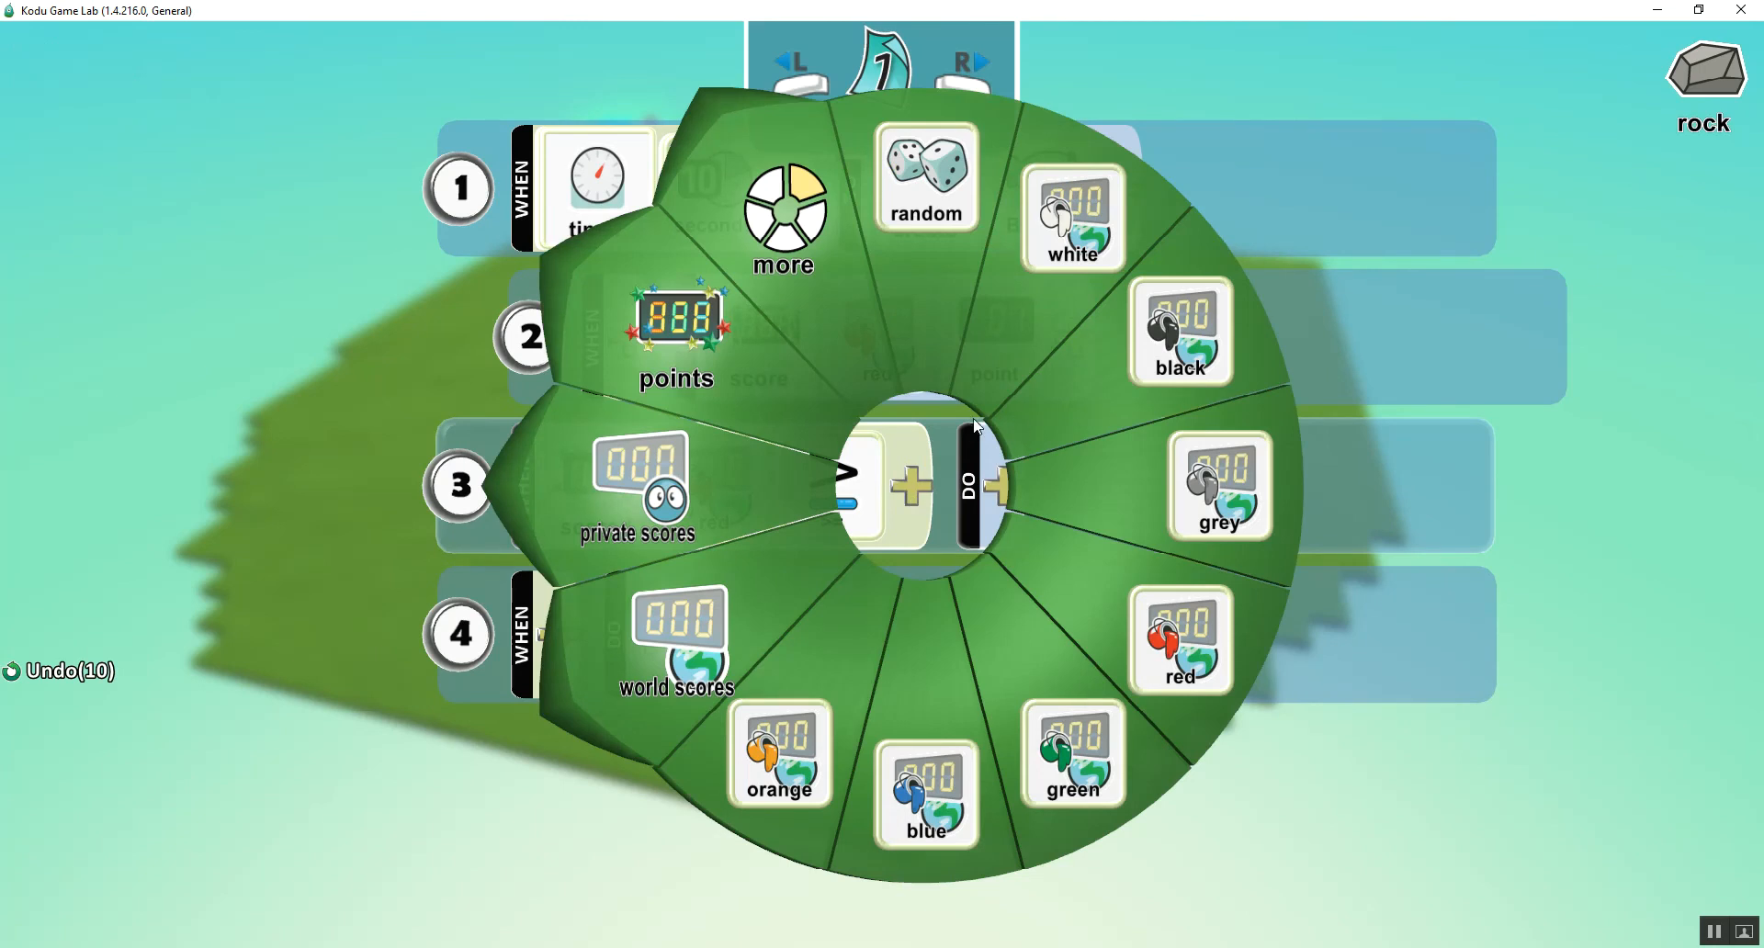
click(676, 327)
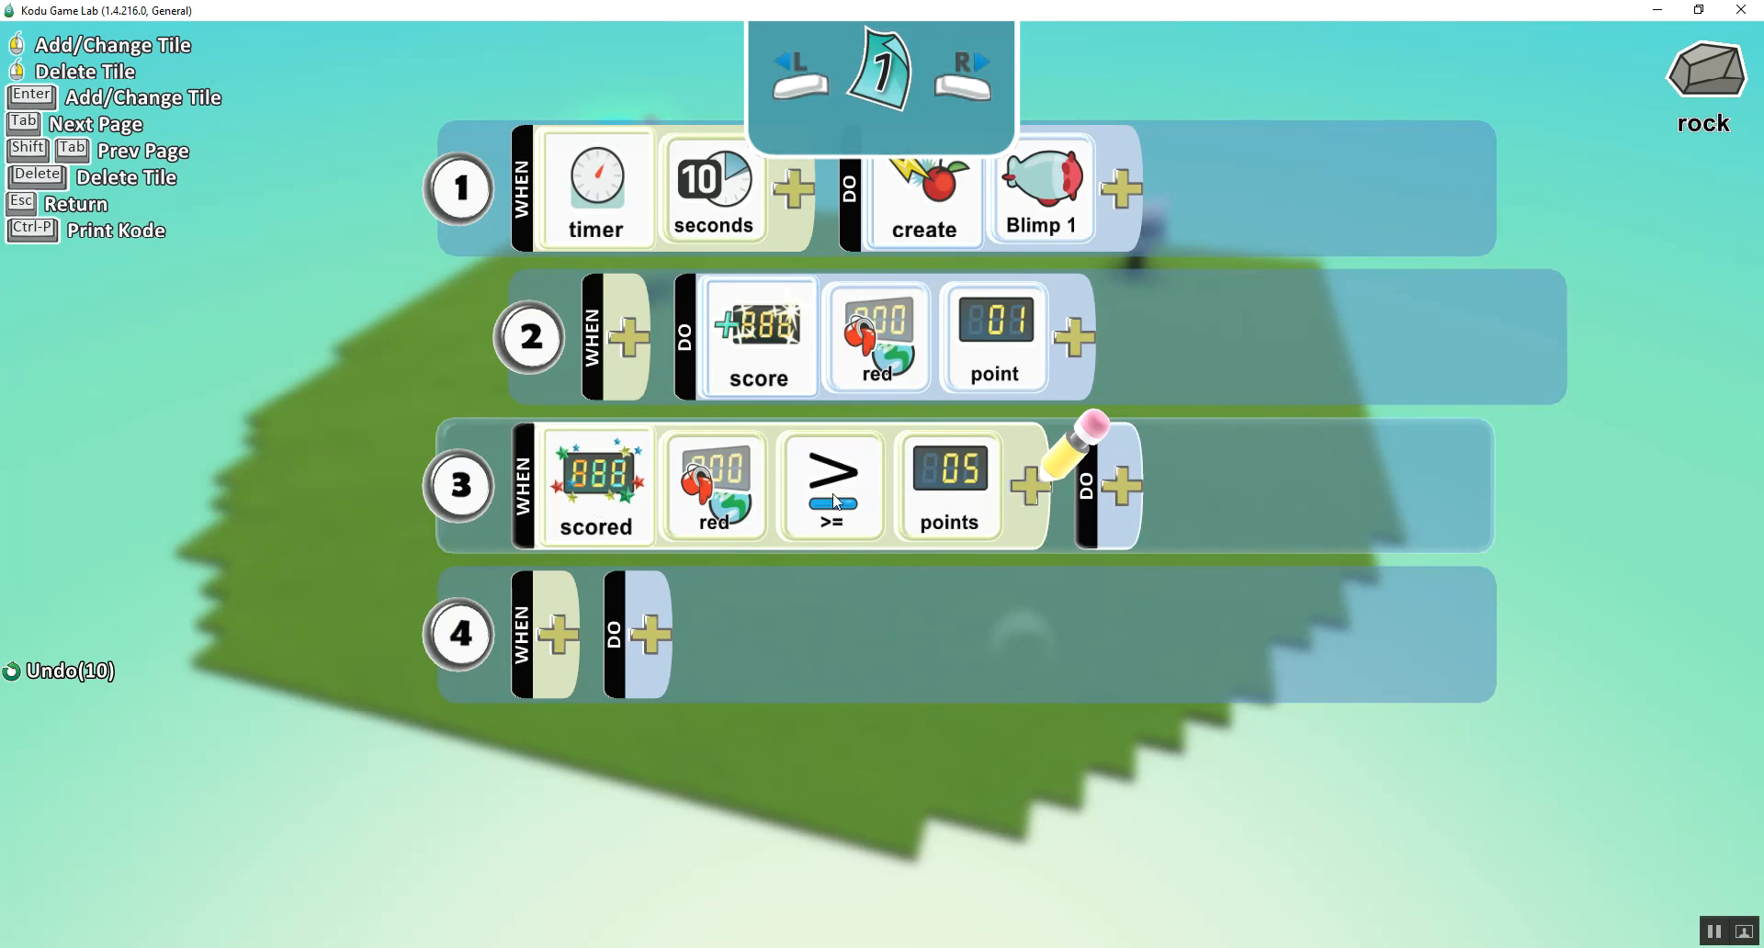
mouse_move(762, 505)
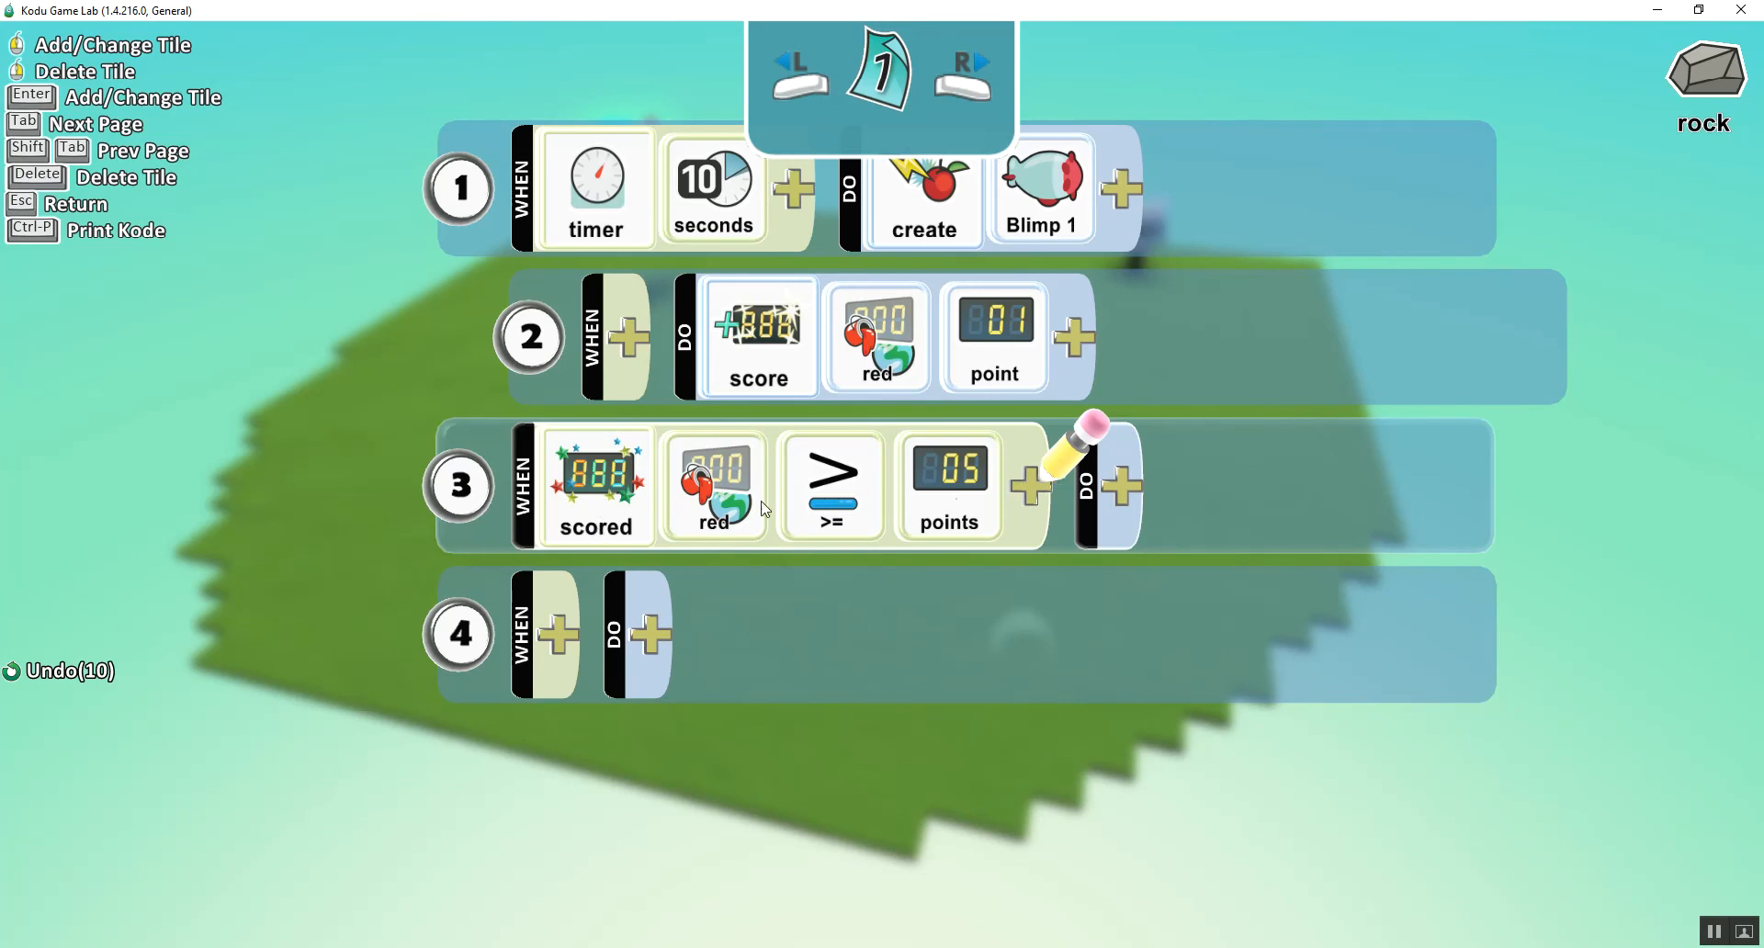
mouse_move(1124, 483)
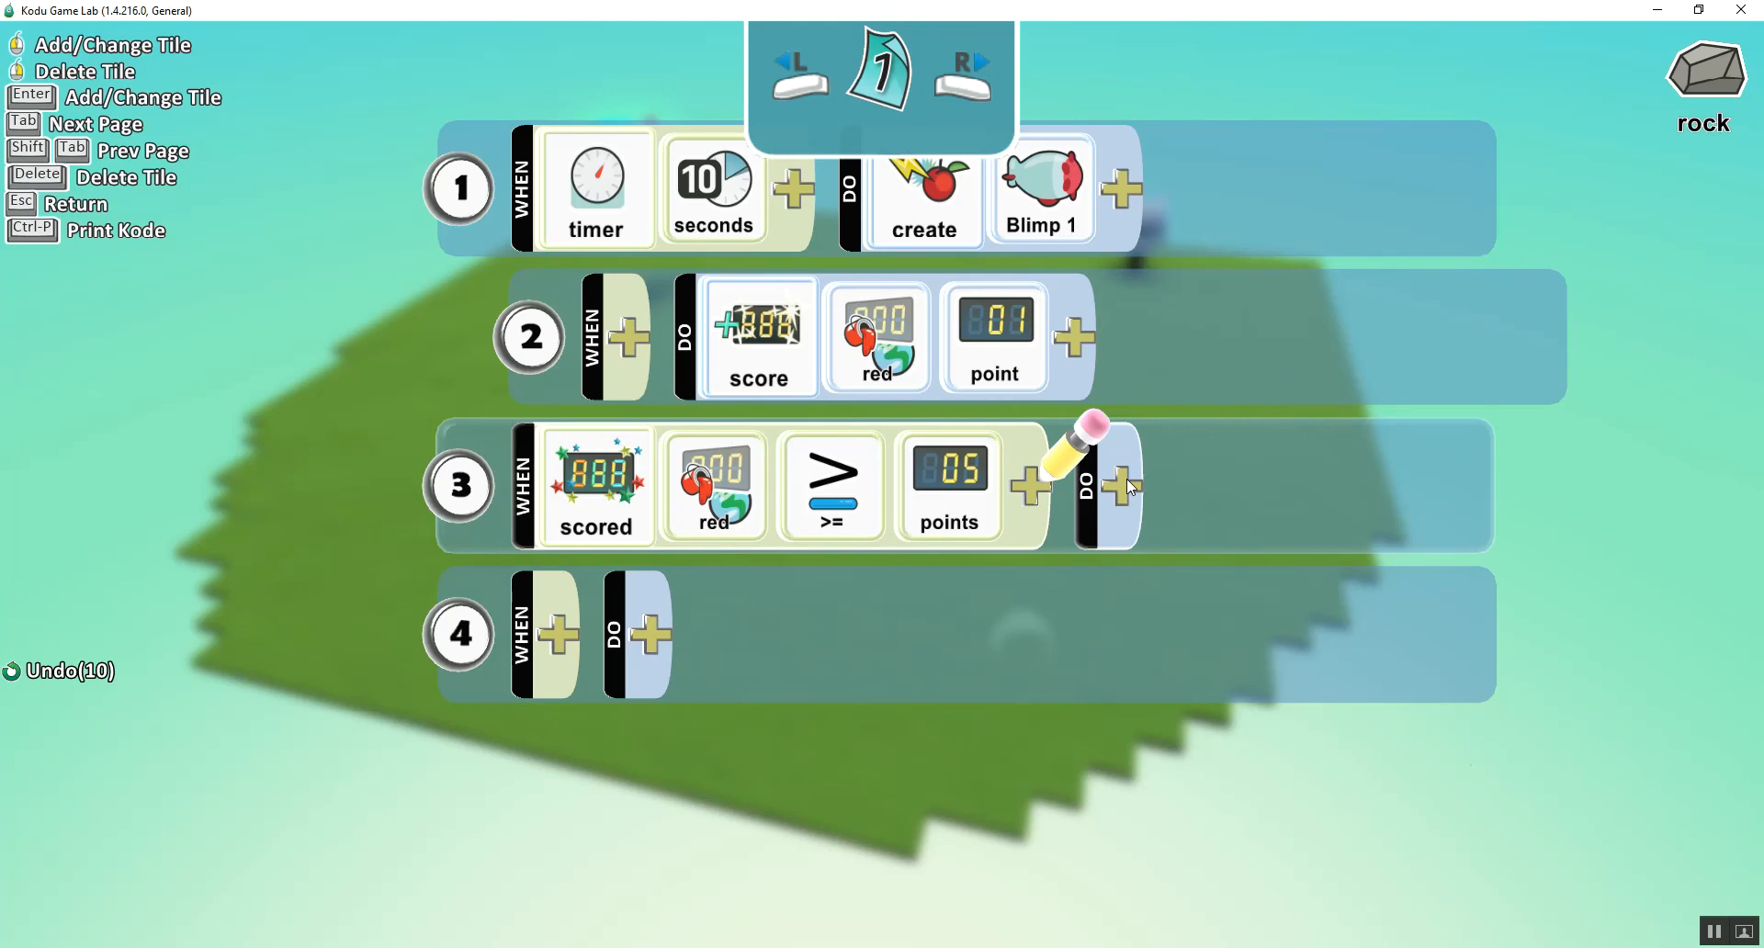
- Set rule 3's DO to end the game
click(1119, 481)
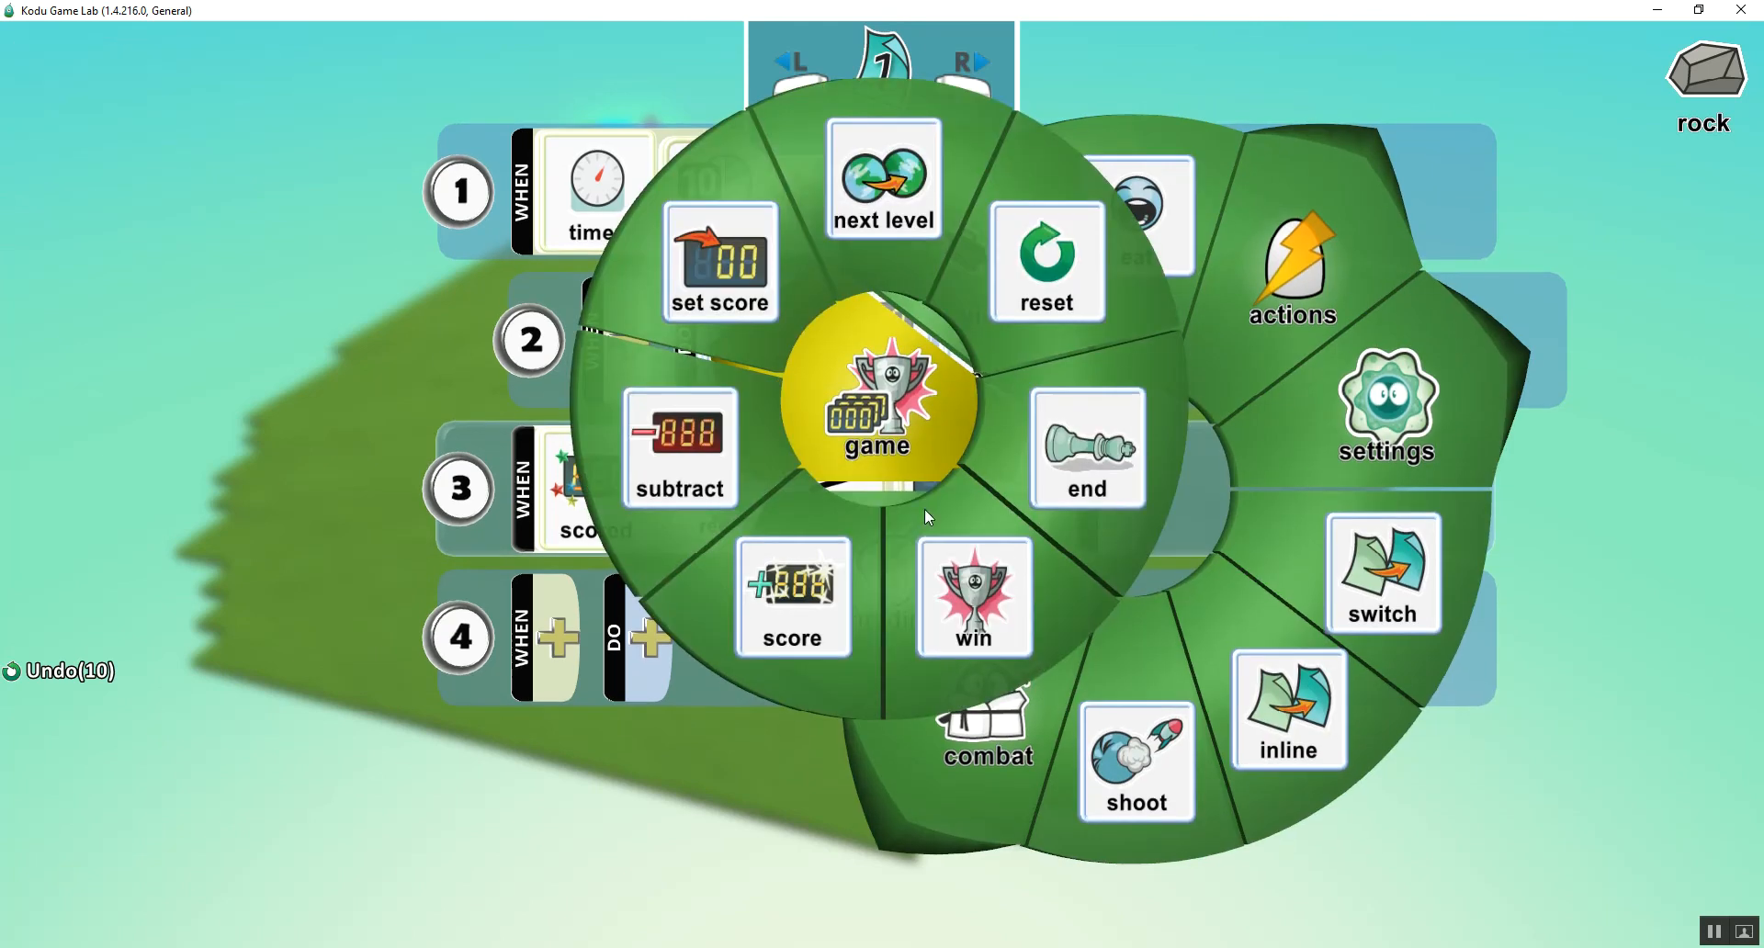
click(1080, 448)
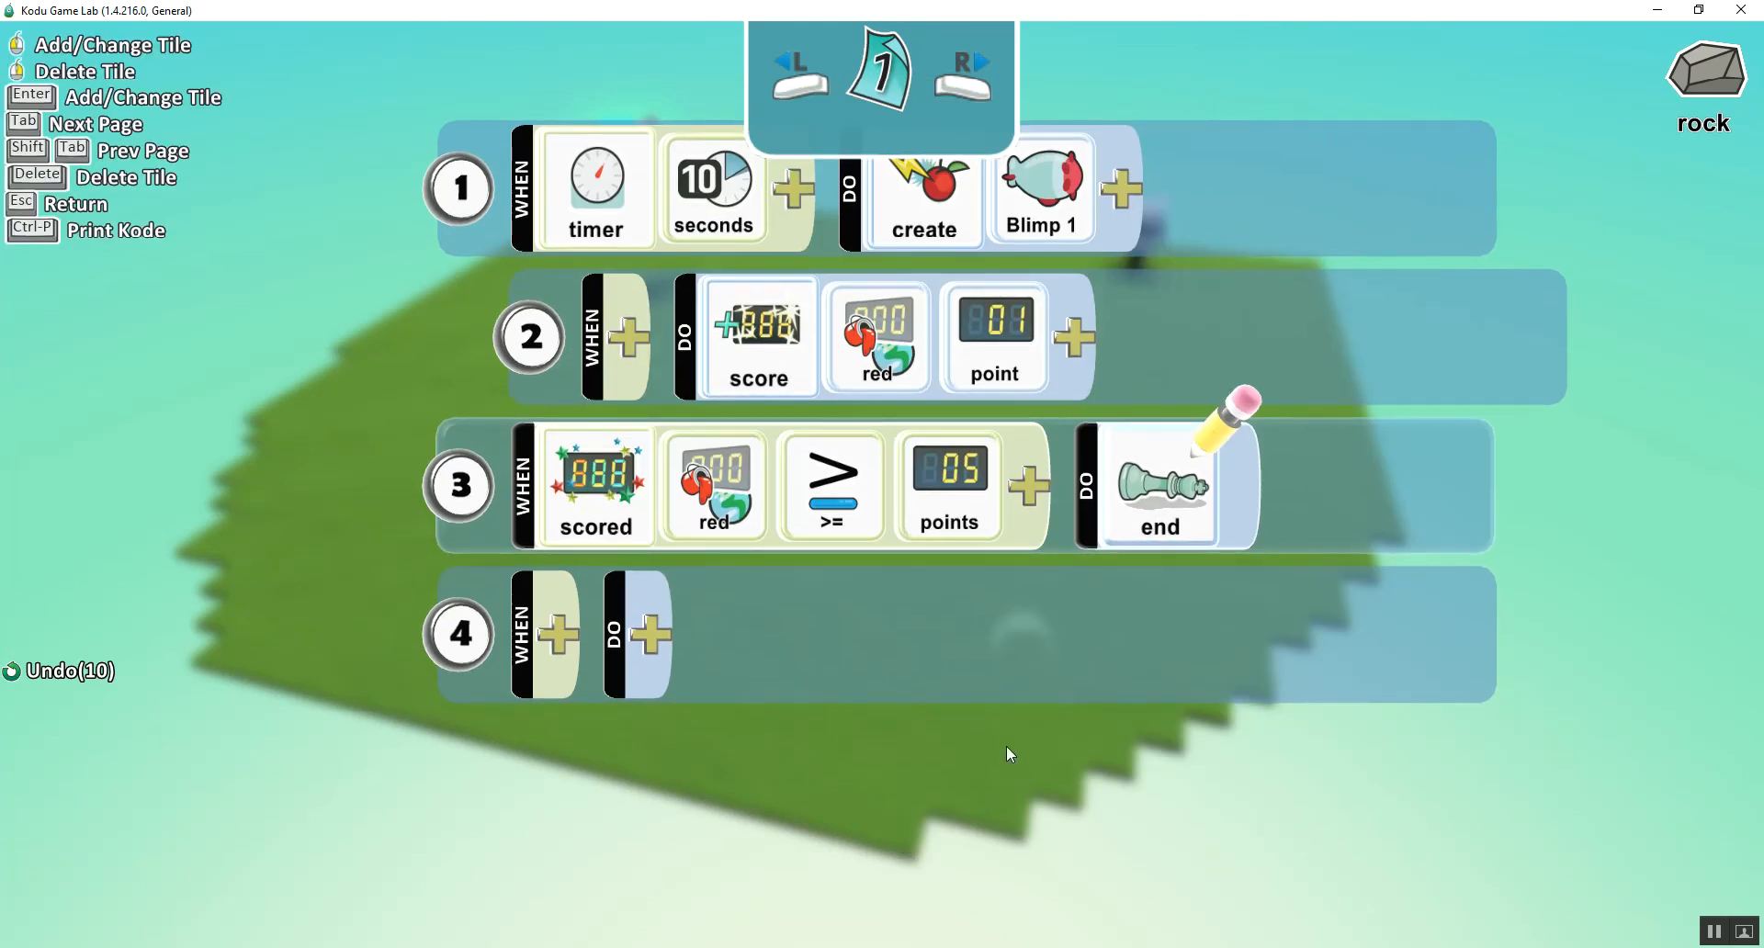
- Leave the Kode editor, copy and paste the rock to make three, and reopen a rock's program
key(Escape)
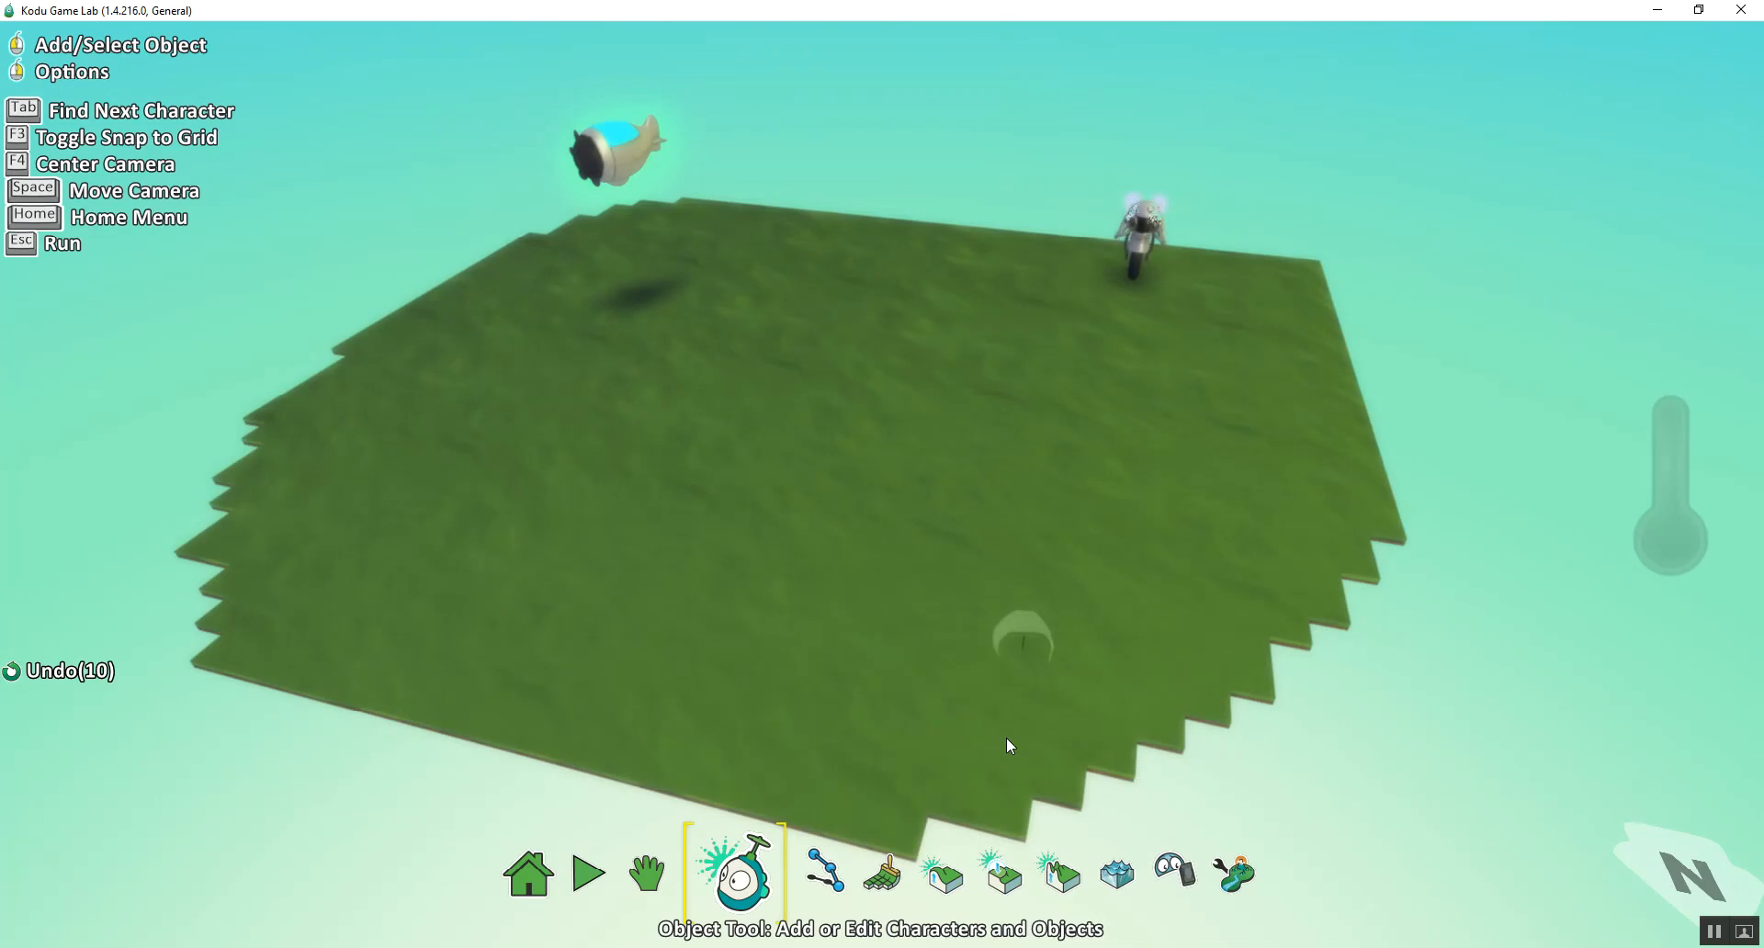
click(1013, 654)
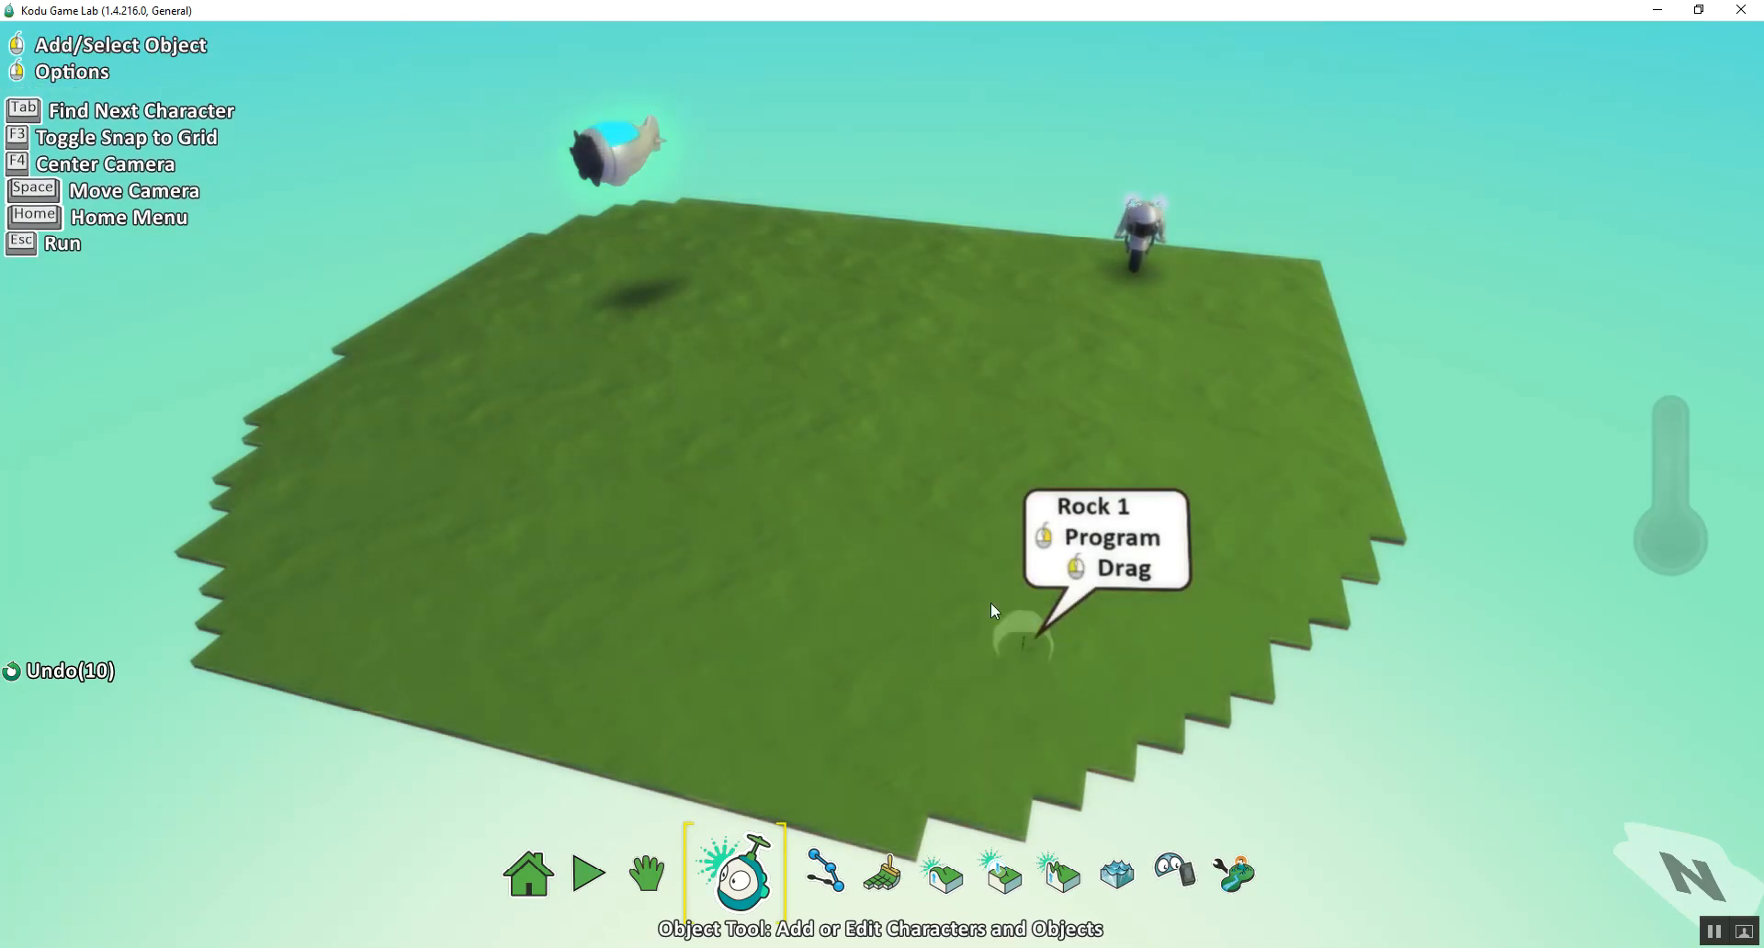
mouse_move(1062, 628)
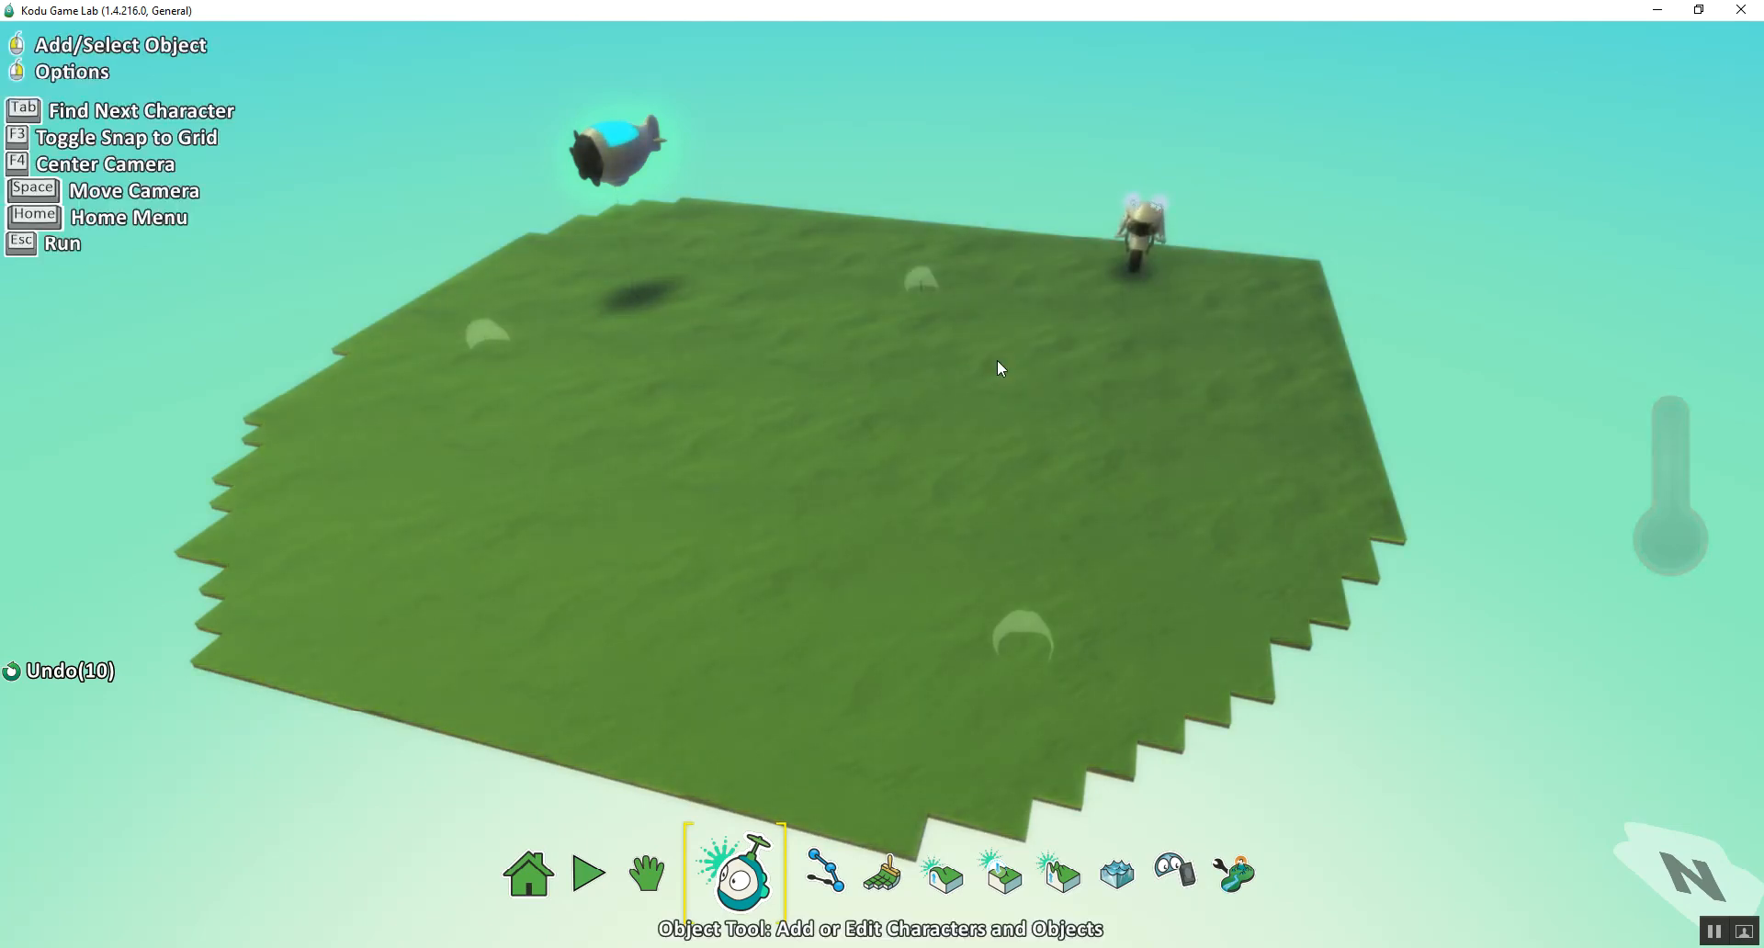
click(1023, 643)
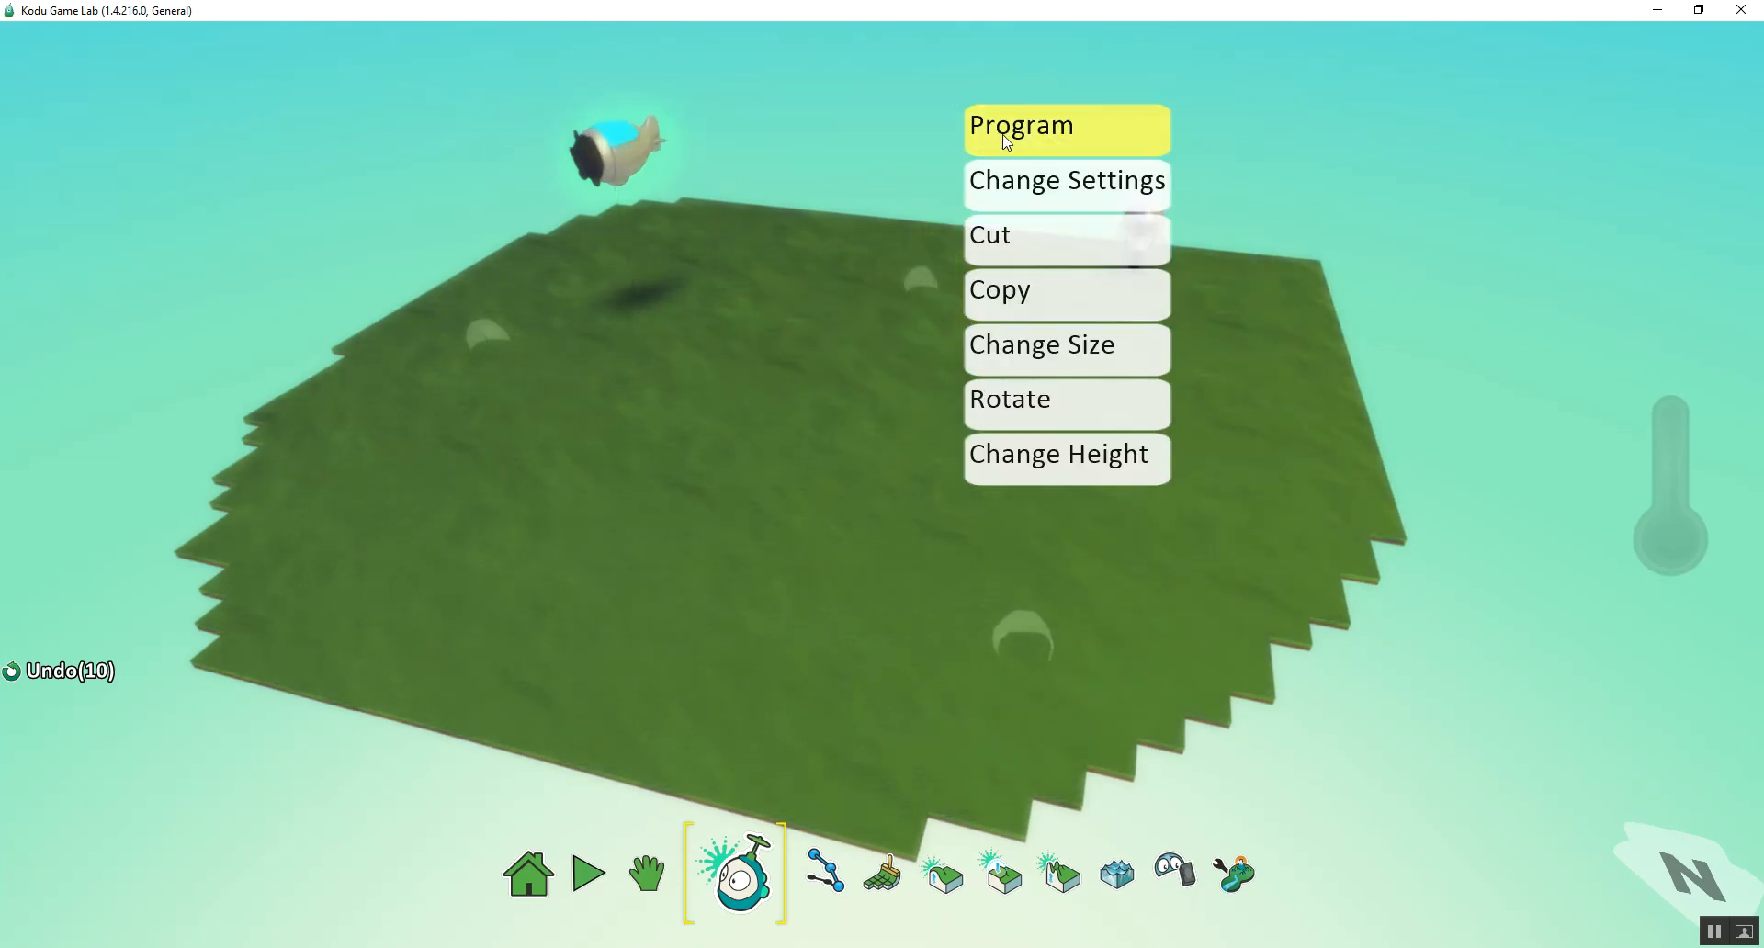
click(1021, 128)
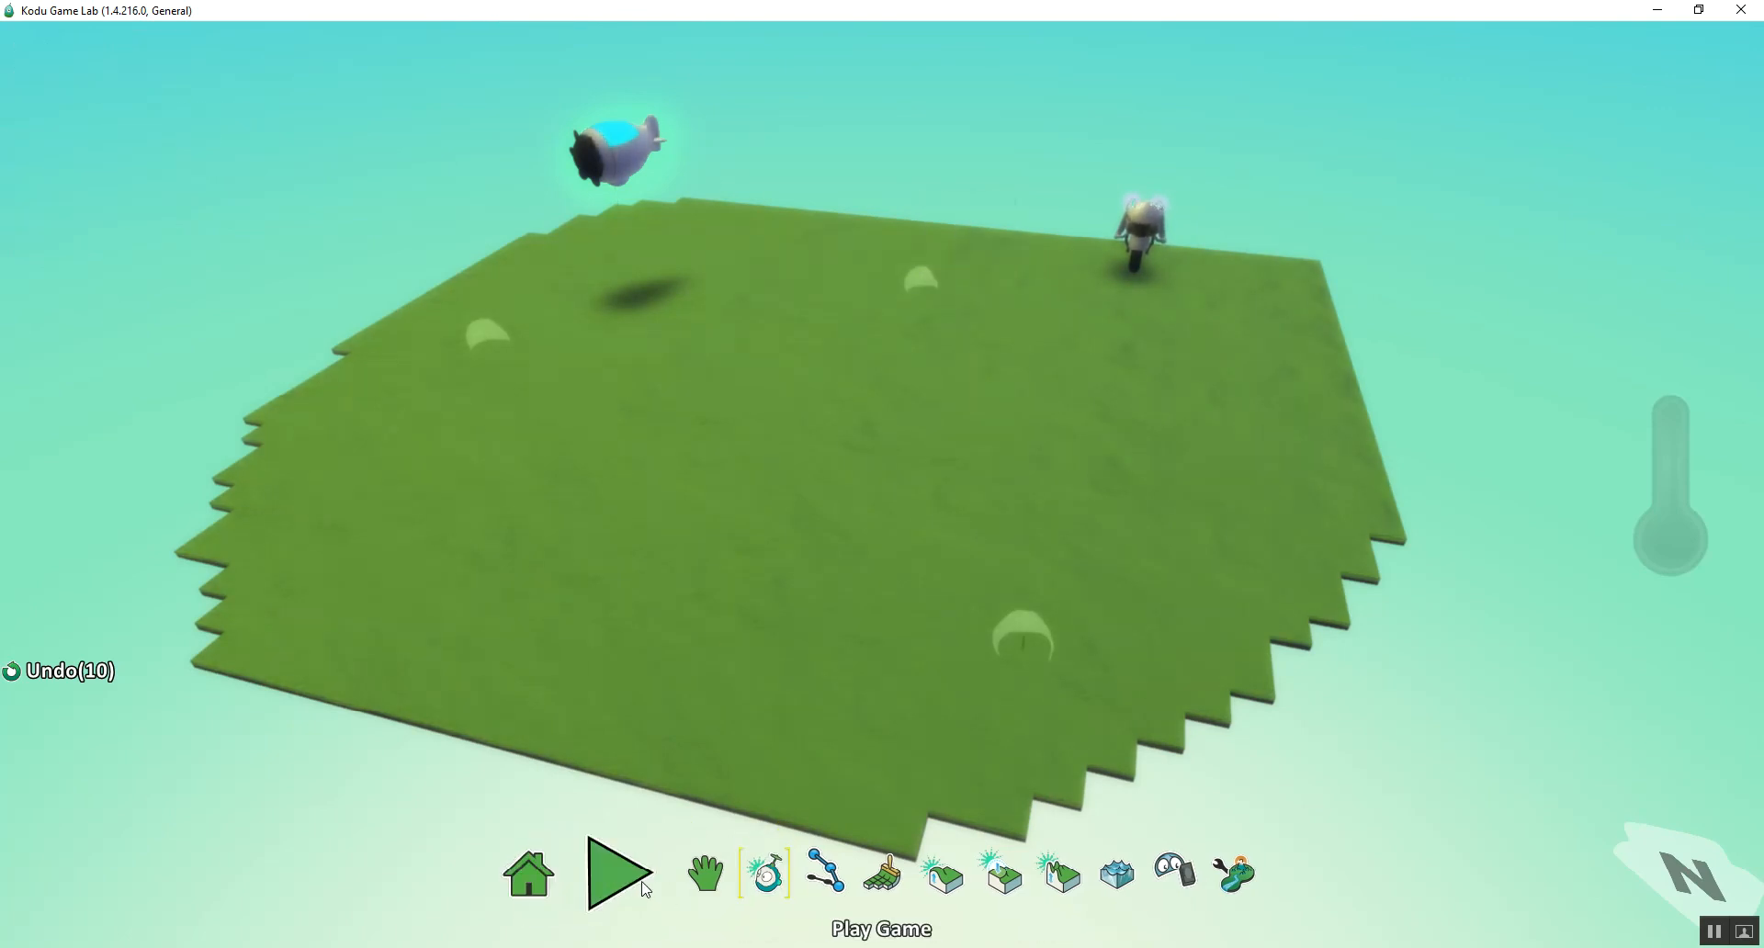
- Run the game until blimps spawn and it ends on the Game Over screen with red score 6
click(614, 878)
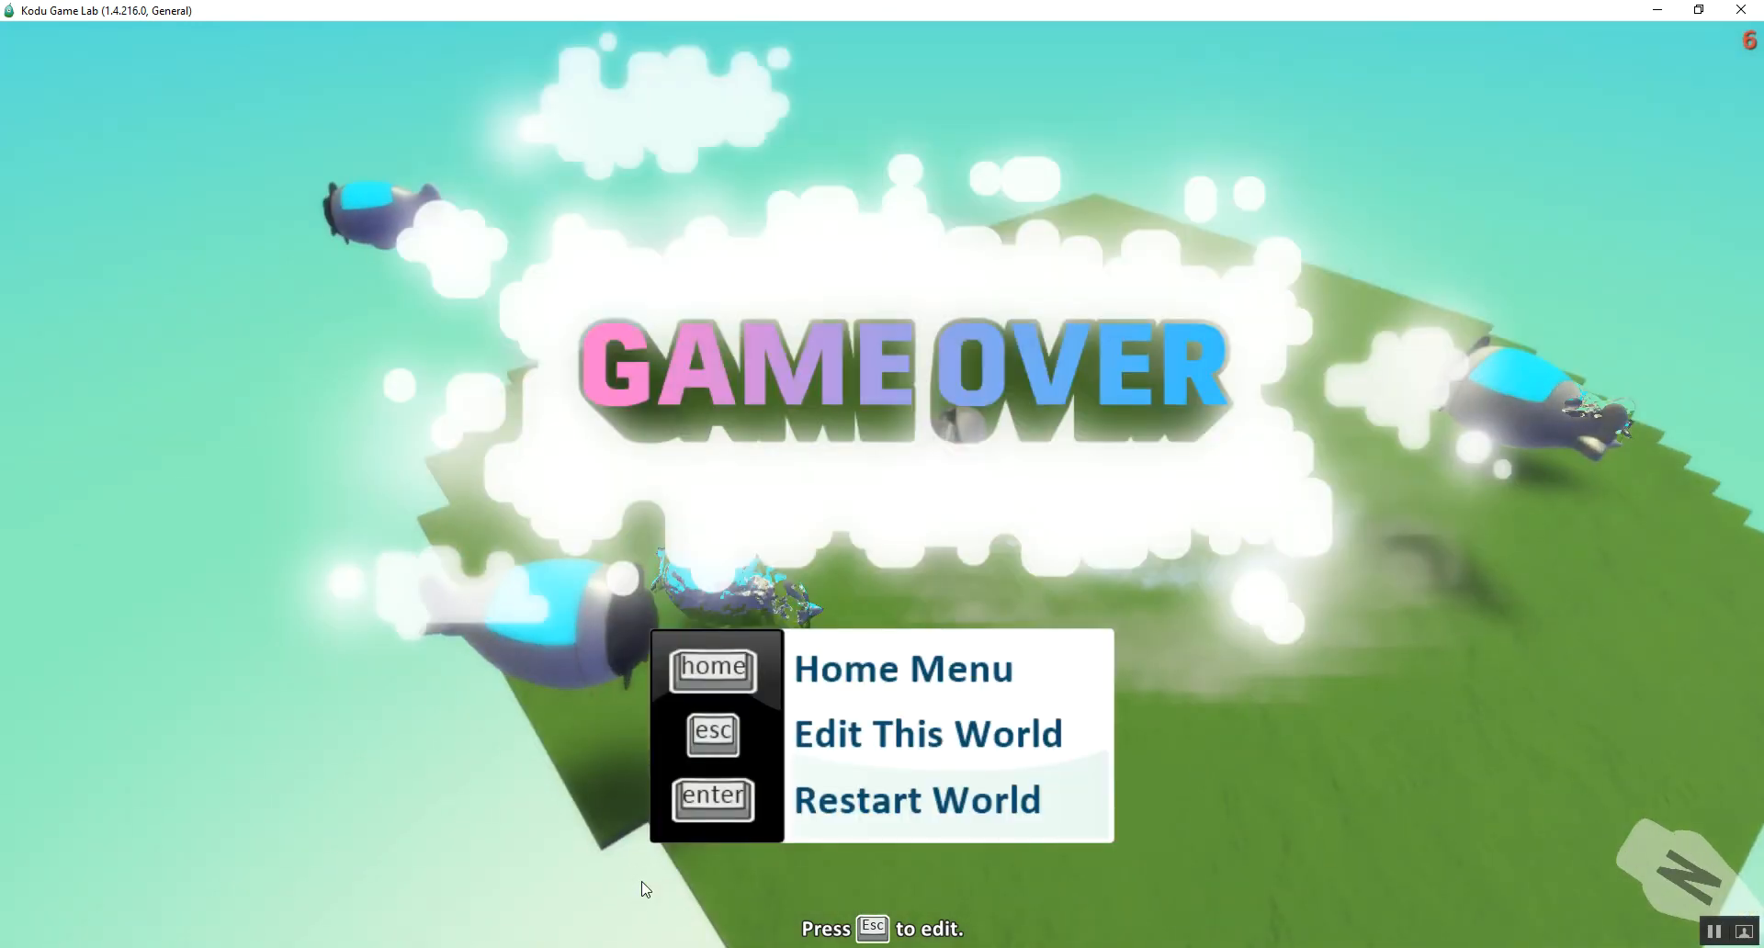
mouse_move(584, 884)
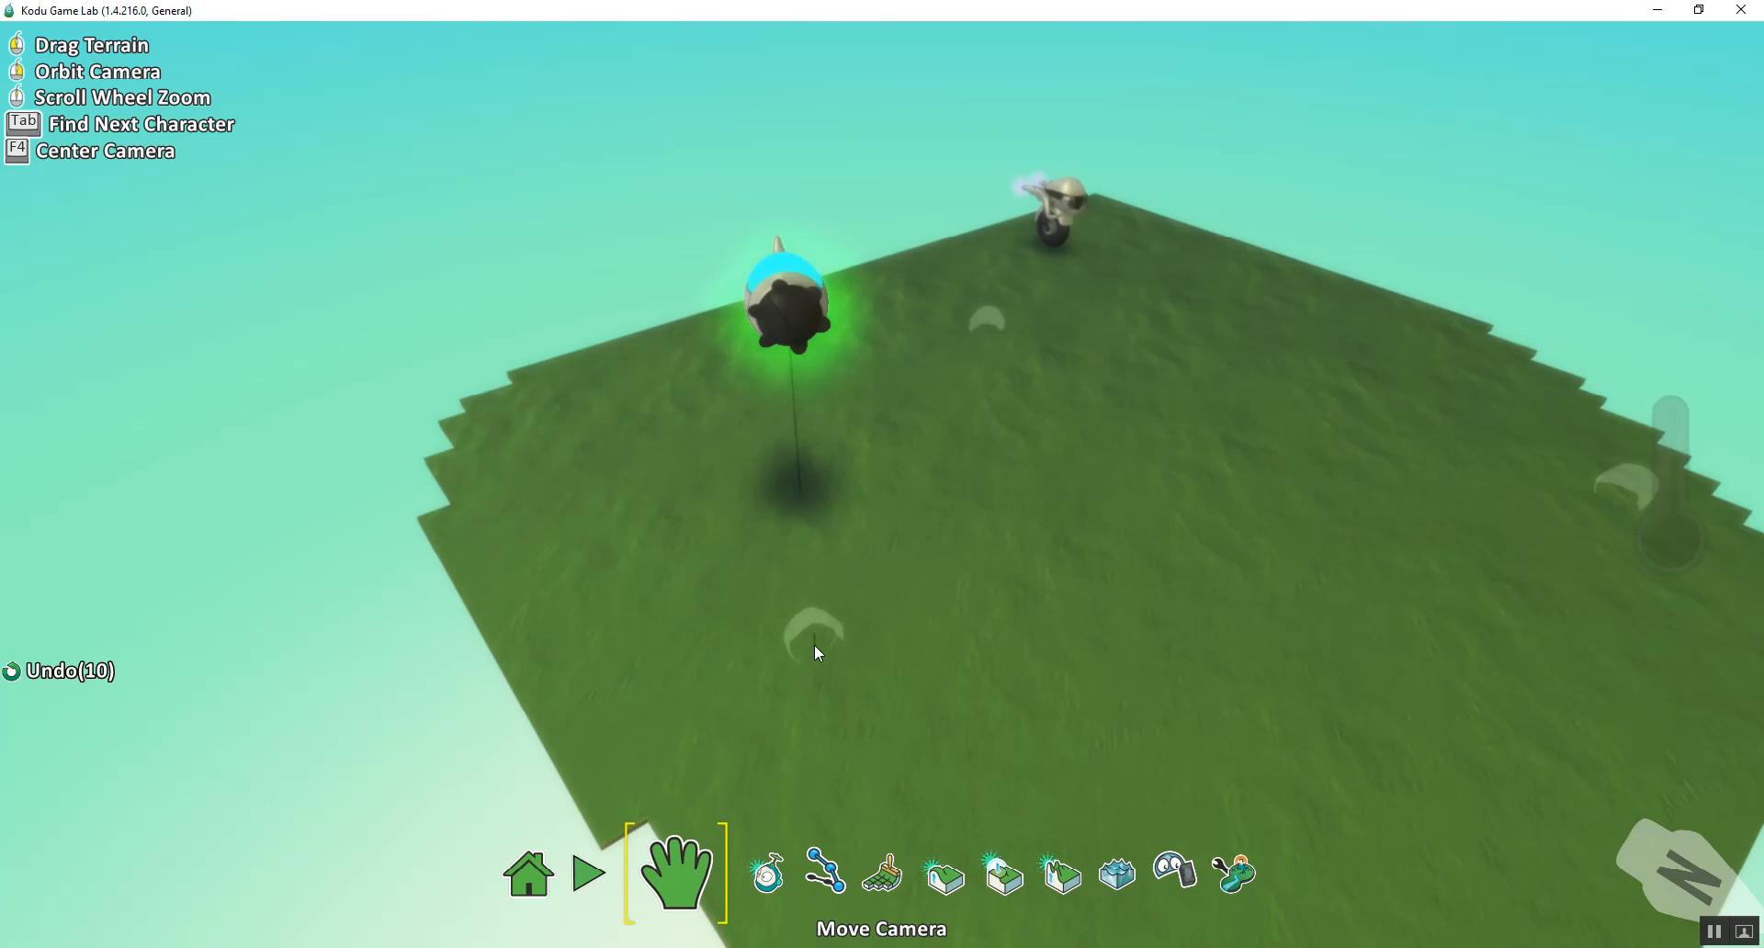
mouse_move(819, 592)
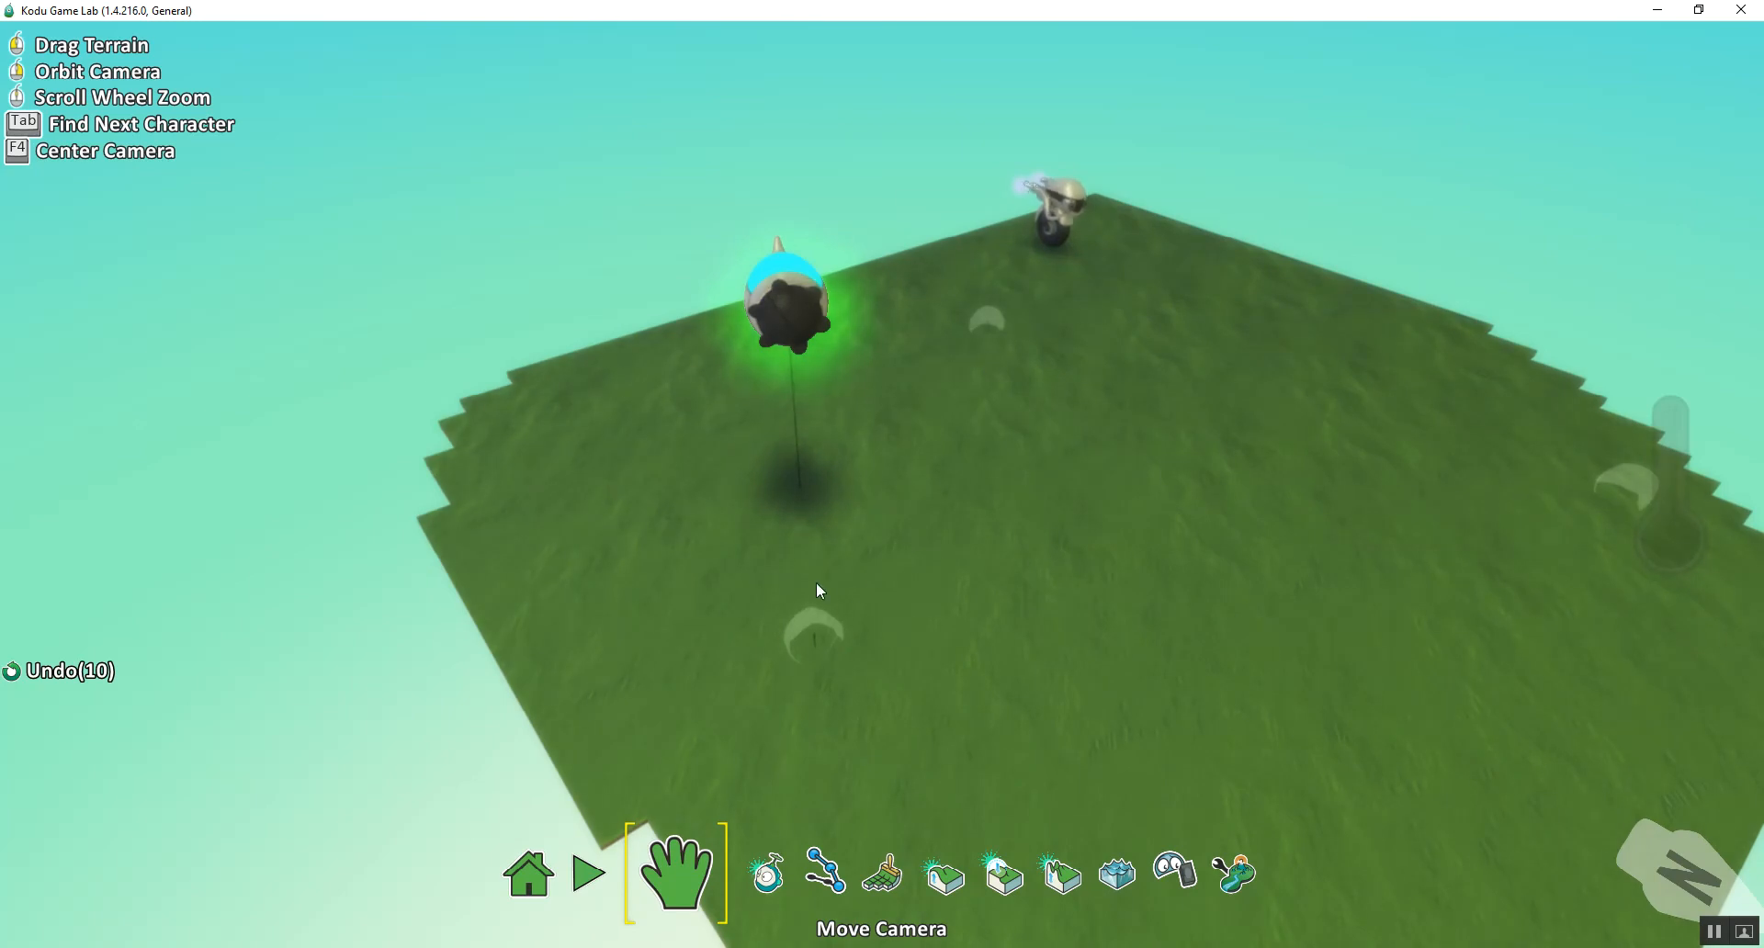